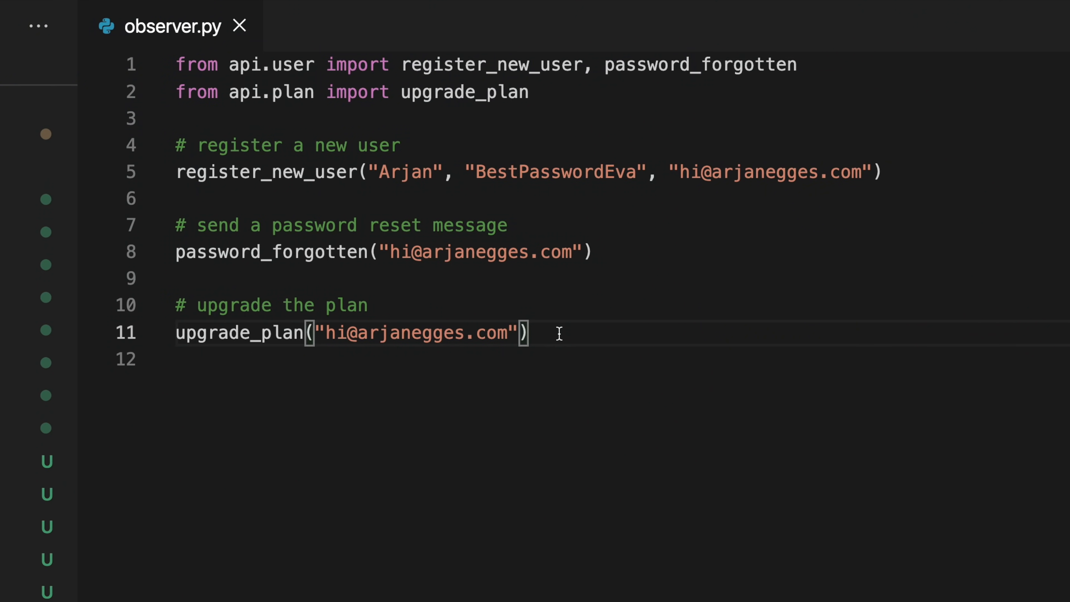
{"action": "mouse_move", "coordinate": [170, 175]}
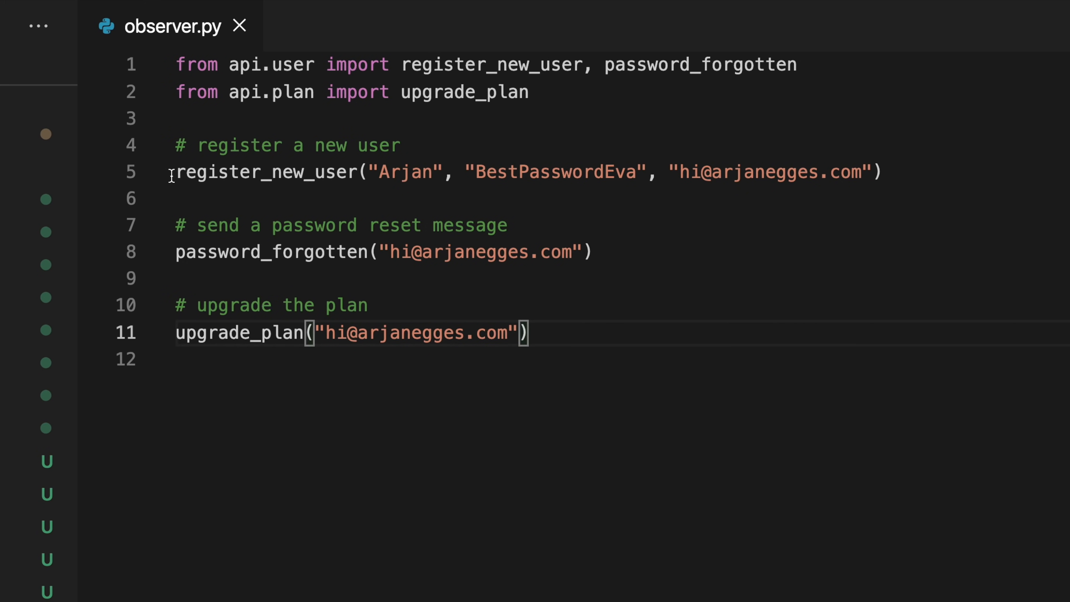
{"action": "mouse_move", "coordinate": [238, 226]}
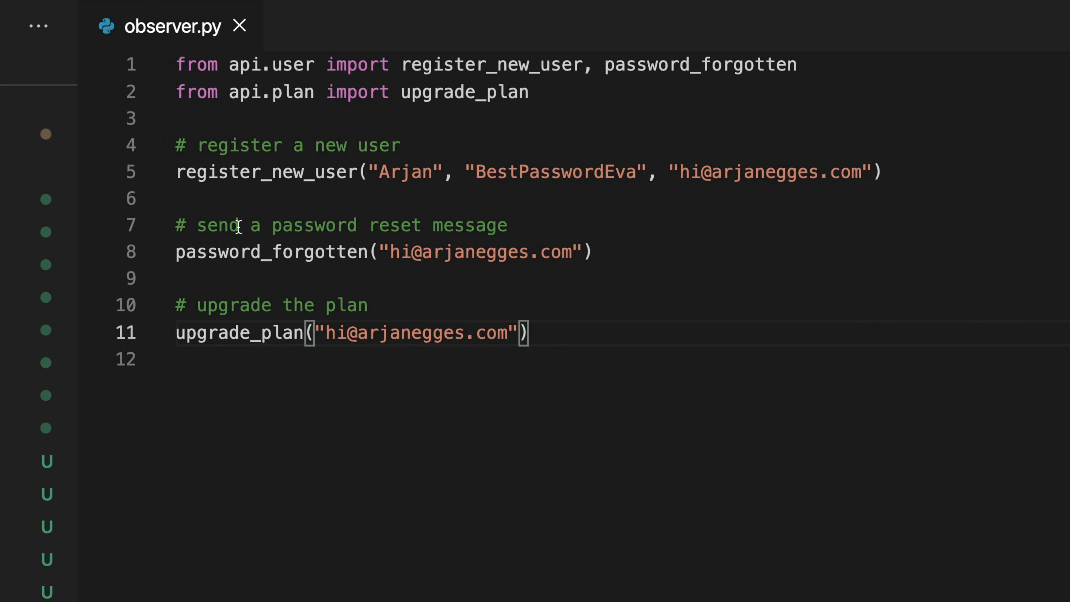
{"action": "mouse_move", "coordinate": [277, 312]}
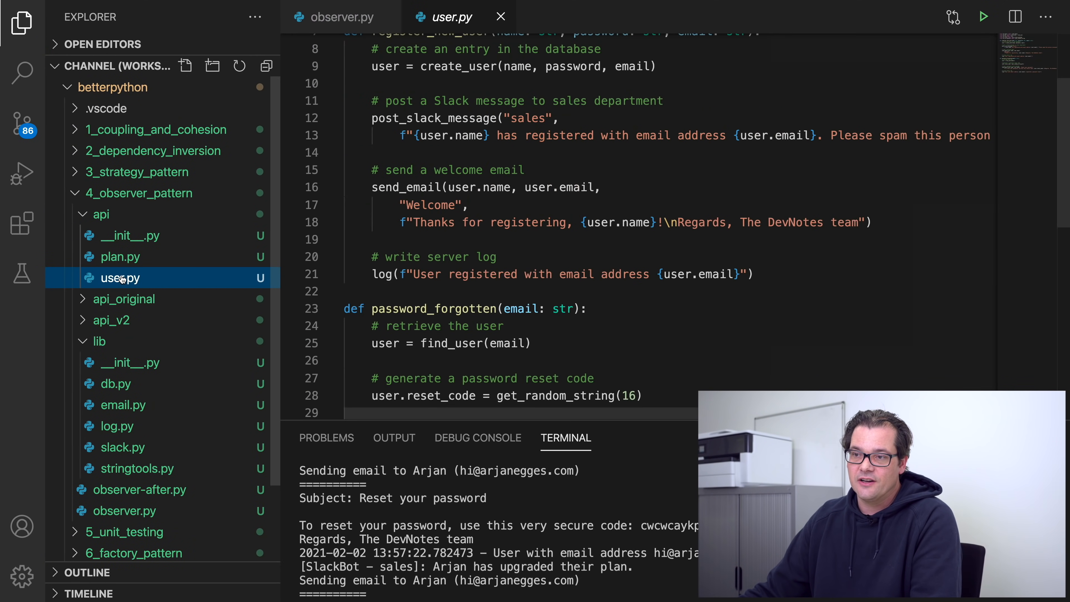
{"action": "left_click", "coordinate": [119, 256]}
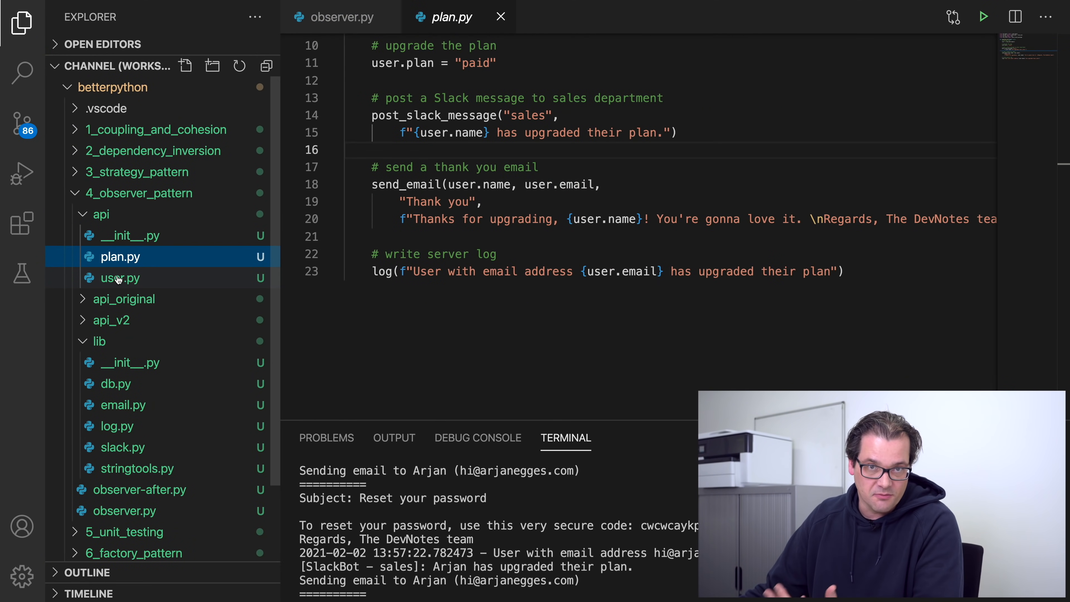
{"action": "mouse_move", "coordinate": [118, 277]}
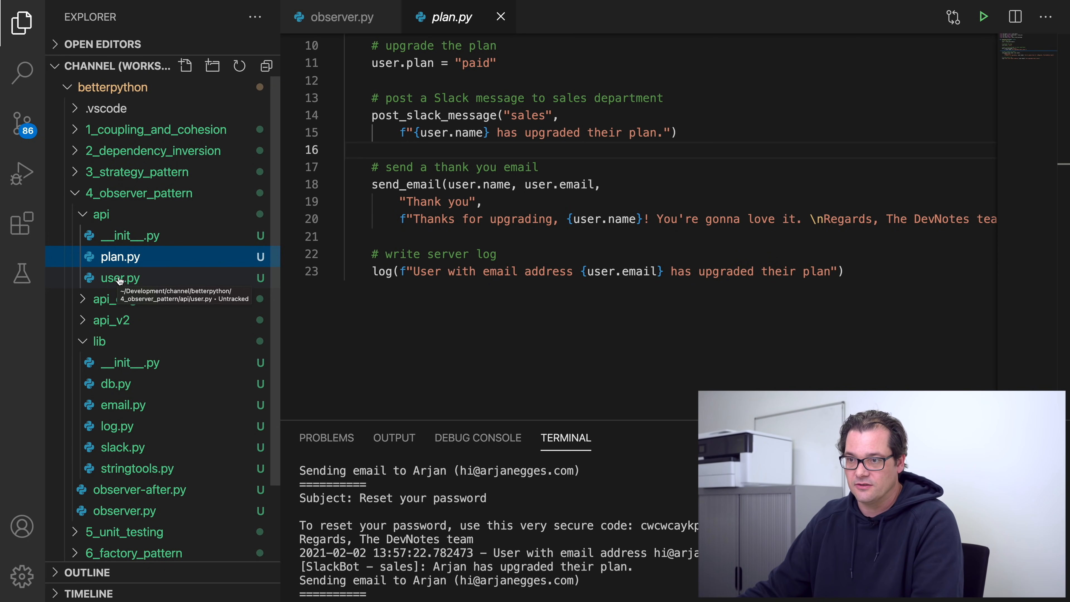
{"action": "left_click", "coordinate": [121, 277]}
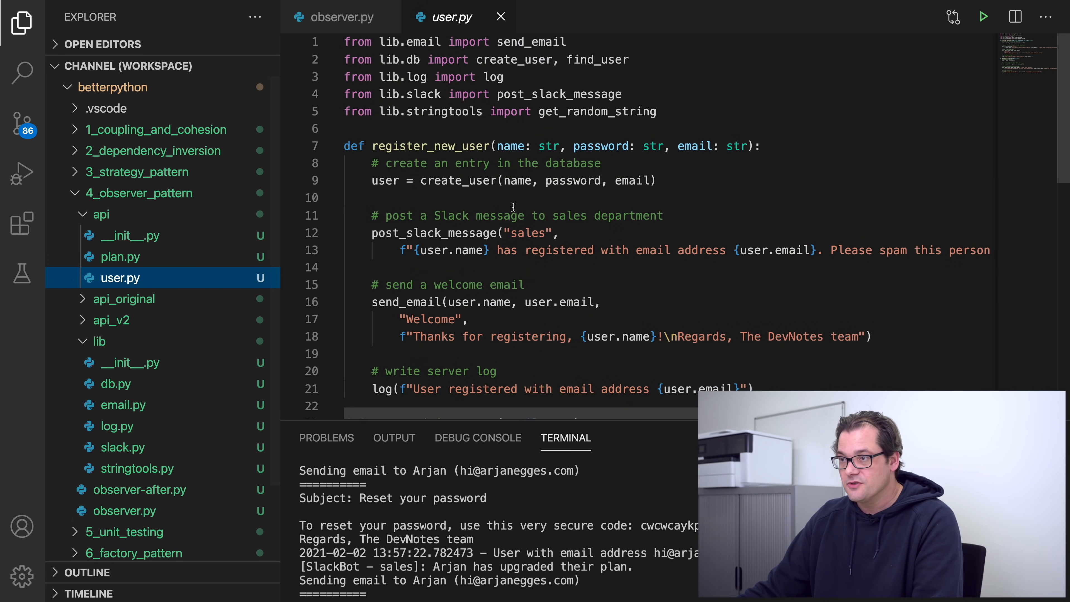
{"action": "mouse_move", "coordinate": [501, 163]}
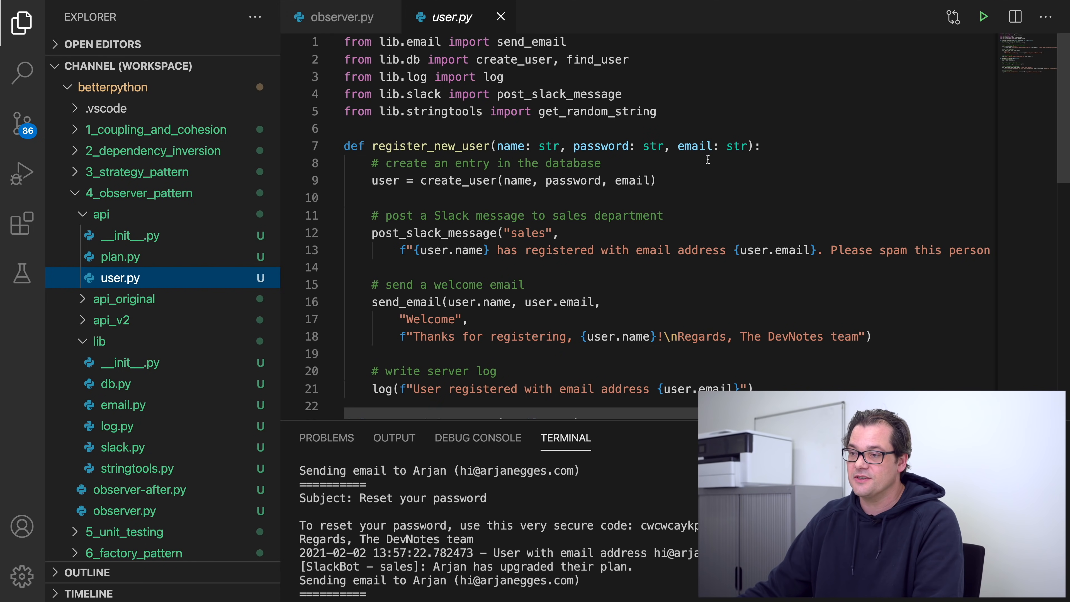
{"action": "scroll", "scroll_direction": "down", "scroll_amount": 3}
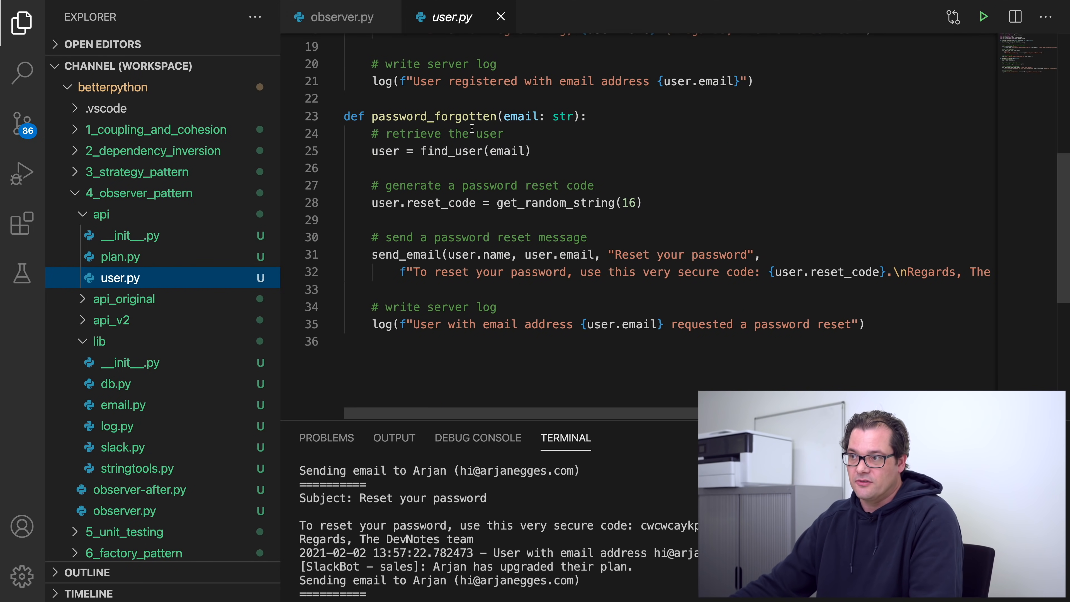
{"action": "mouse_move", "coordinate": [548, 156]}
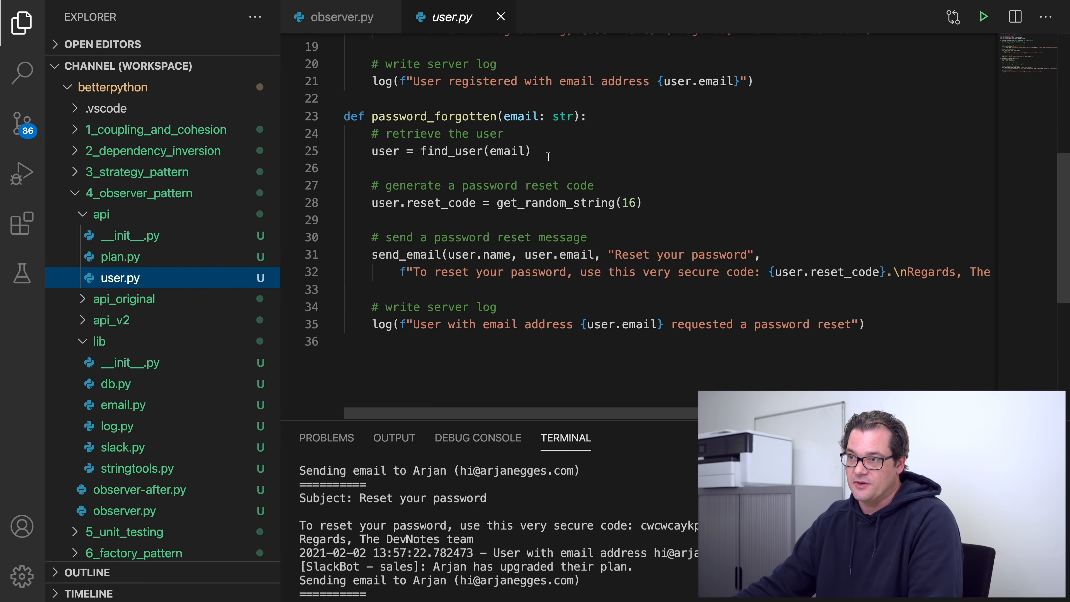
{"action": "scroll", "scroll_direction": "up", "scroll_amount": 3}
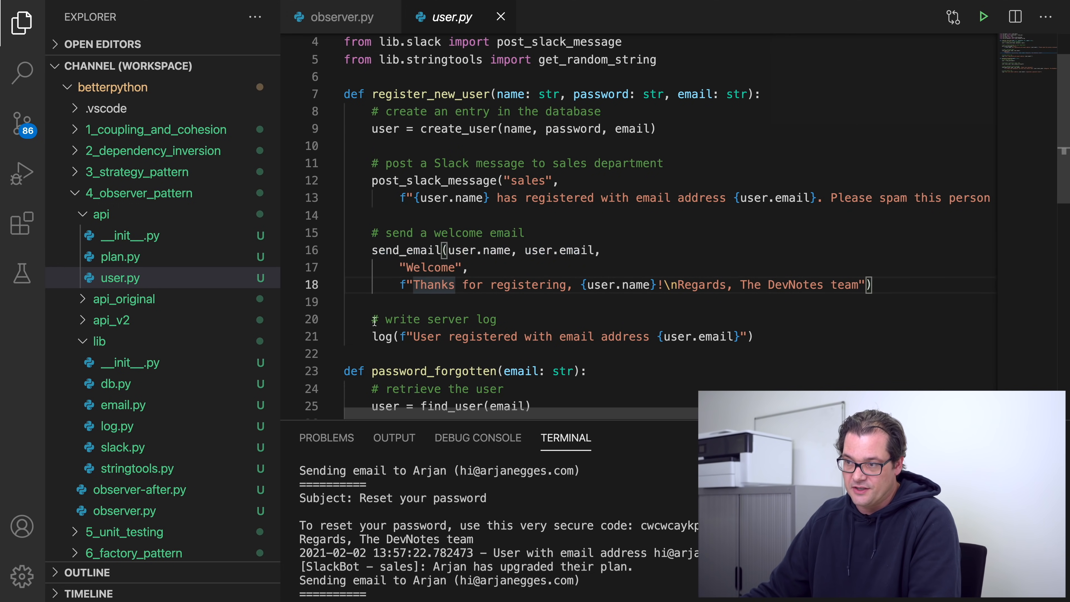
{"action": "mouse_move", "coordinate": [589, 227]}
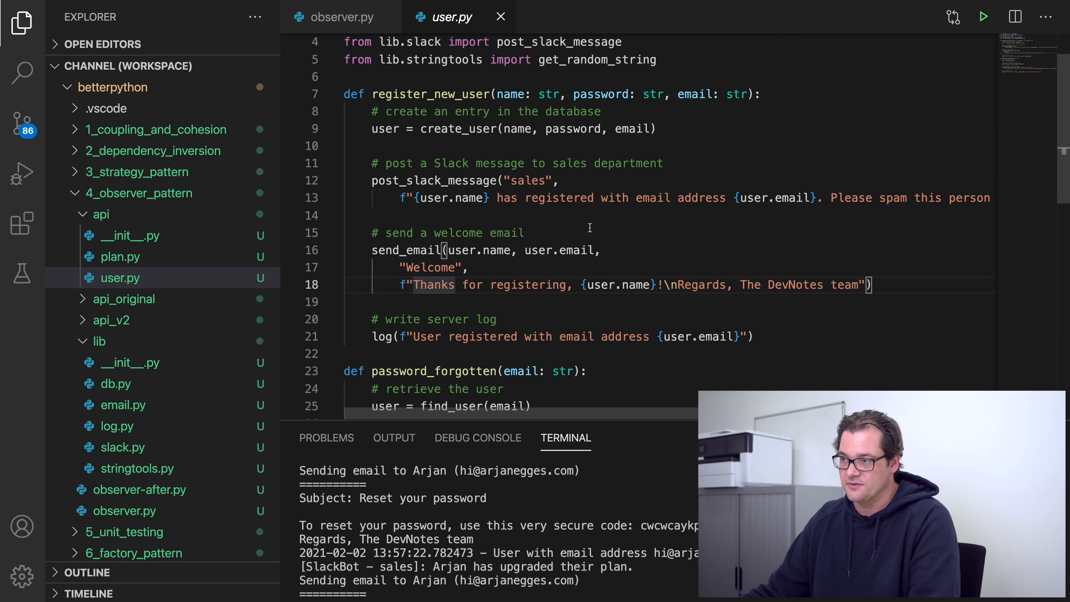
{"action": "scroll", "scroll_direction": "up", "scroll_amount": 3}
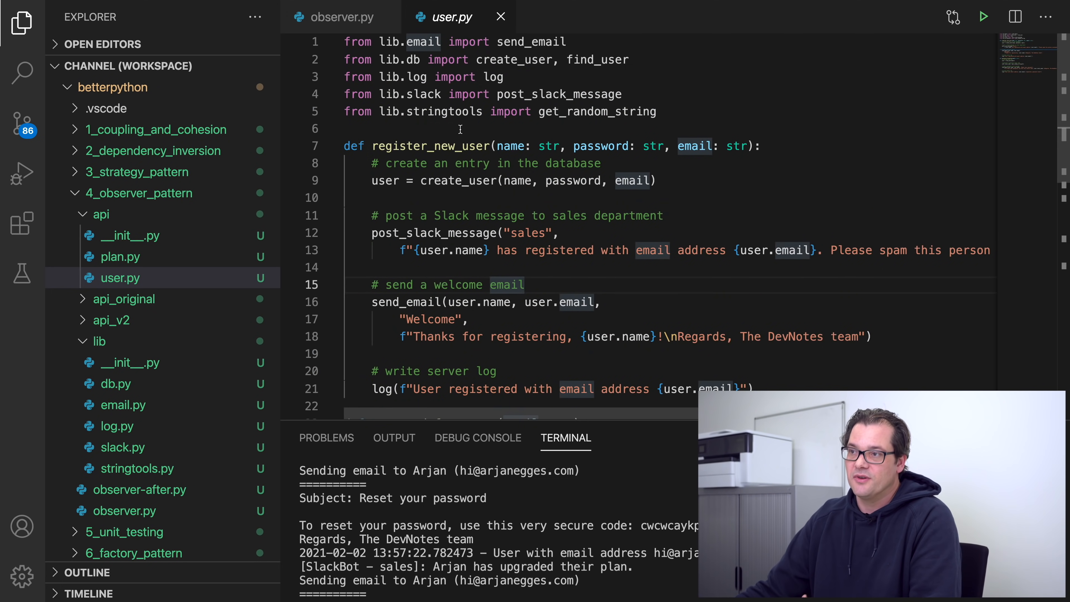
View the email.py, log.py and slack.py helper modules in the lib folder
{"action": "left_click", "coordinate": [124, 404]}
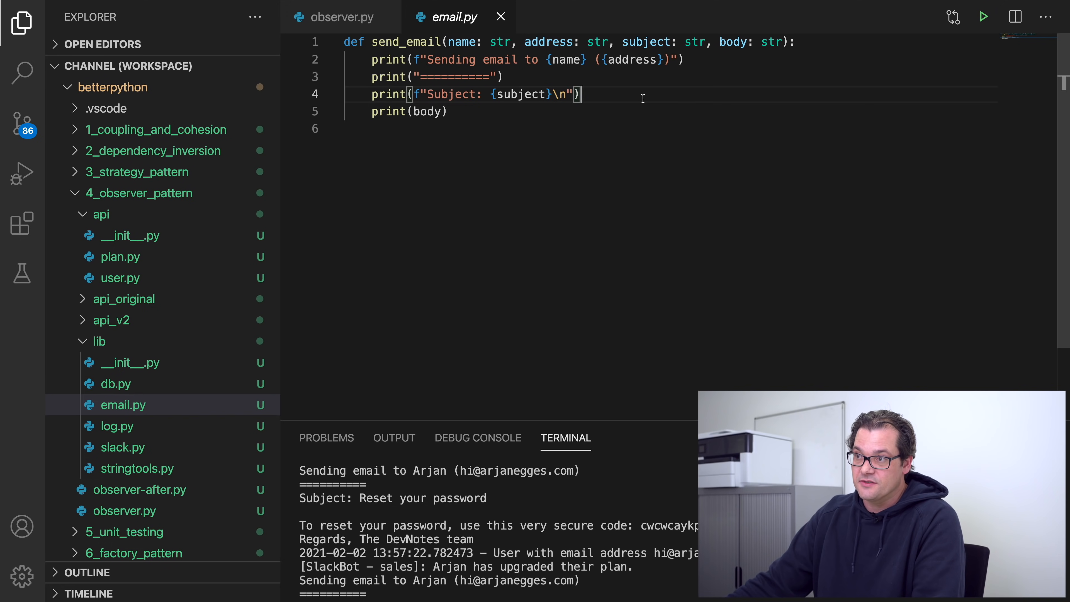
{"action": "left_click", "coordinate": [116, 425]}
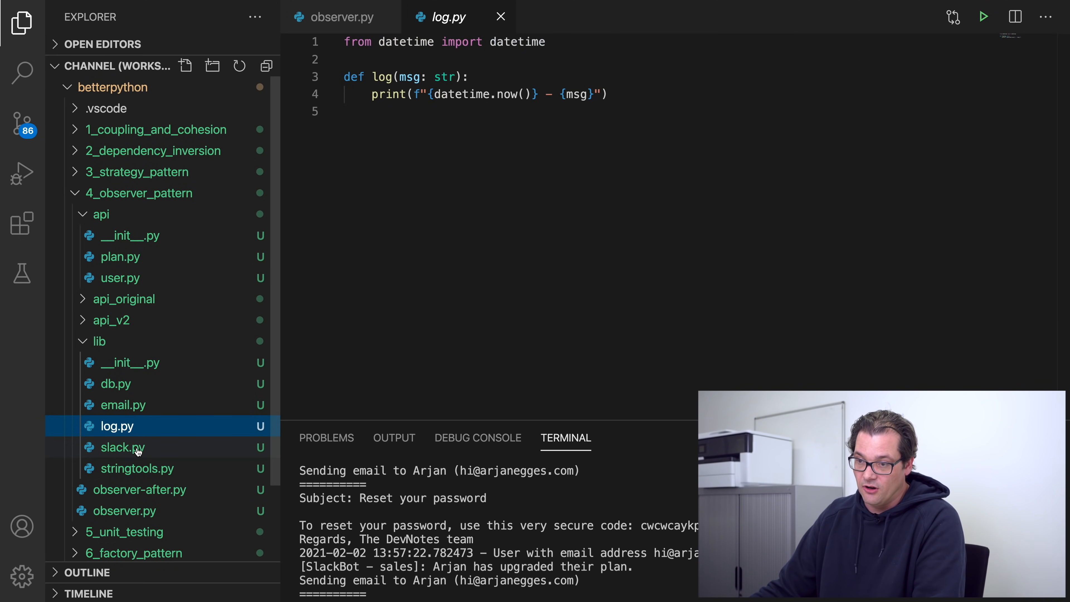
{"action": "left_click", "coordinate": [122, 447]}
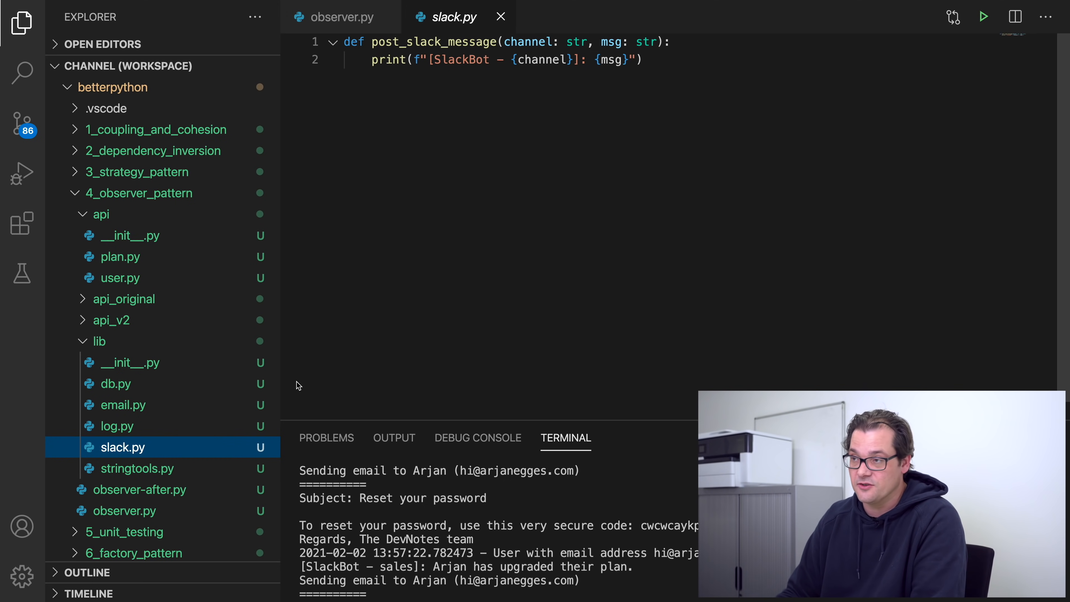
{"action": "mouse_move", "coordinate": [144, 386]}
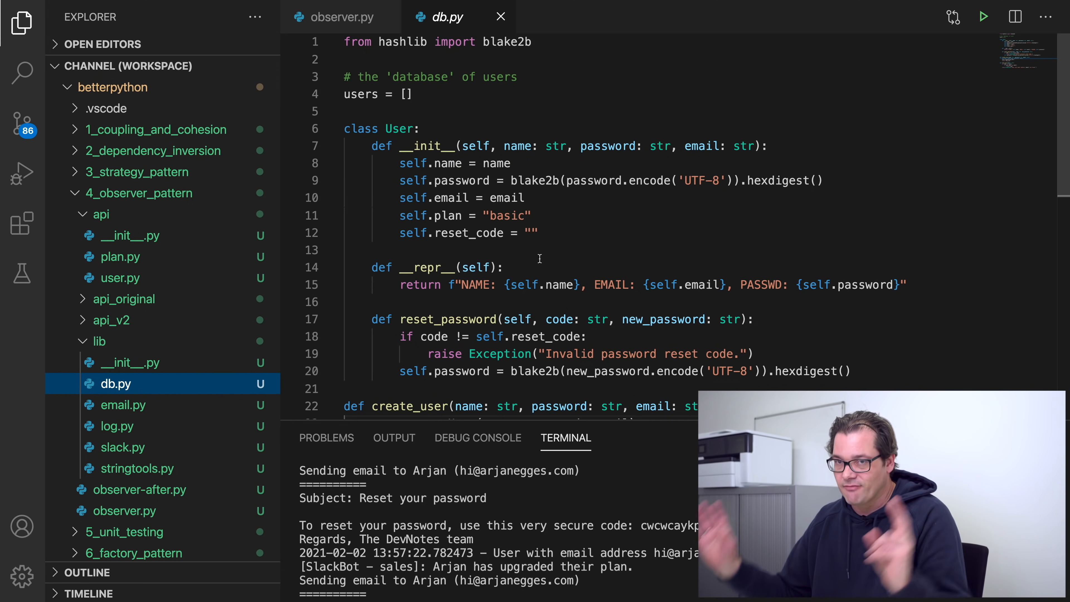
{"action": "mouse_move", "coordinate": [481, 180]}
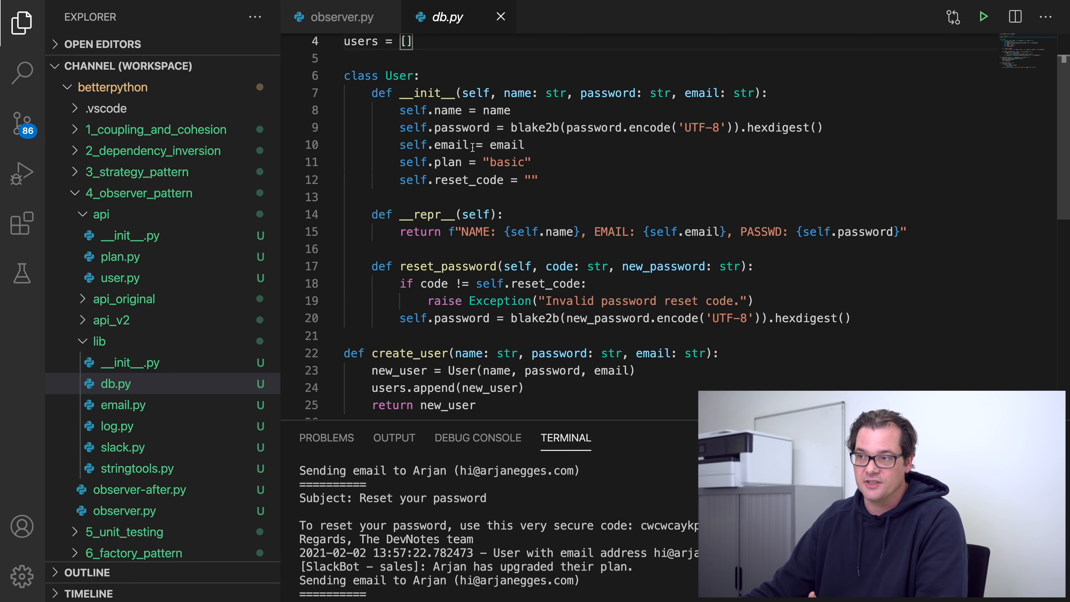
Highlight find_user and its email parameter in db.py, then return to user.py
{"action": "scroll", "scroll_direction": "down", "scroll_amount": 3}
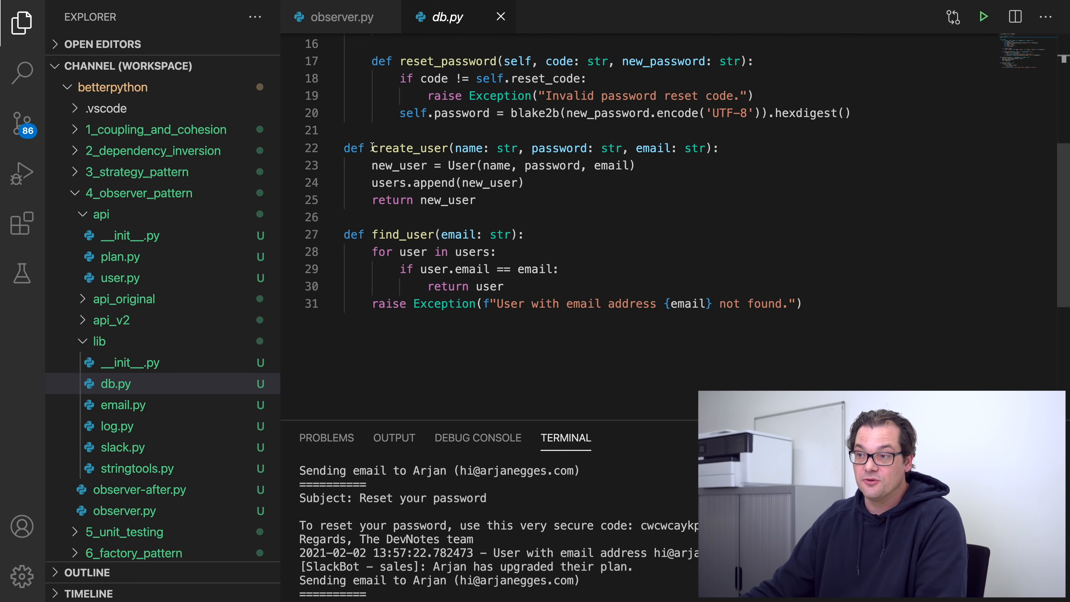
{"action": "double_click", "coordinate": [400, 234]}
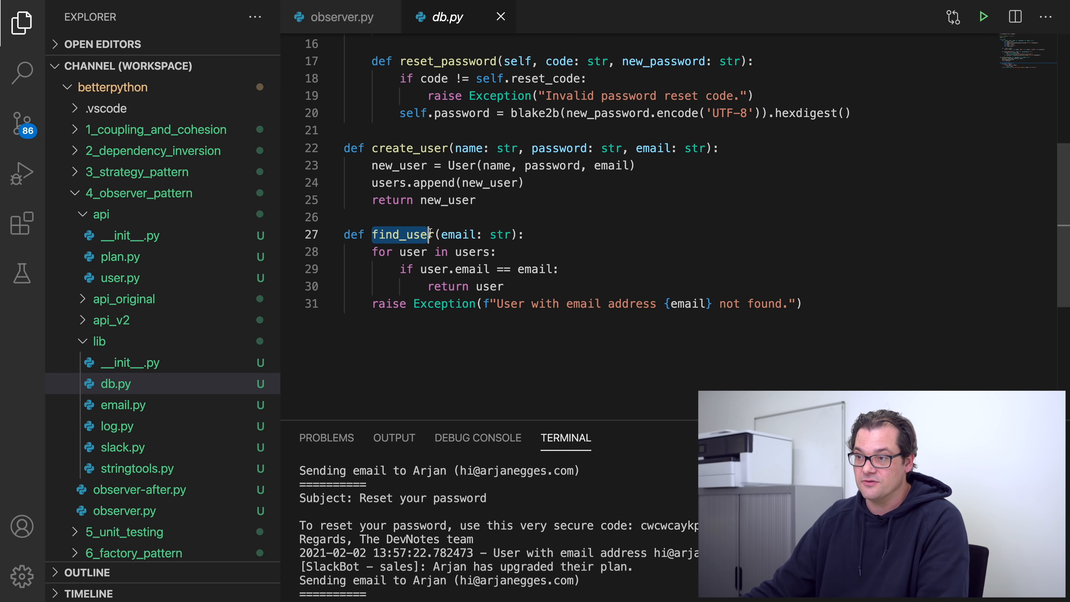
{"action": "double_click", "coordinate": [458, 234]}
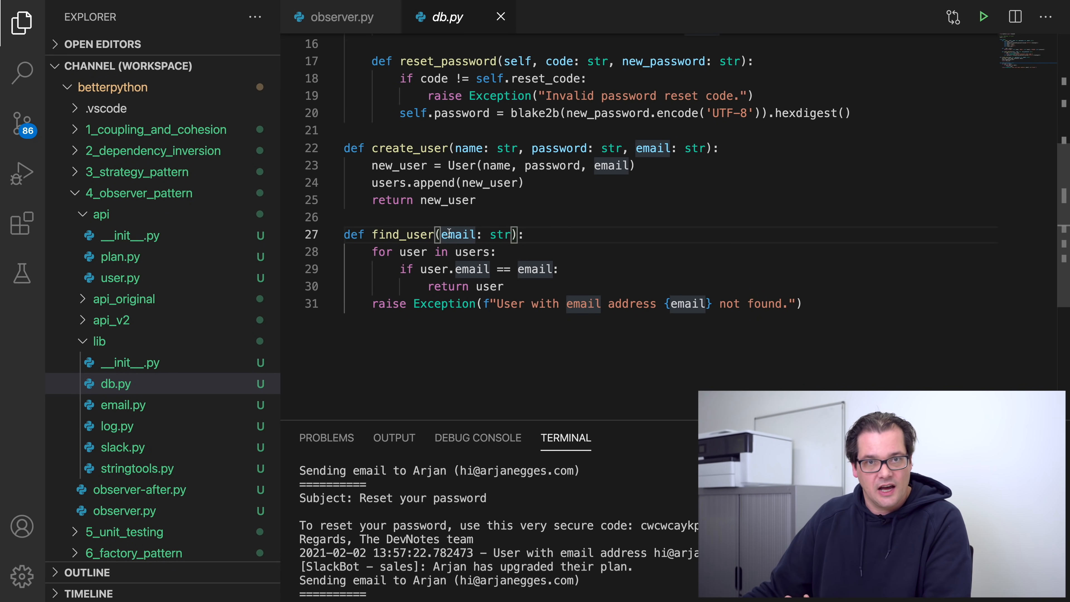
{"action": "scroll", "scroll_direction": "up", "scroll_amount": 3}
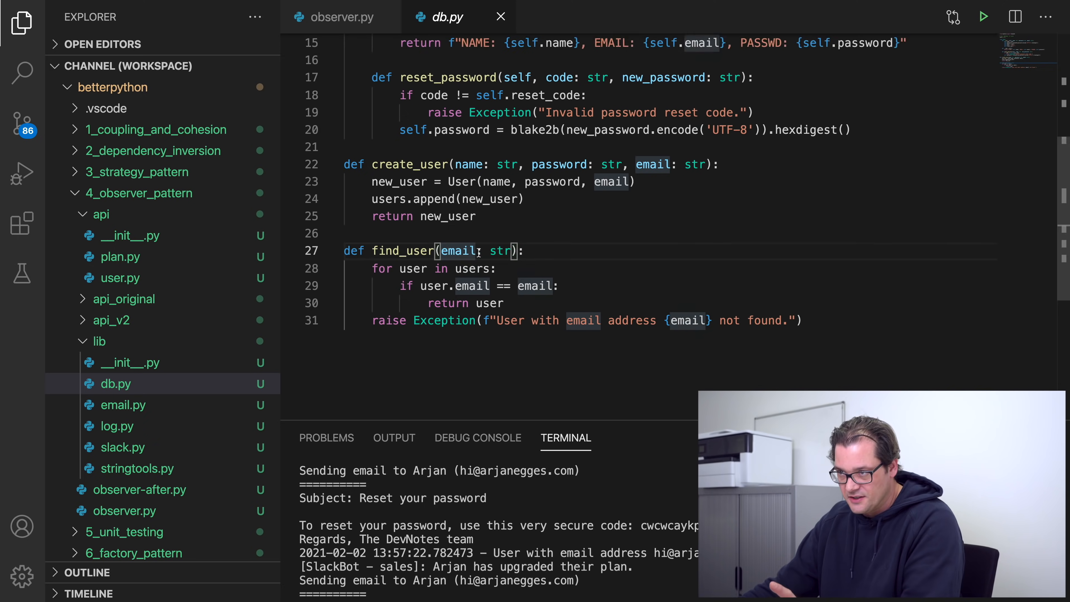
{"action": "scroll", "scroll_direction": "up", "scroll_amount": 3}
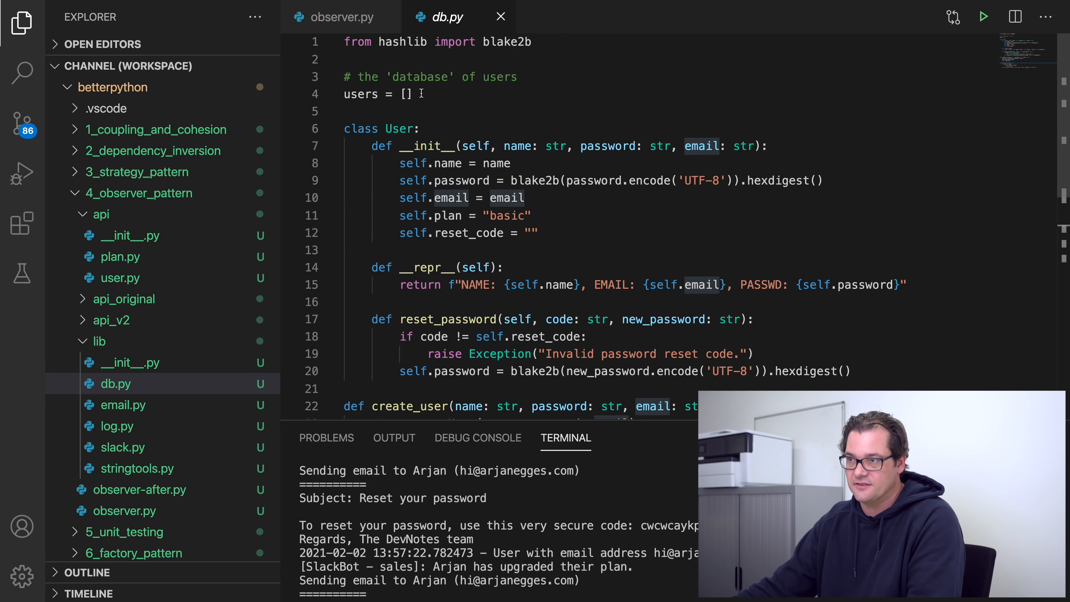
{"action": "left_click", "coordinate": [121, 278]}
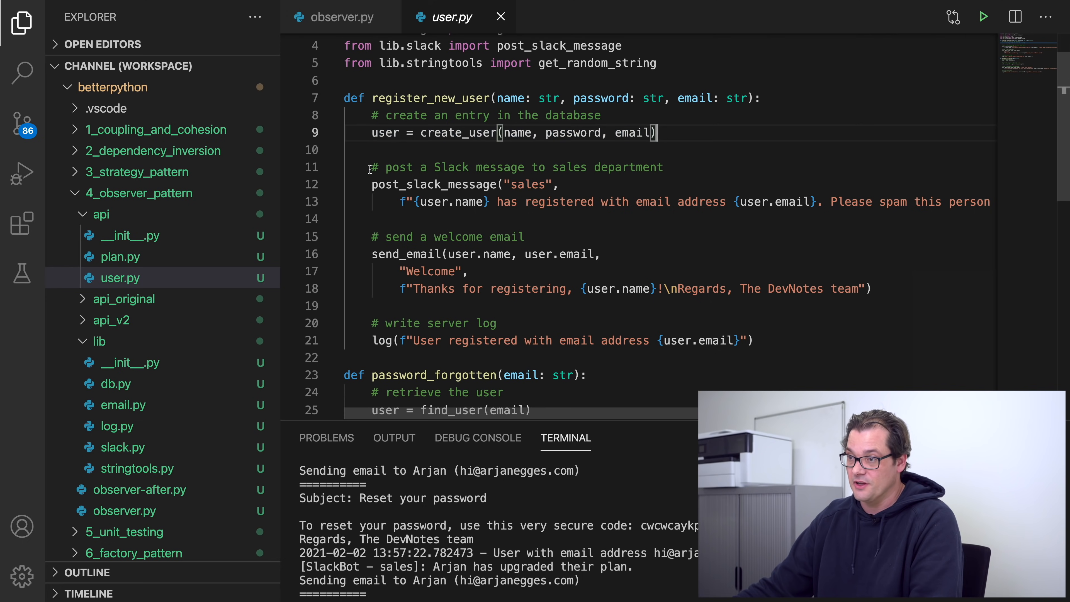
{"action": "mouse_move", "coordinate": [461, 313]}
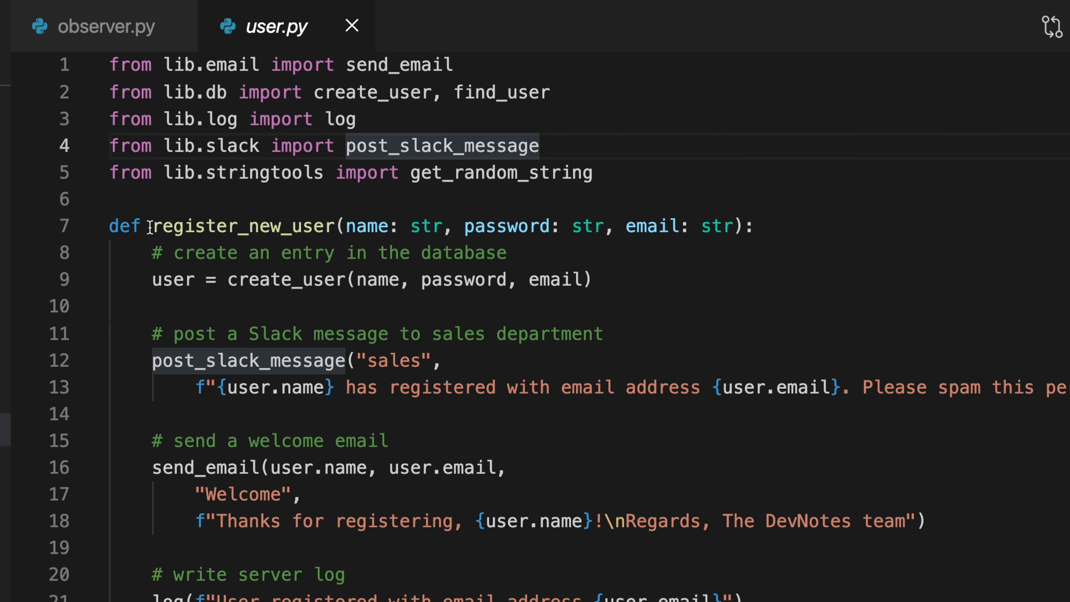
Highlight register_new_user in user.py, then switch to api/plan.py with upgrade_plan
{"action": "double_click", "coordinate": [243, 226]}
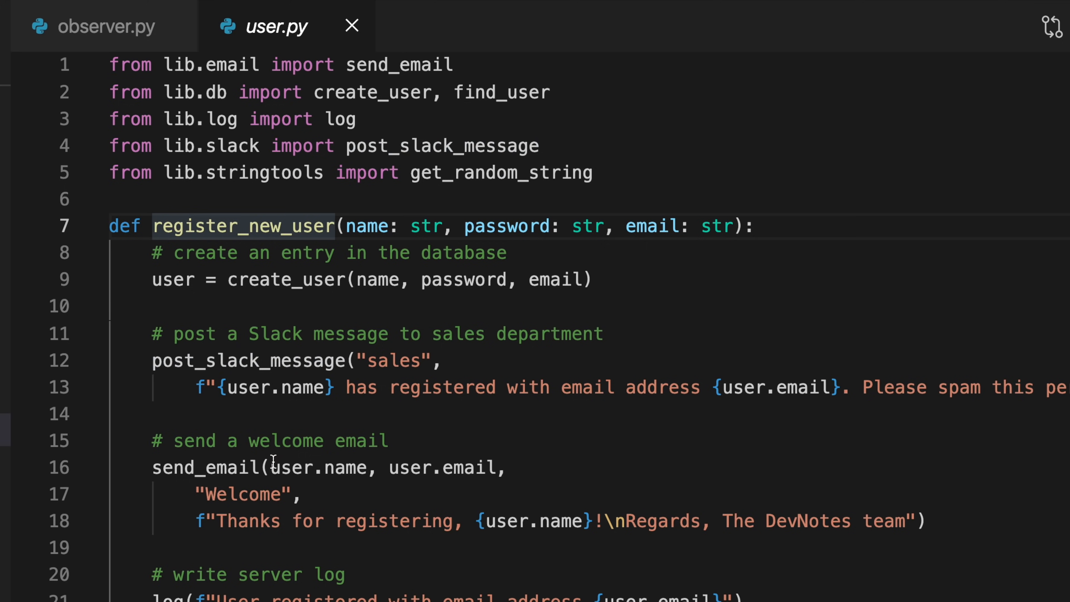
{"action": "mouse_move", "coordinate": [563, 164]}
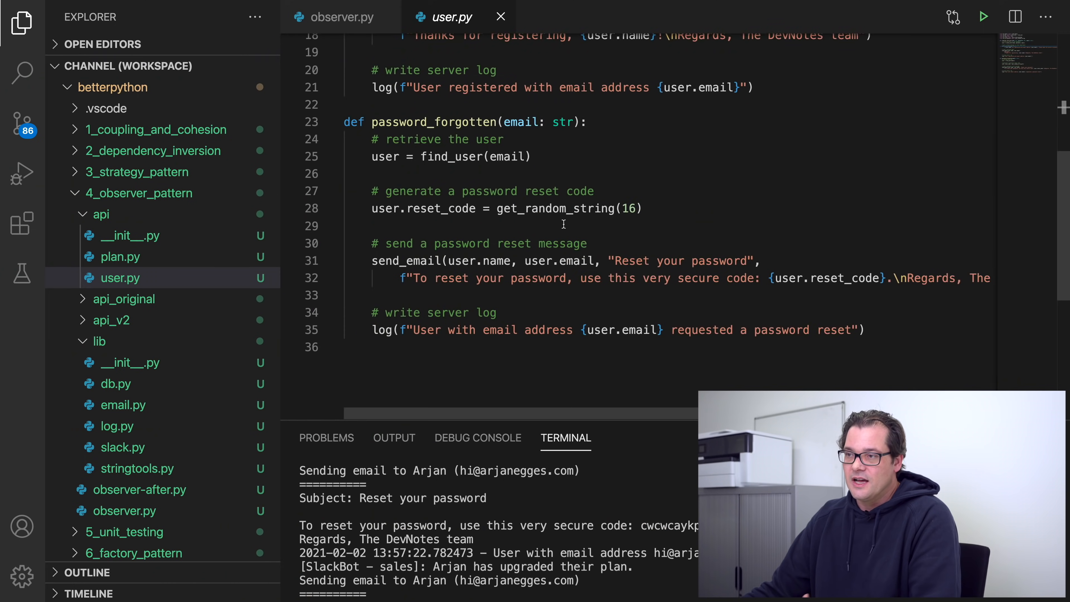
{"action": "scroll", "scroll_direction": "up", "scroll_amount": 3}
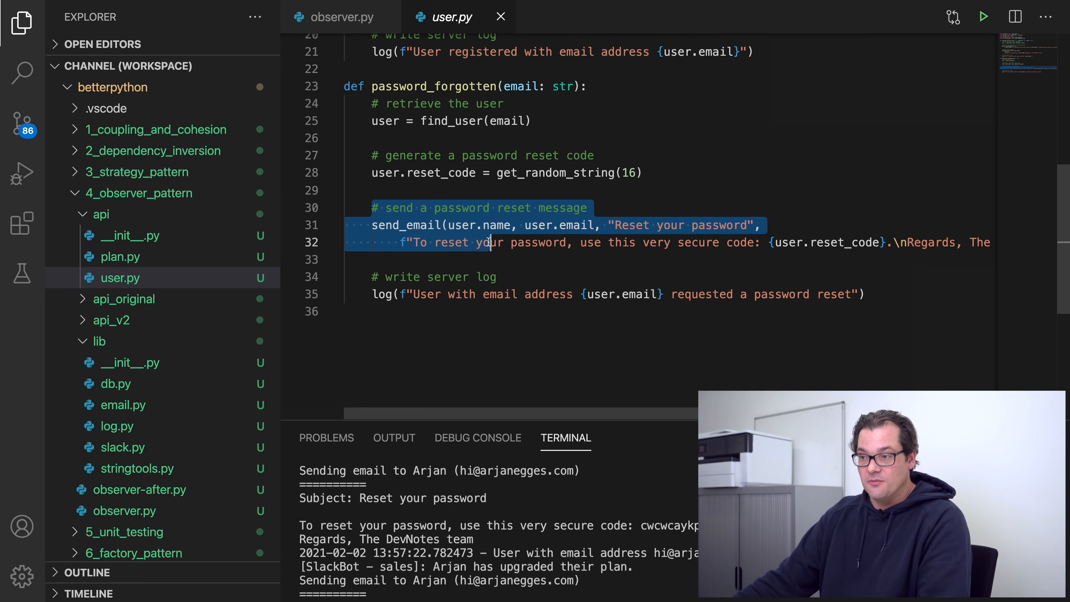
{"action": "mouse_move", "coordinate": [498, 294]}
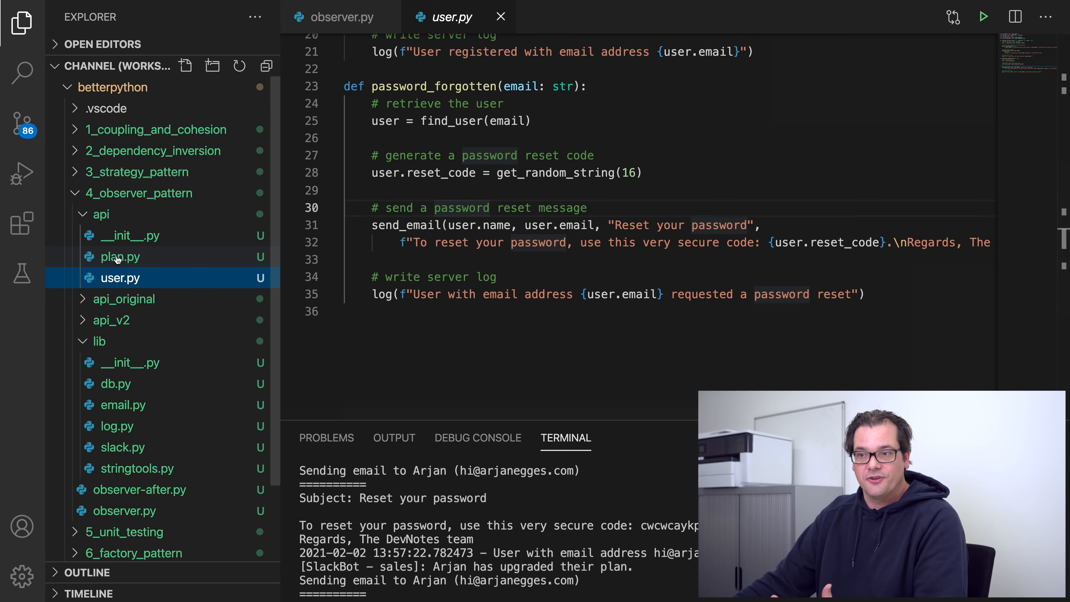
{"action": "left_click", "coordinate": [120, 256]}
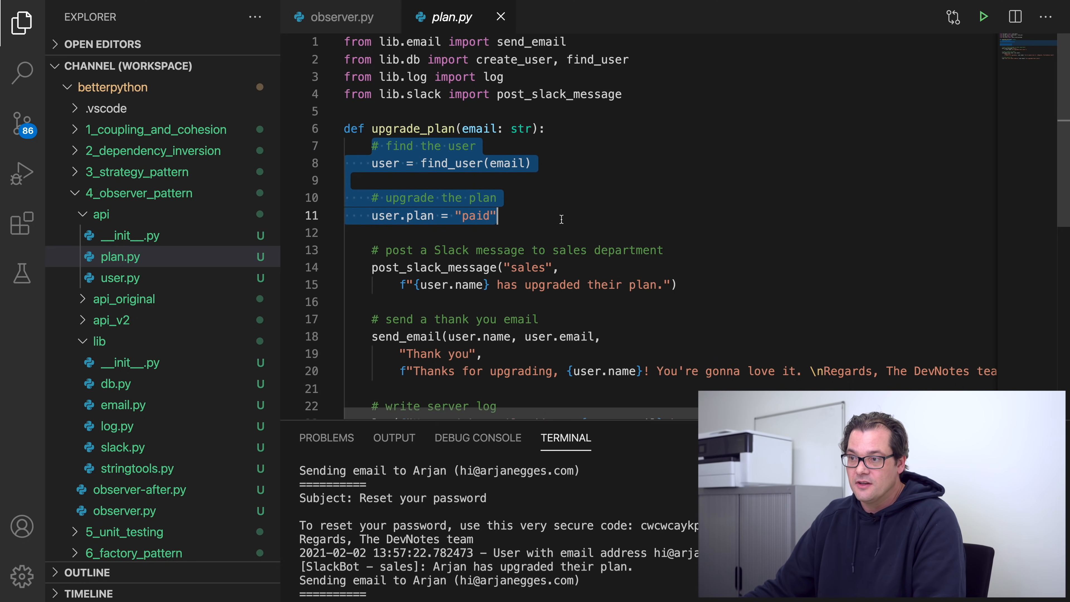
Scroll through upgrade_plan in plan.py, then select the api folder for a new file
{"action": "scroll", "scroll_direction": "down", "scroll_amount": 3}
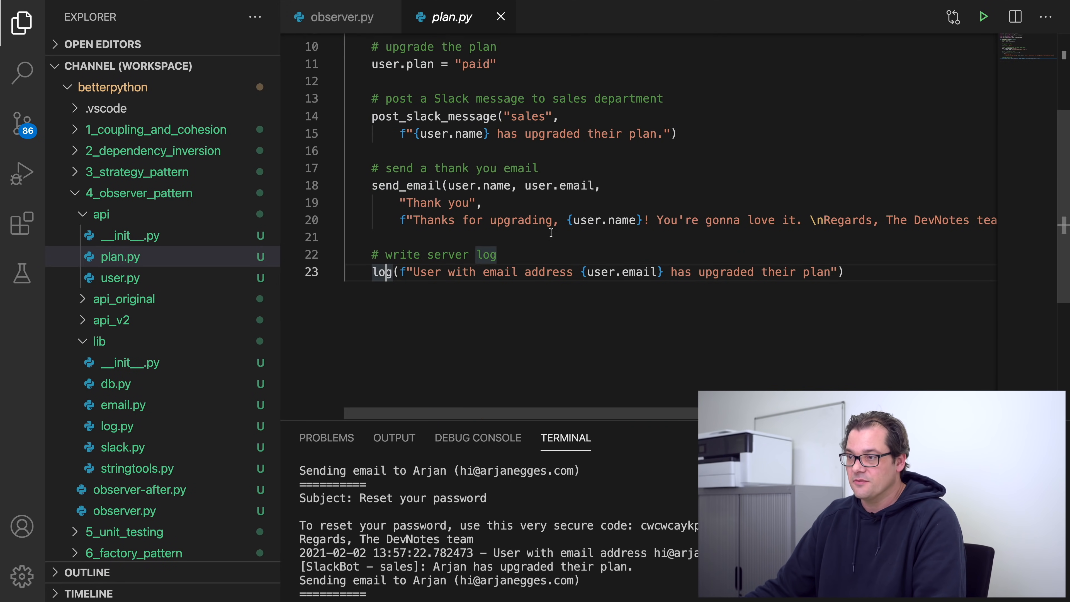
{"action": "scroll", "scroll_direction": "up", "scroll_amount": 3}
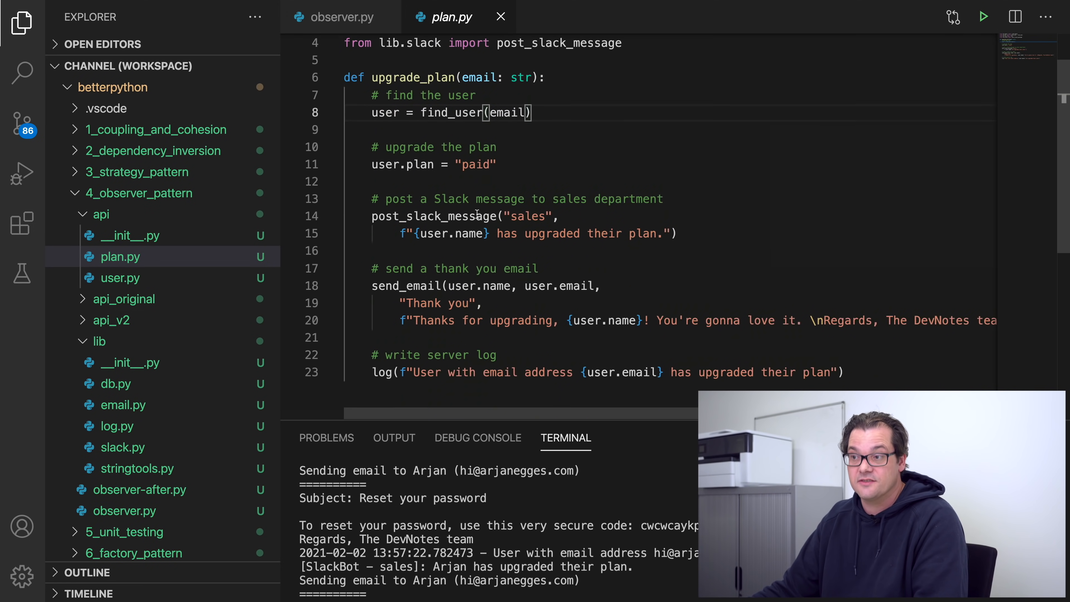
{"action": "scroll", "scroll_direction": "up", "scroll_amount": 3}
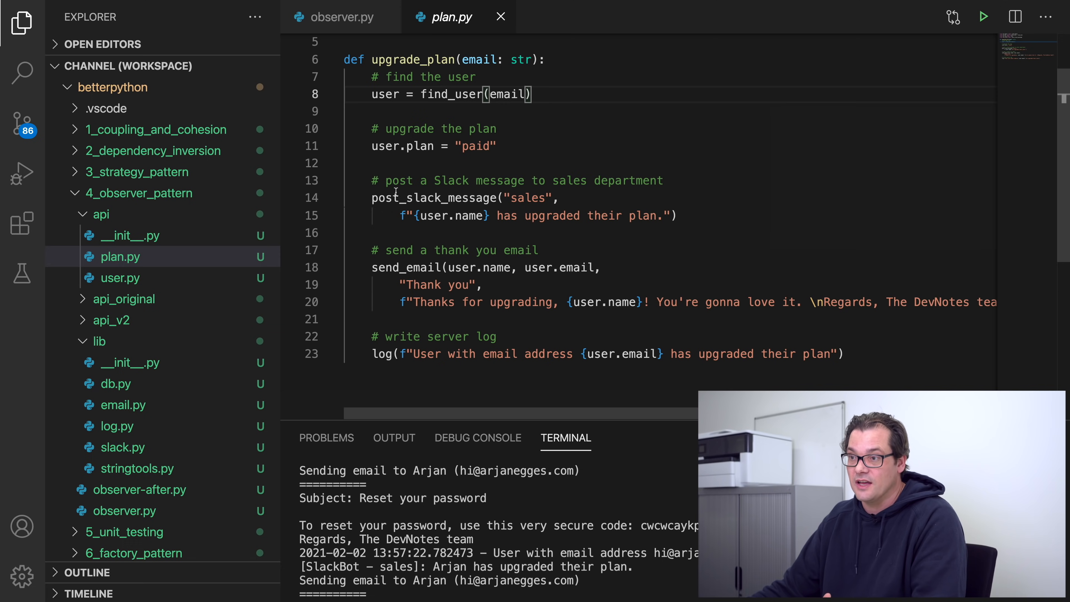
{"action": "left_click", "coordinate": [101, 213]}
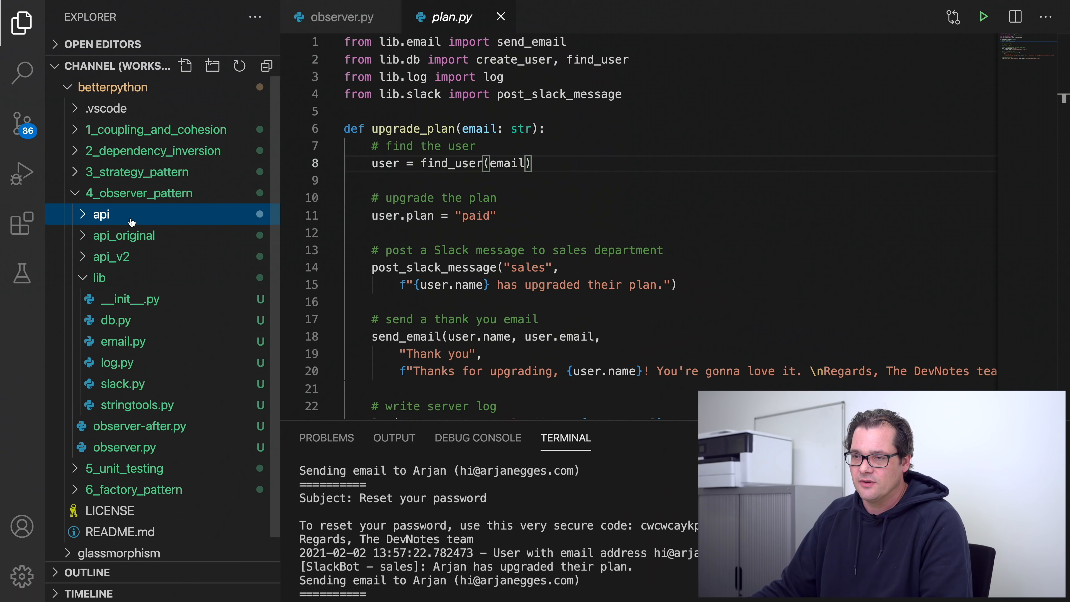
Create a new file named event.py inside the api folder
{"action": "left_click", "coordinate": [186, 66]}
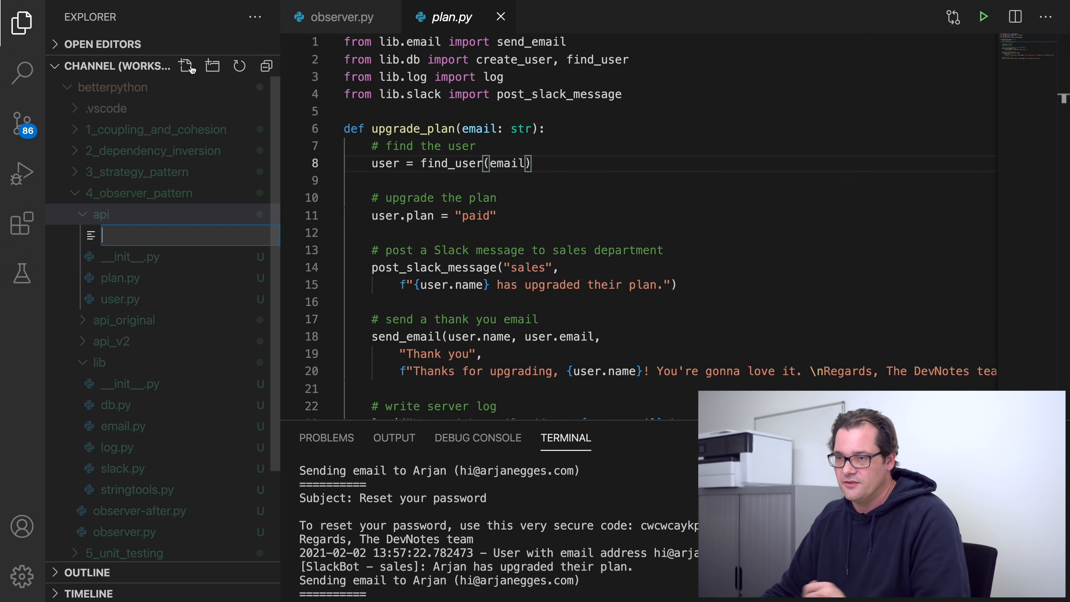
{"action": "type", "text": "event."}
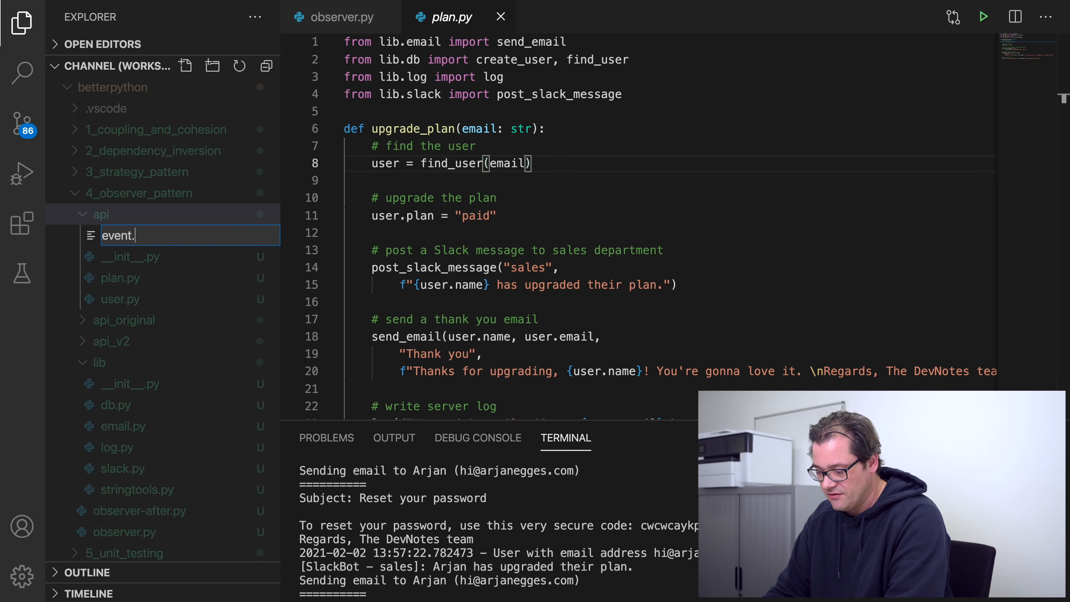
{"action": "key", "text": "Enter"}
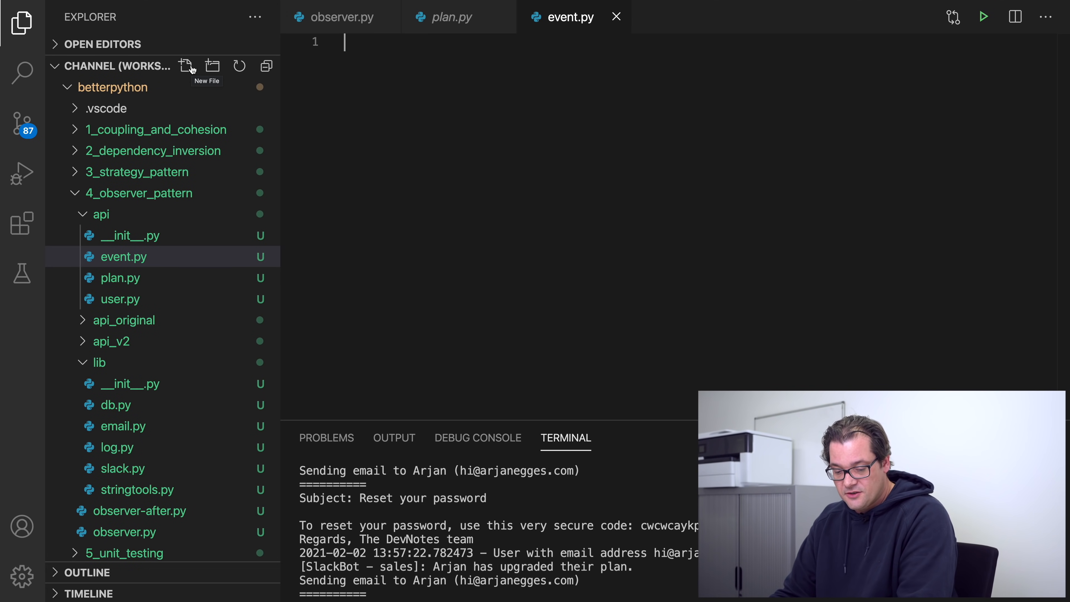
Declare subscribers = dict() and the def subscribe(event_type: str, fn) signature
{"action": "type", "text": "subscriber"}
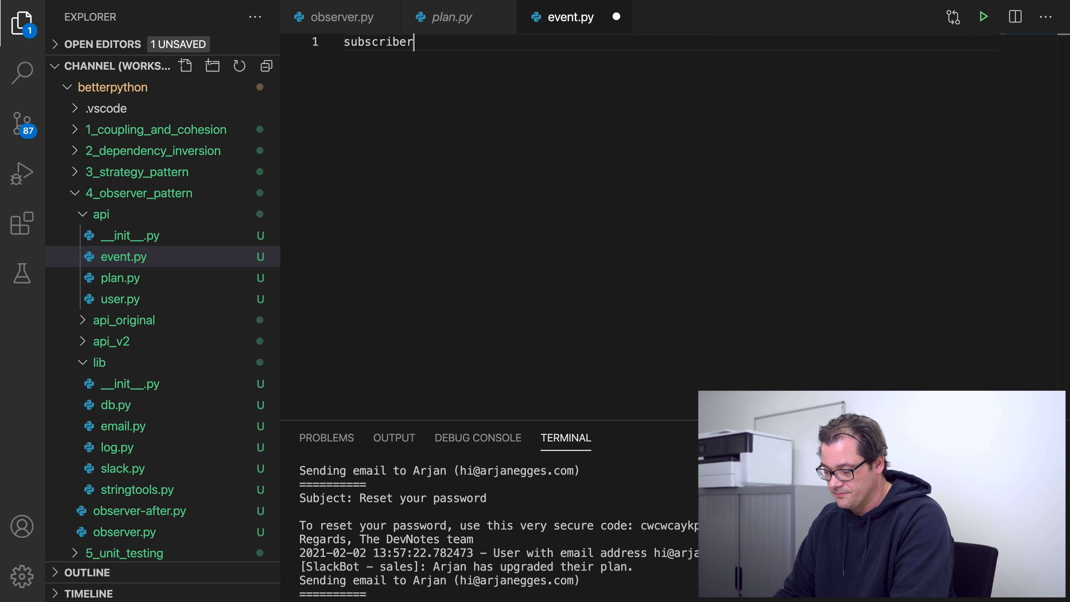
{"action": "type", "text": "s = dict()"}
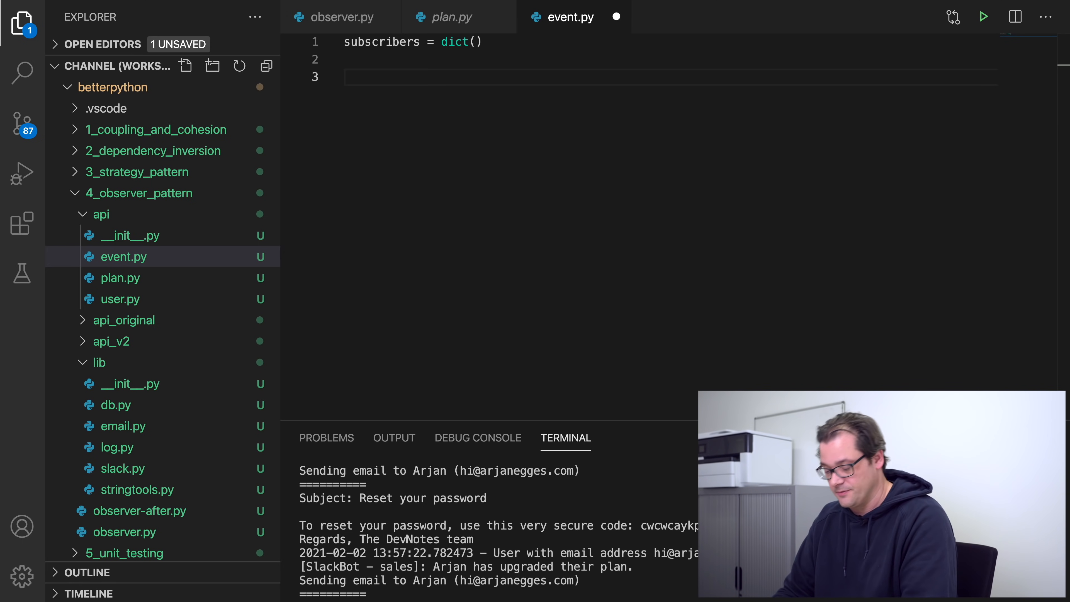
{"action": "type", "text": "def sub"}
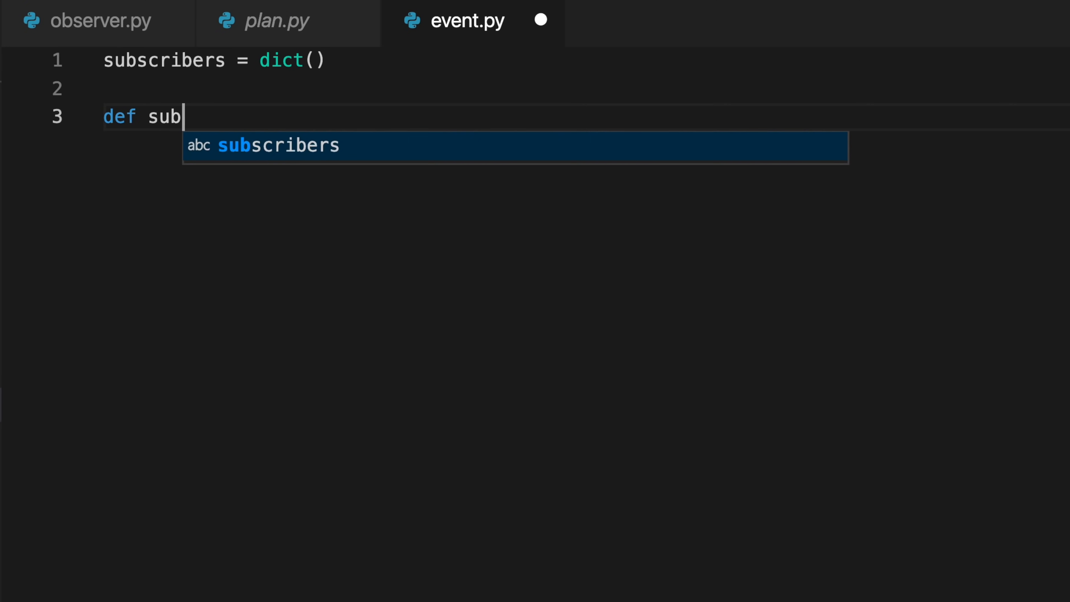
{"action": "type", "text": "scrib"}
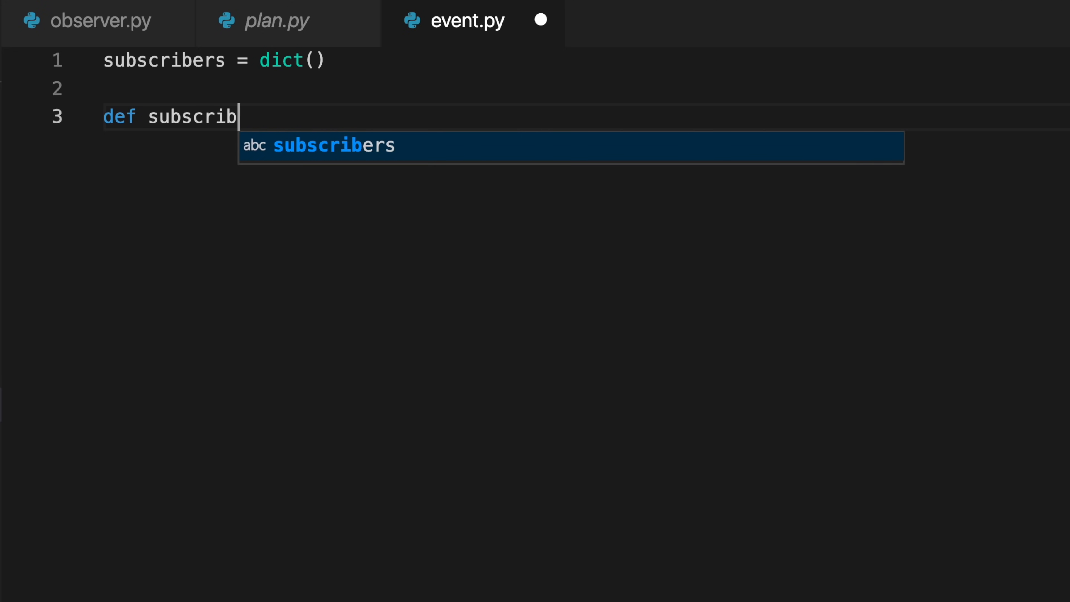
{"action": "type", "text": "e(event_type: str"}
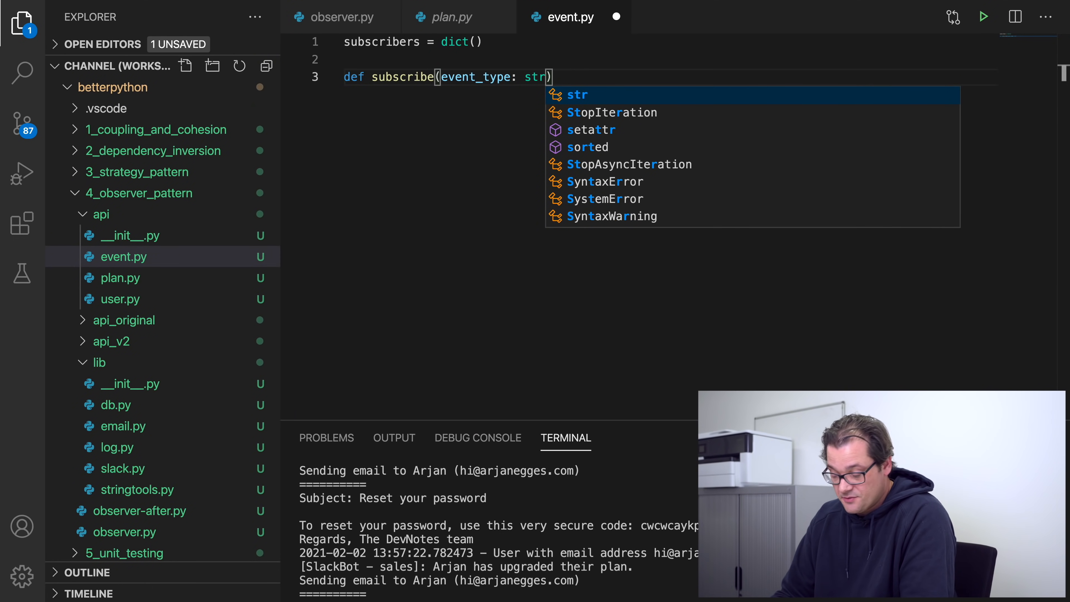
{"action": "type", "text": ", fn"}
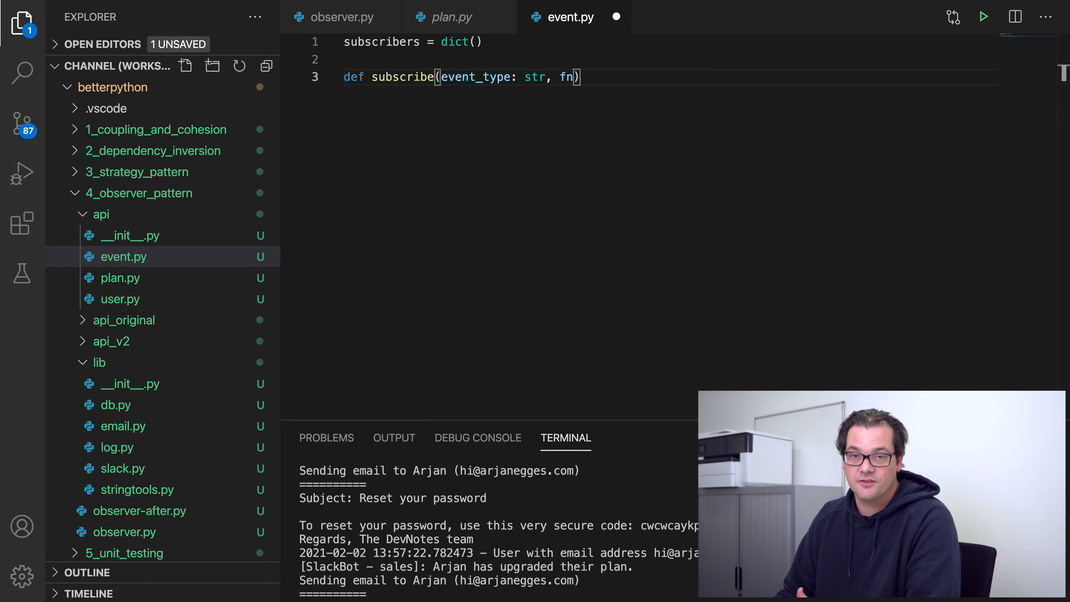
{"action": "type", "text": "):"}
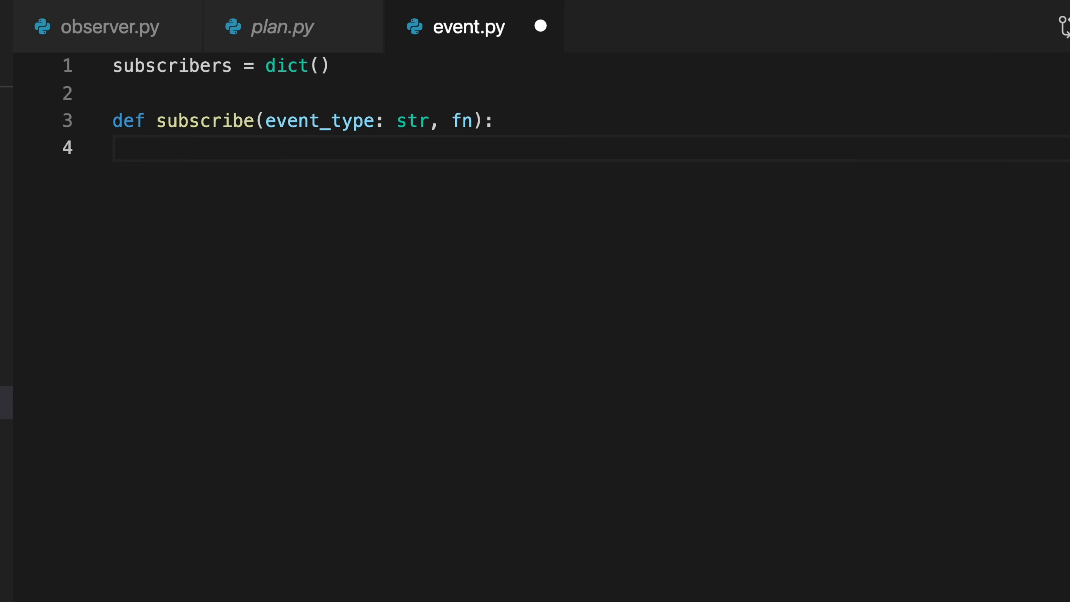
Write subscribe's body creating an empty list for a new event type and appending fn
{"action": "type", "text": "if not event_type in subscribers:"}
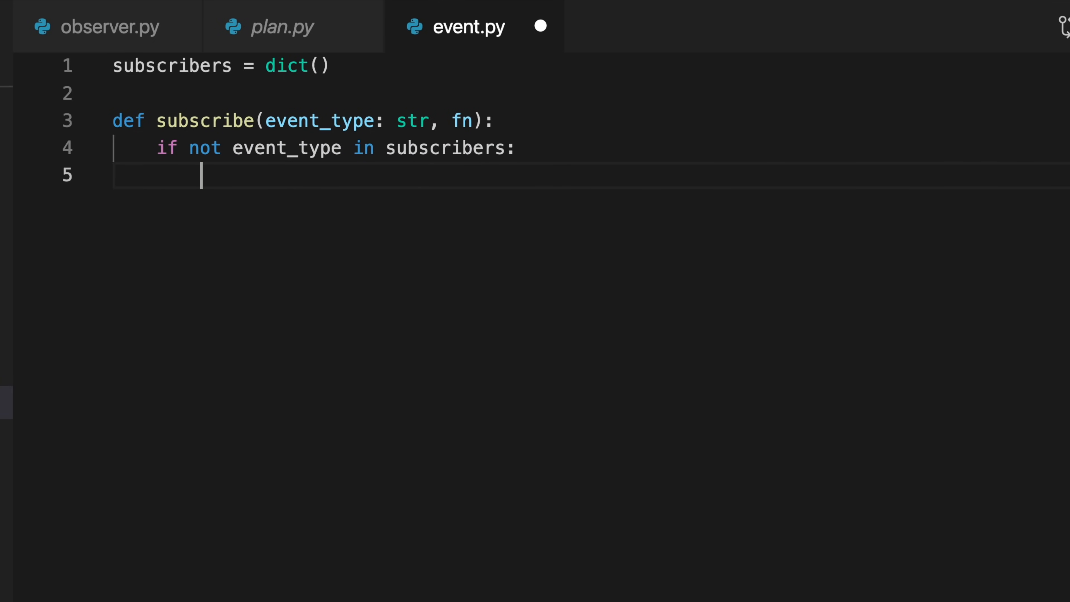
{"action": "type", "text": "subscribers"}
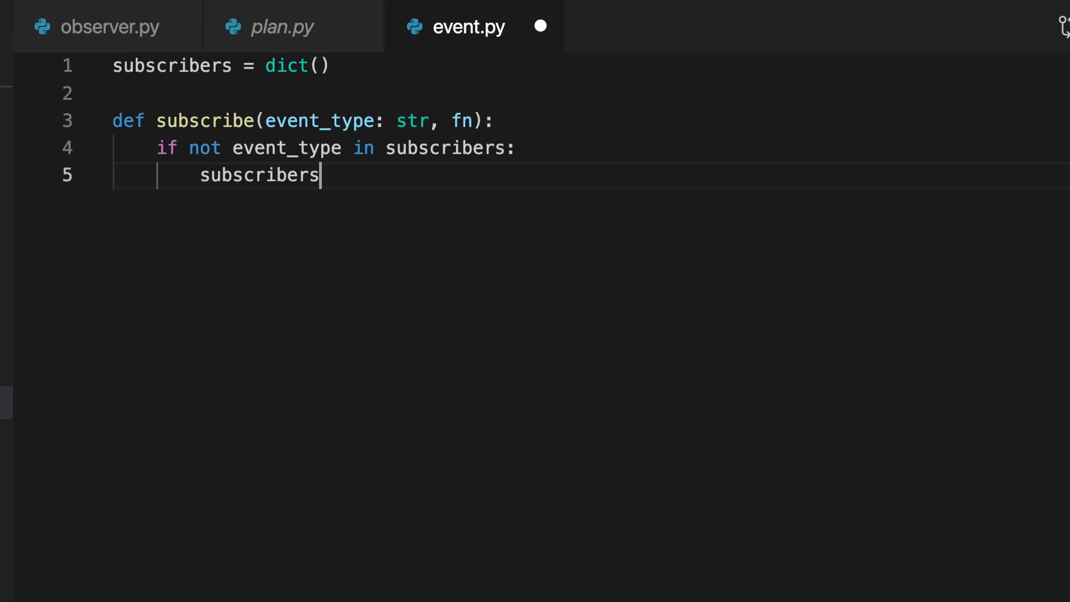
{"action": "type", "text": "[event_type] ="}
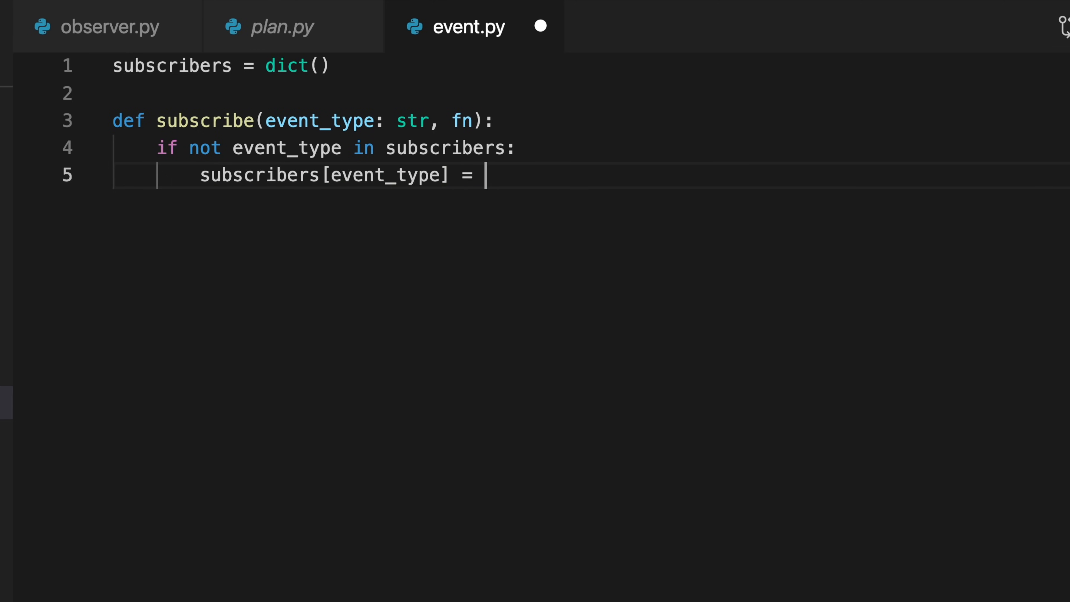
{"action": "type", "text": "[]"}
{"action": "type", "text": "subscribers[event_type].append(fn)"}
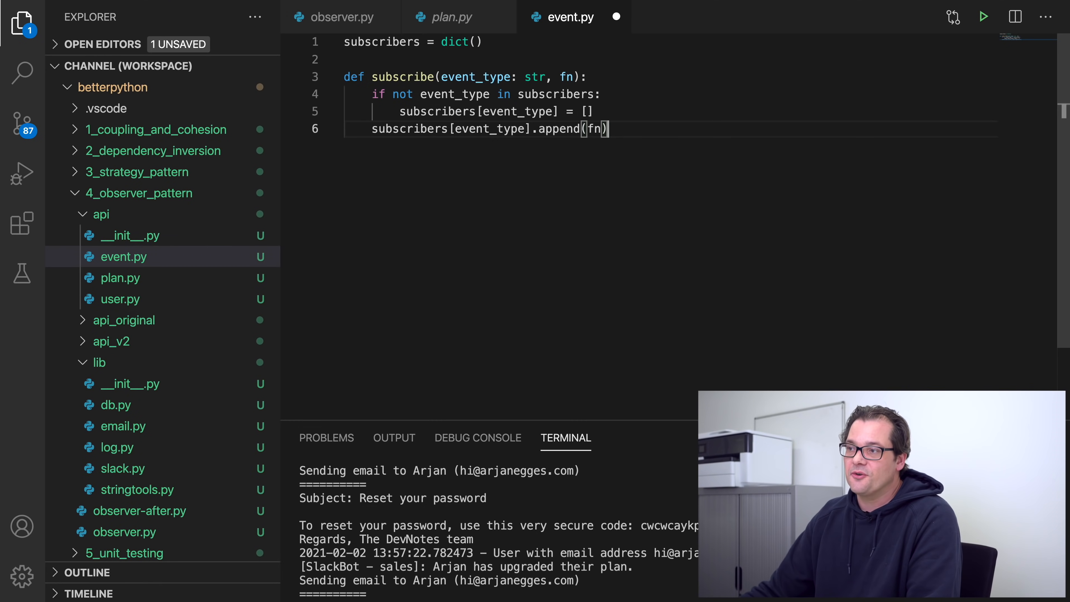
{"action": "double_click", "coordinate": [592, 129]}
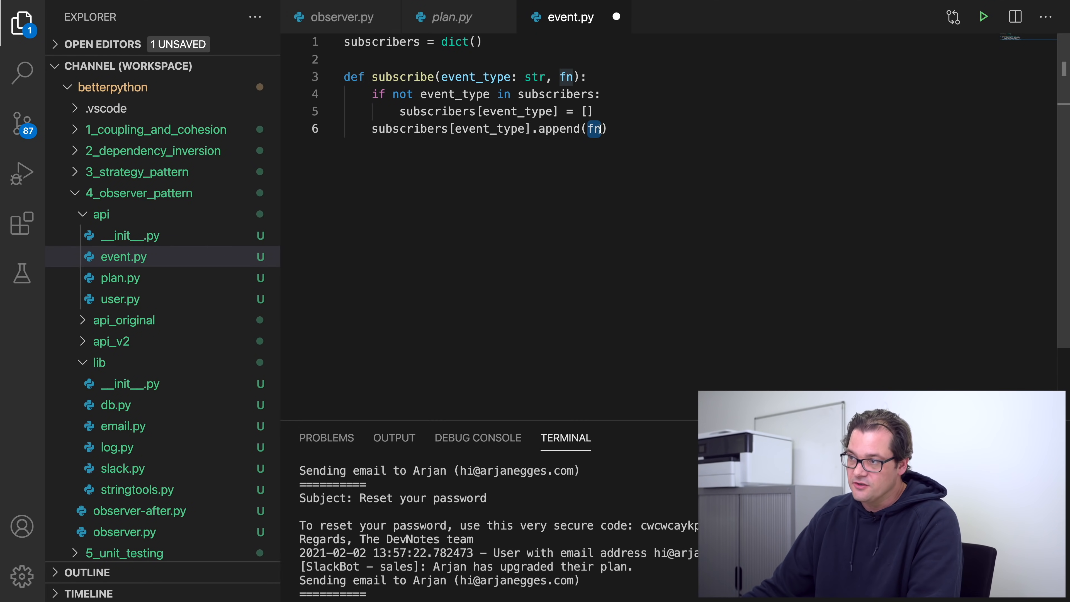
{"action": "left_click", "coordinate": [501, 128]}
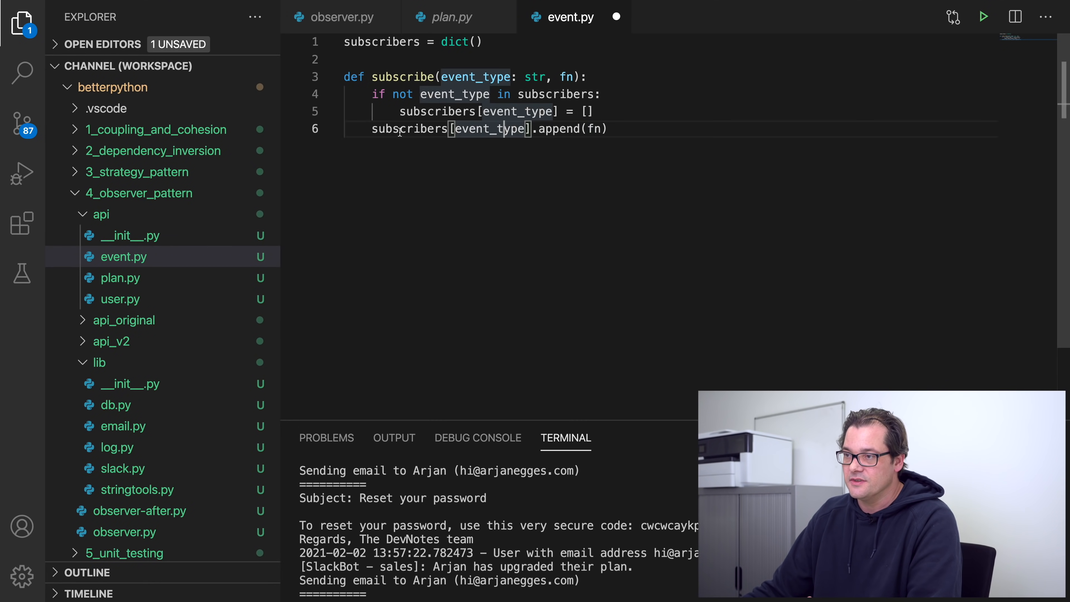
{"action": "key", "text": "enter"}
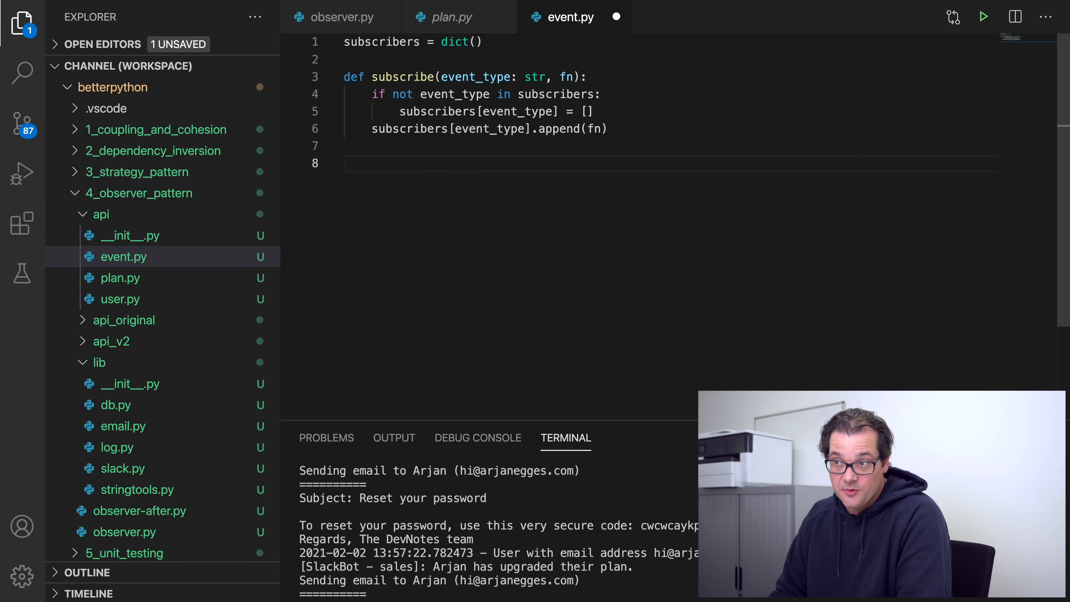
Declare the def post_event(event_type: str, data) signature
{"action": "type", "text": "d"}
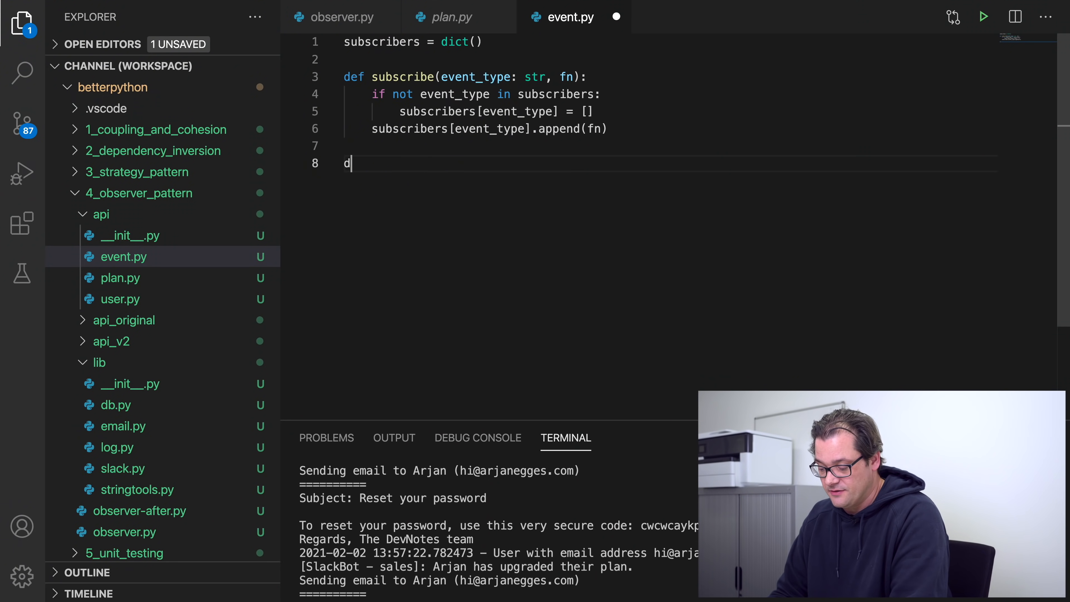
{"action": "type", "text": "ef post_event"}
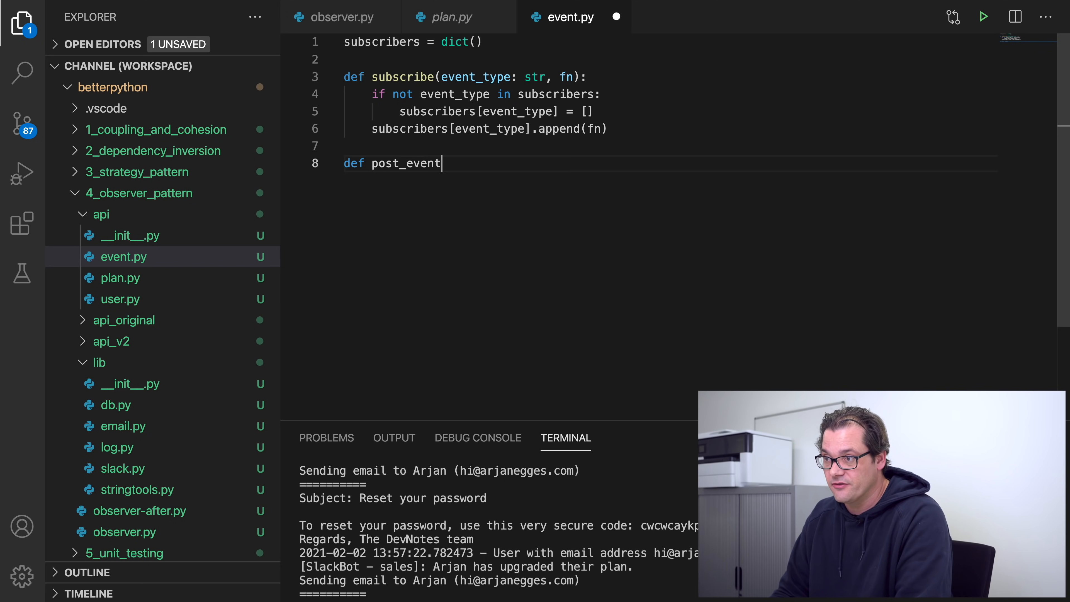
{"action": "type", "text": "(event_type: str, data"}
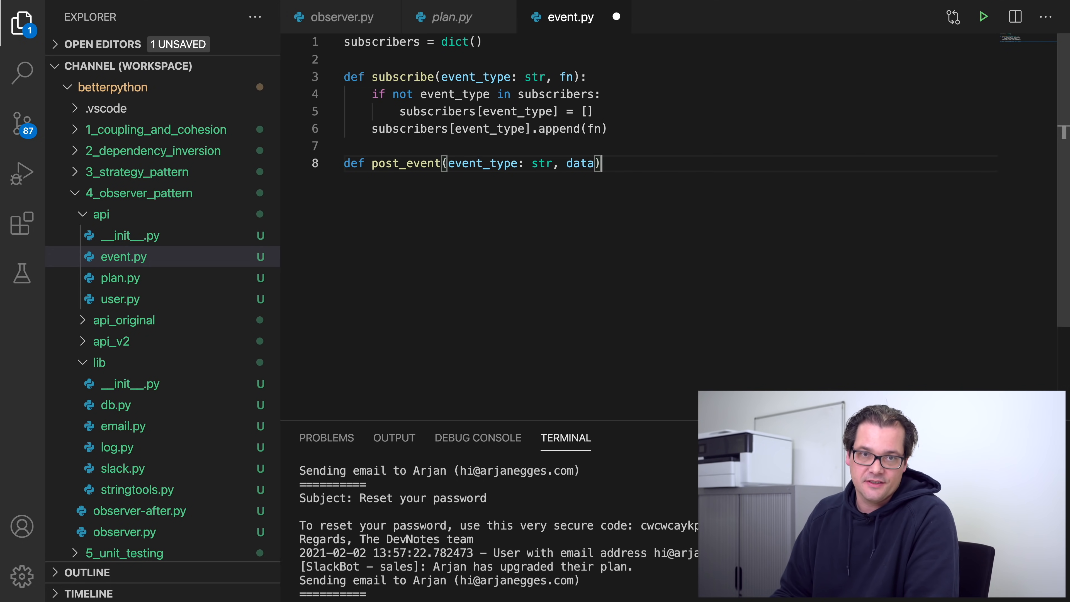
{"action": "key", "text": "Enter"}
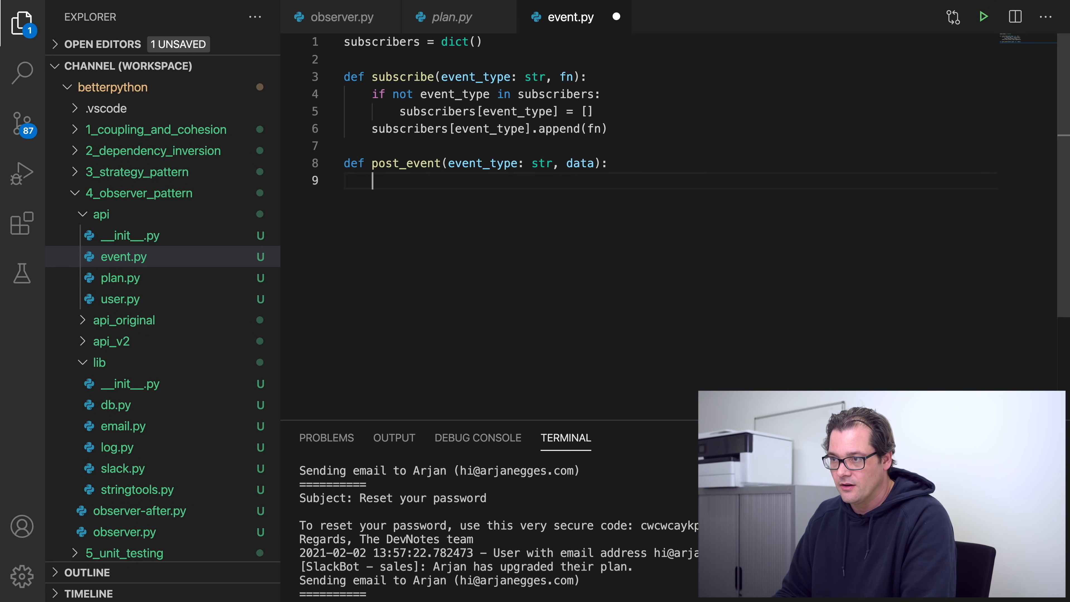
Write post_event's guard return and a for loop calling each fn in subscribers[event_type] with data, then save
{"action": "type", "text": "if not event_type"}
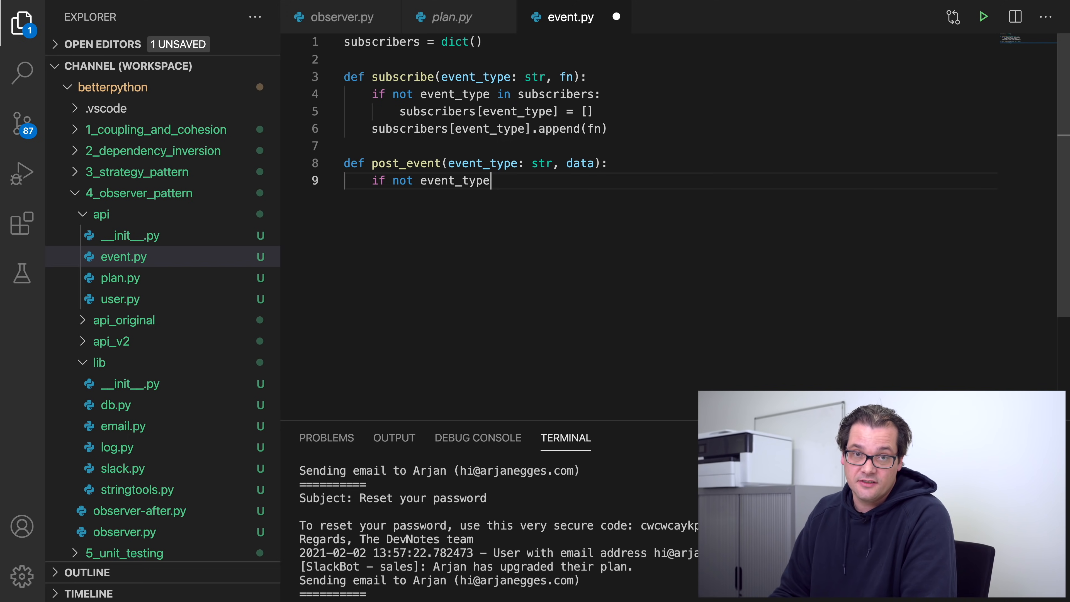
{"action": "type", "text": "in"}
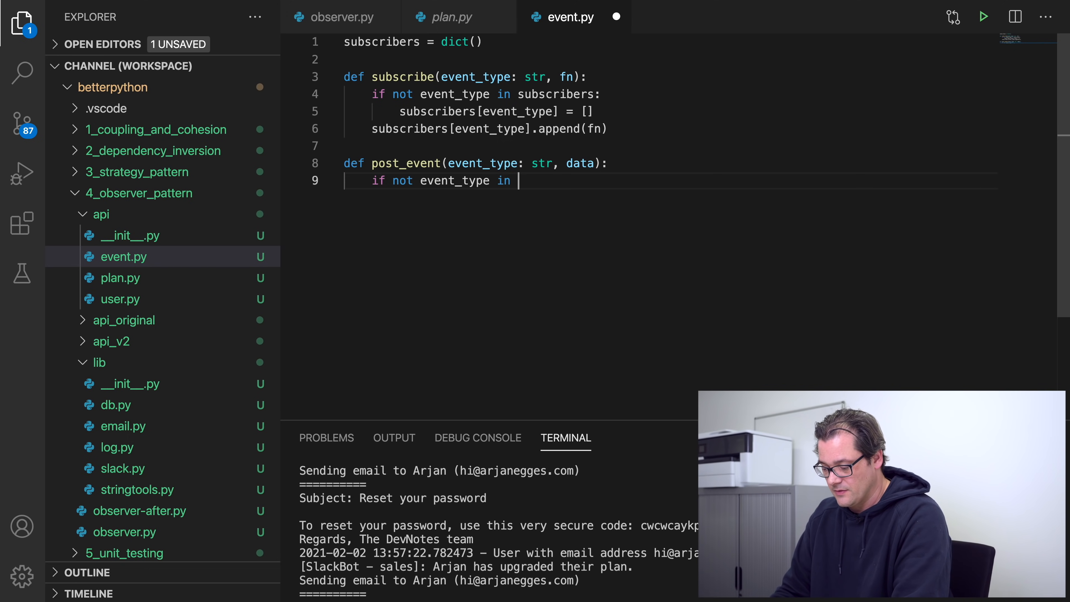
{"action": "type", "text": "subscribers"}
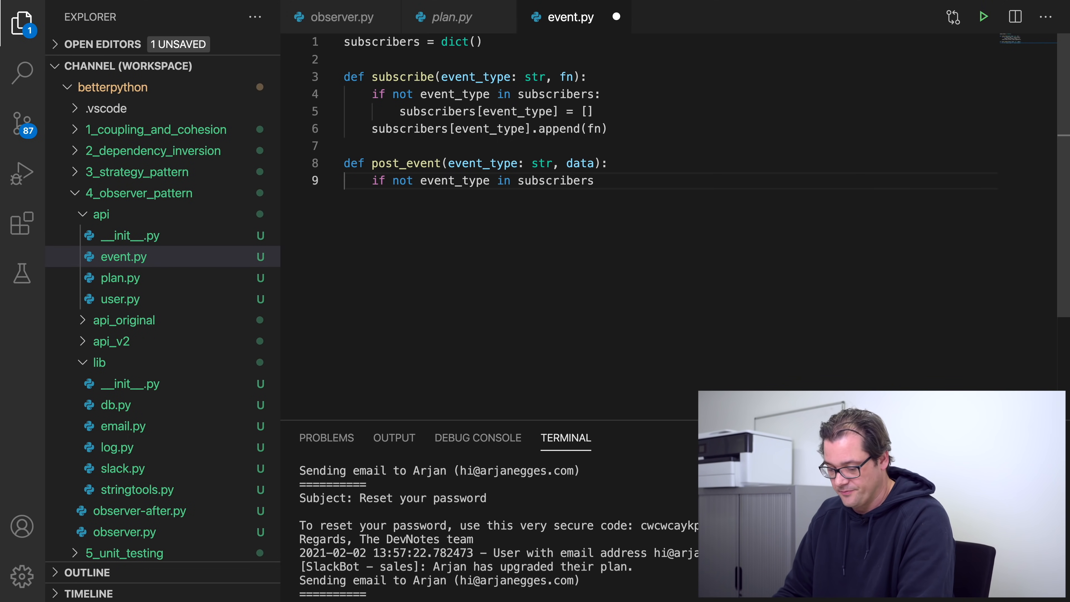
{"action": "type", "text": ":"}
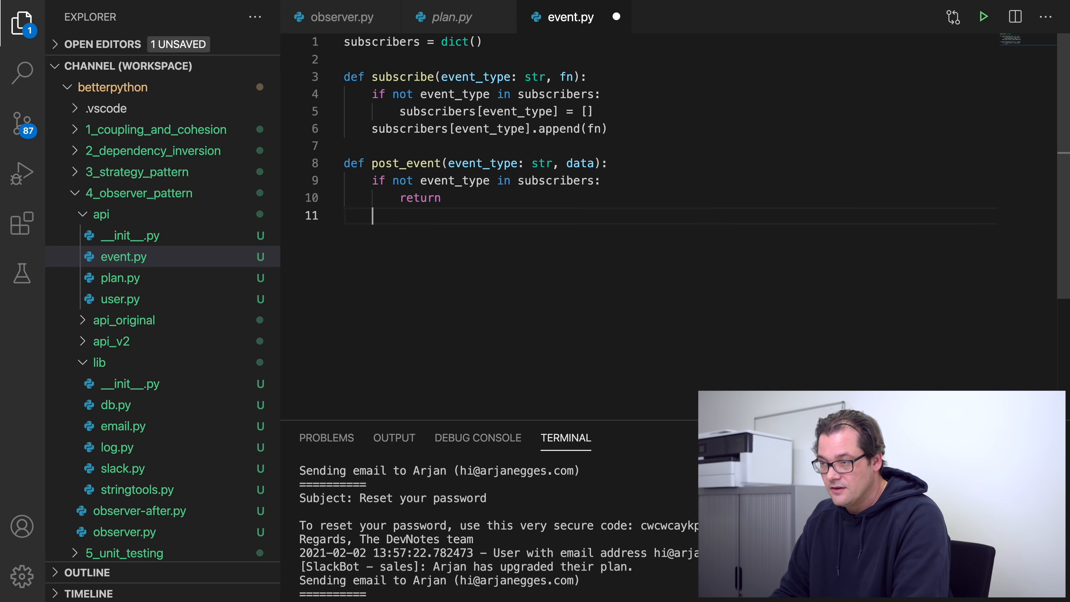
{"action": "type", "text": "for fn in"}
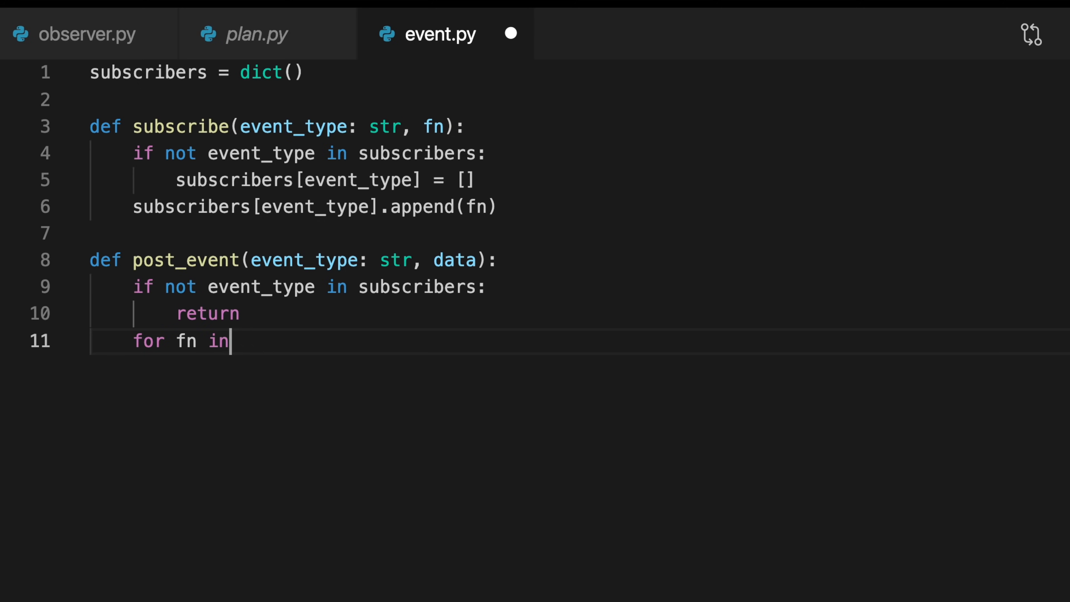
{"action": "type", "text": "subscribers[event_type]:"}
{"action": "type", "text": "fn(data)"}
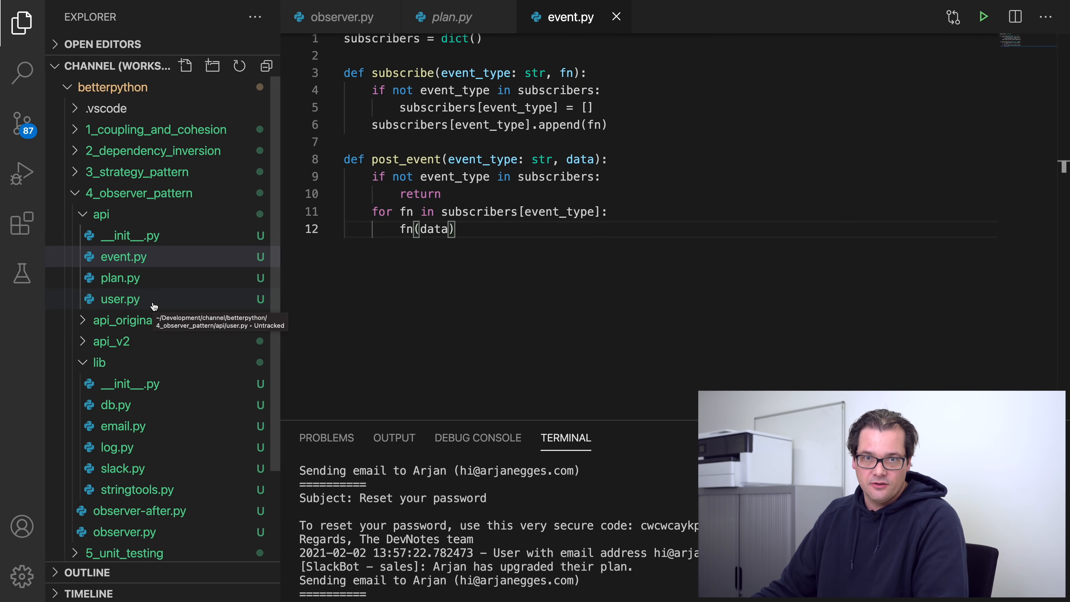
In user.py import post_event and pass user with the user_registered and user_password_forgotten events
{"action": "left_click", "coordinate": [120, 299]}
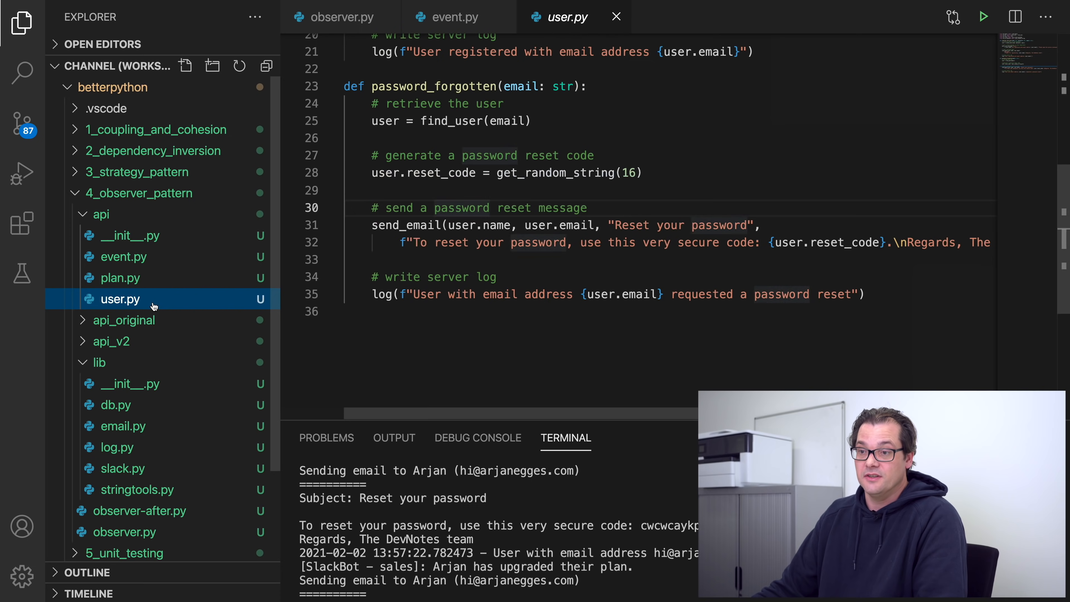
{"action": "scroll", "scroll_direction": "up", "scroll_amount": 3}
{"action": "type", "text": "post_event(\"user register"}
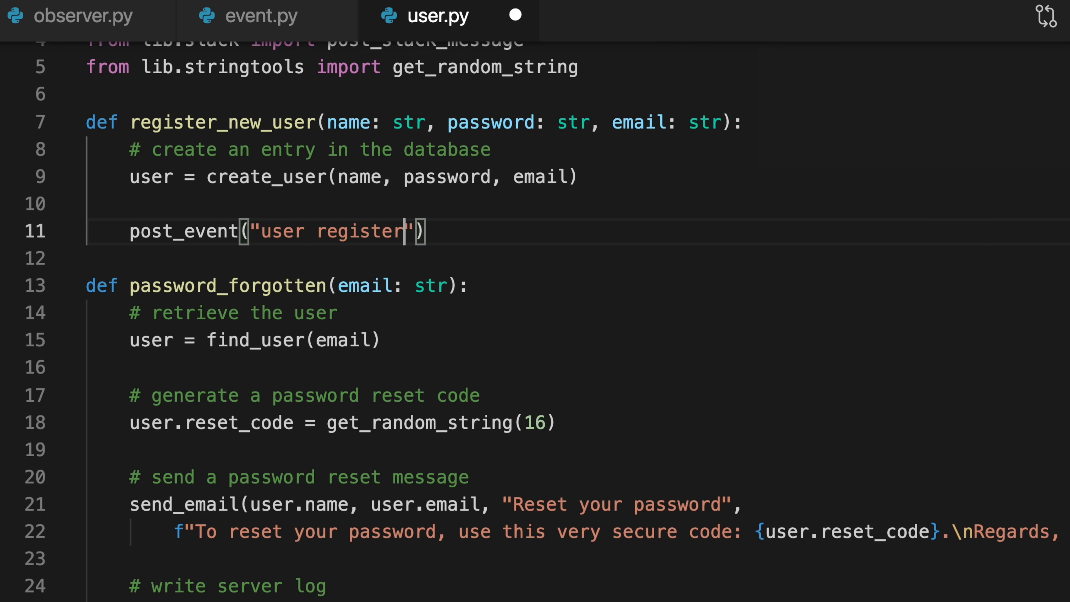
{"action": "type", "text": "ed\", user"}
{"action": "left_click", "coordinate": [435, 503]}
{"action": "type", "text": "post_event(\"user_password_forgotten"}
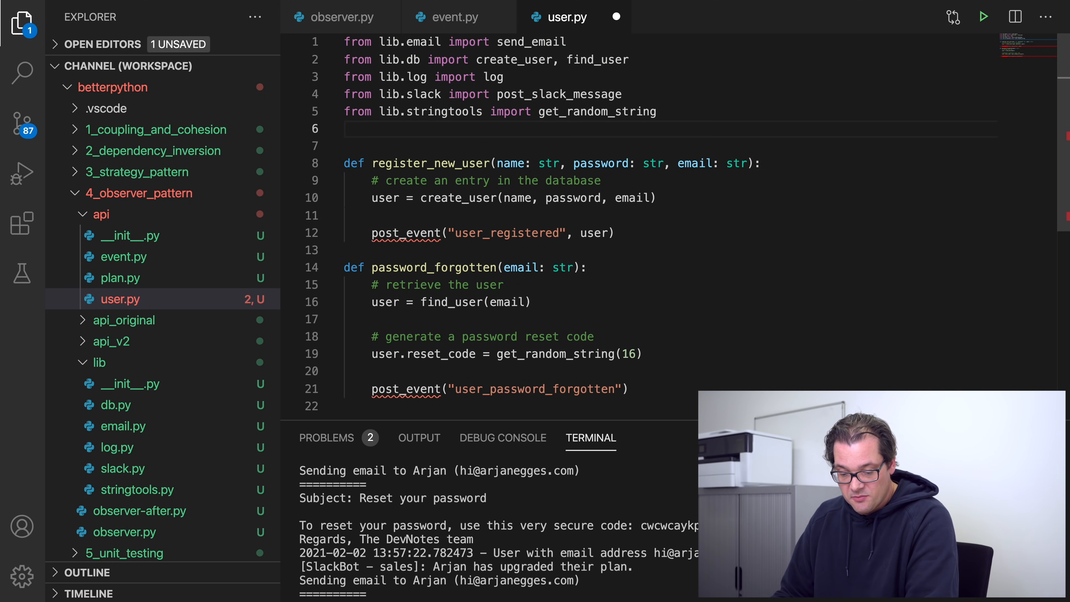
{"action": "type", "text": "from .event import post_event"}
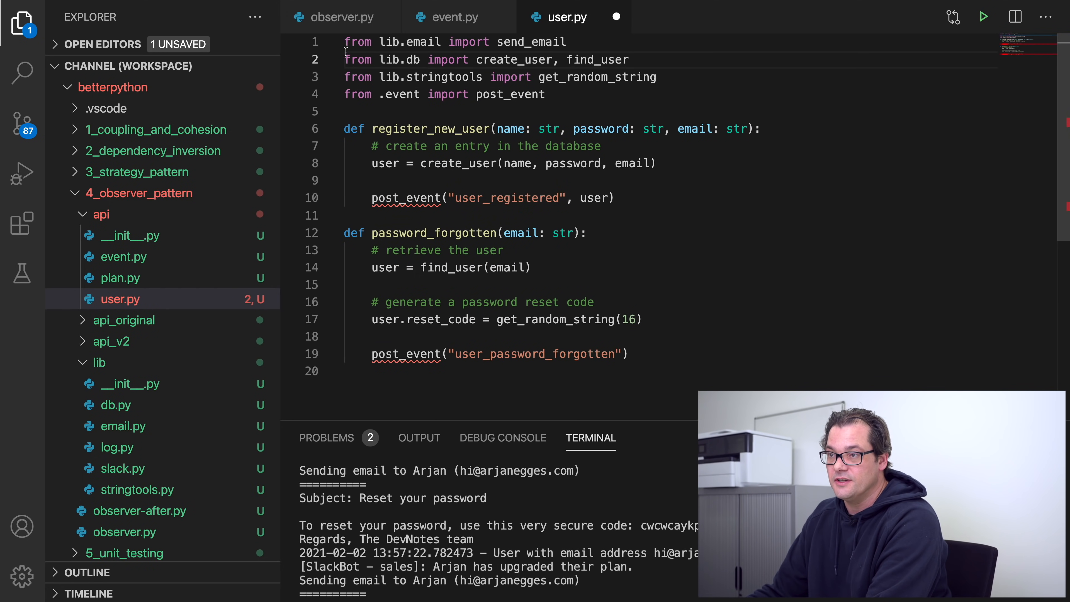
{"action": "type", "text": ", user"}
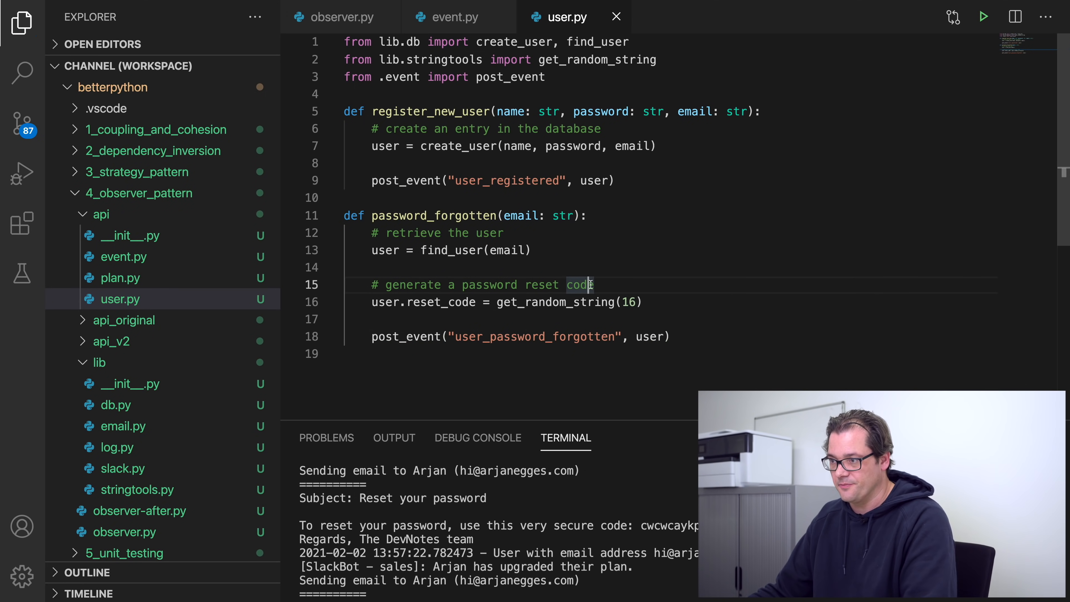
{"action": "mouse_move", "coordinate": [695, 328]}
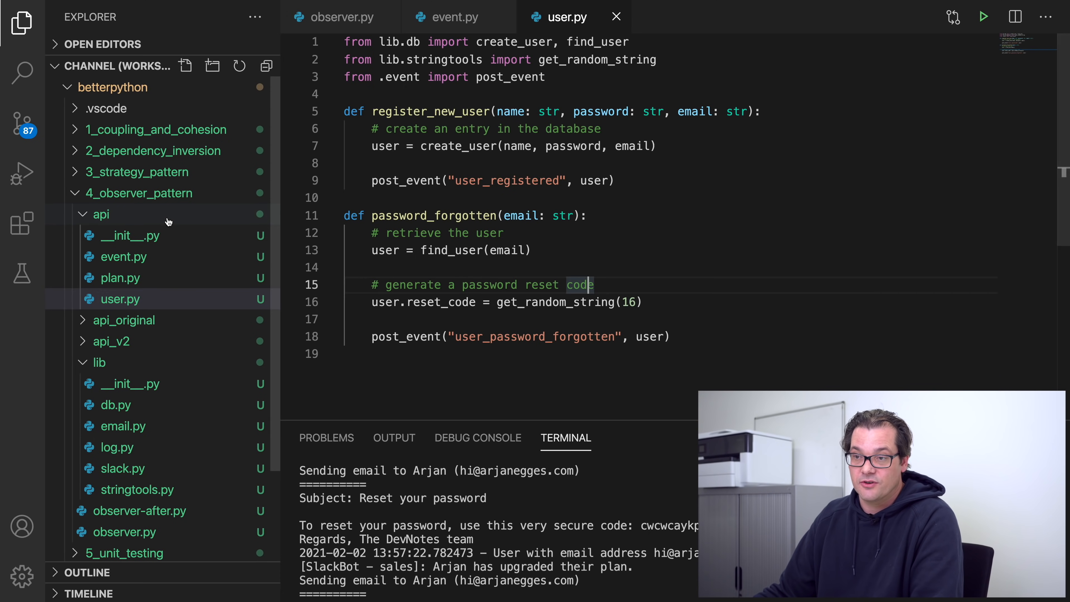
Create api/slack_listener.py importing post_slack_message from lib.slack and subscribe from event
{"action": "left_click", "coordinate": [185, 66]}
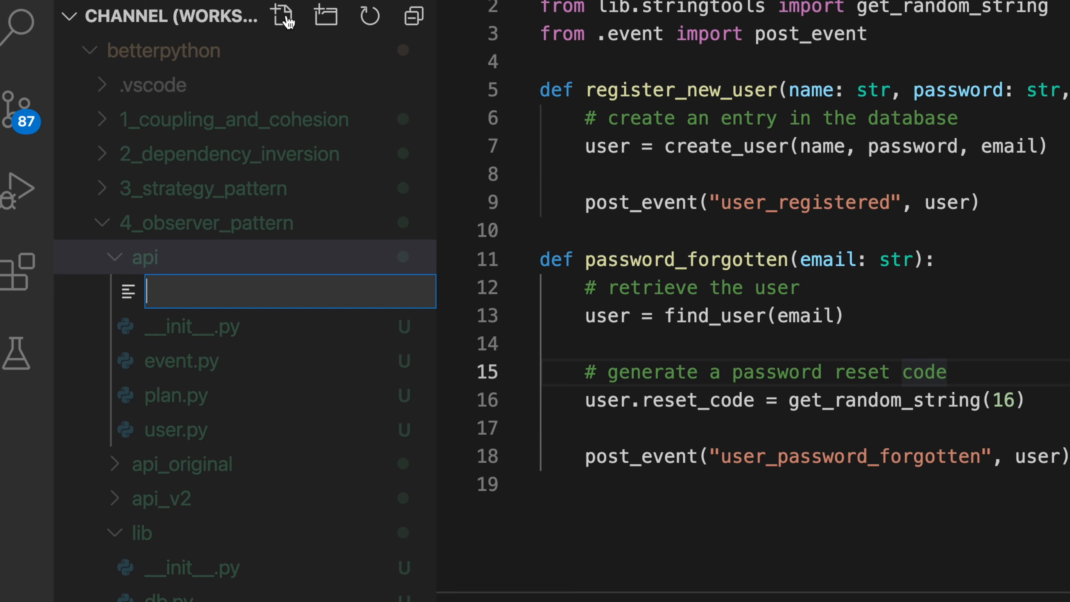
{"action": "type", "text": "slack_listener.py"}
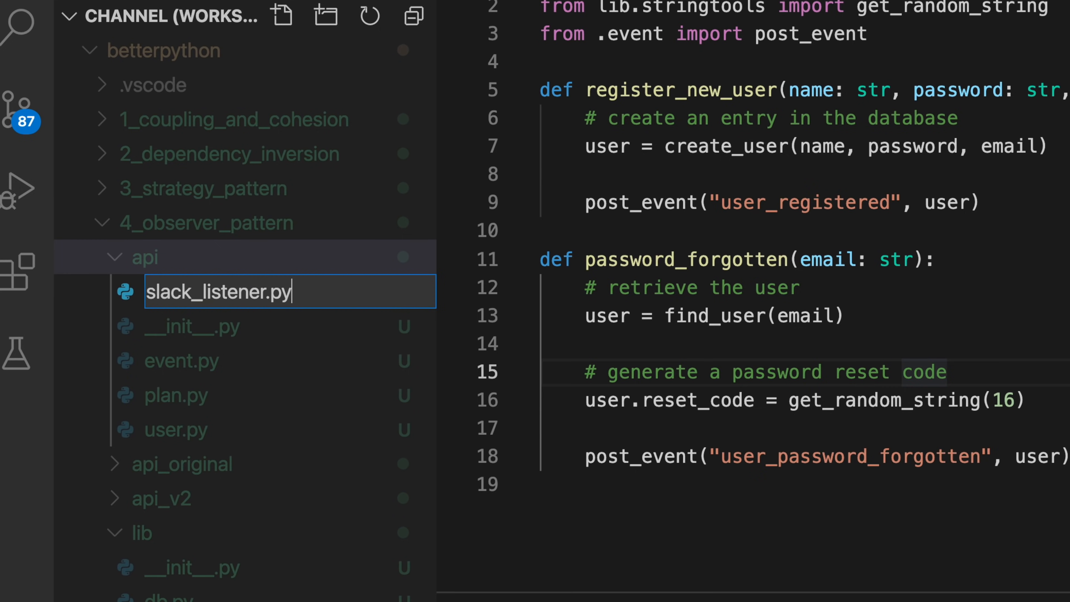
{"action": "key", "text": "Enter"}
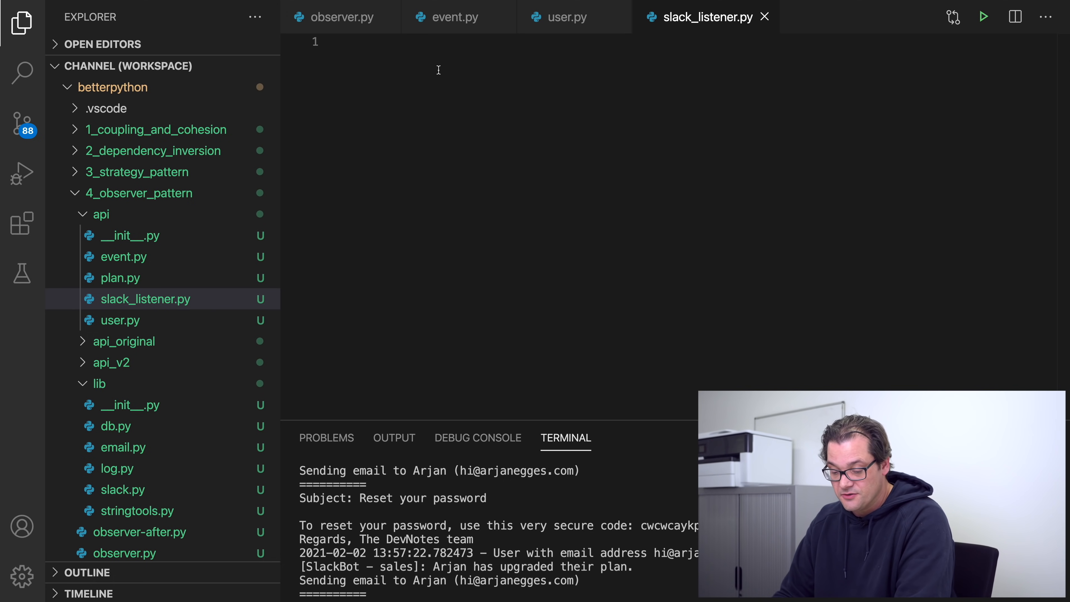
{"action": "type", "text": "from lib.slack import post_slack_messag"}
{"action": "type", "text": "from ."}
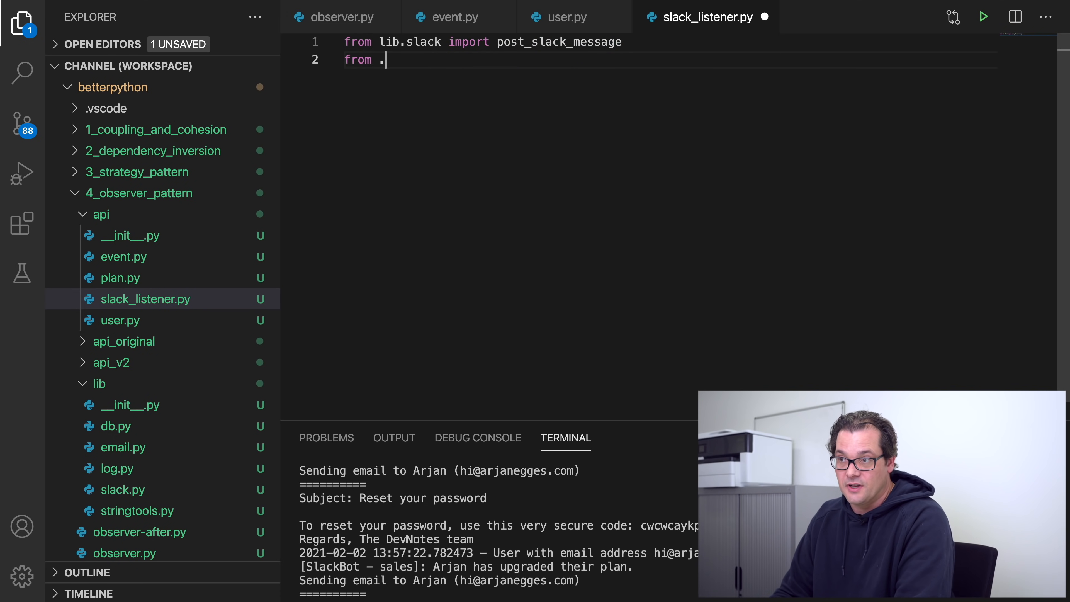
{"action": "type", "text": "event subscribe"}
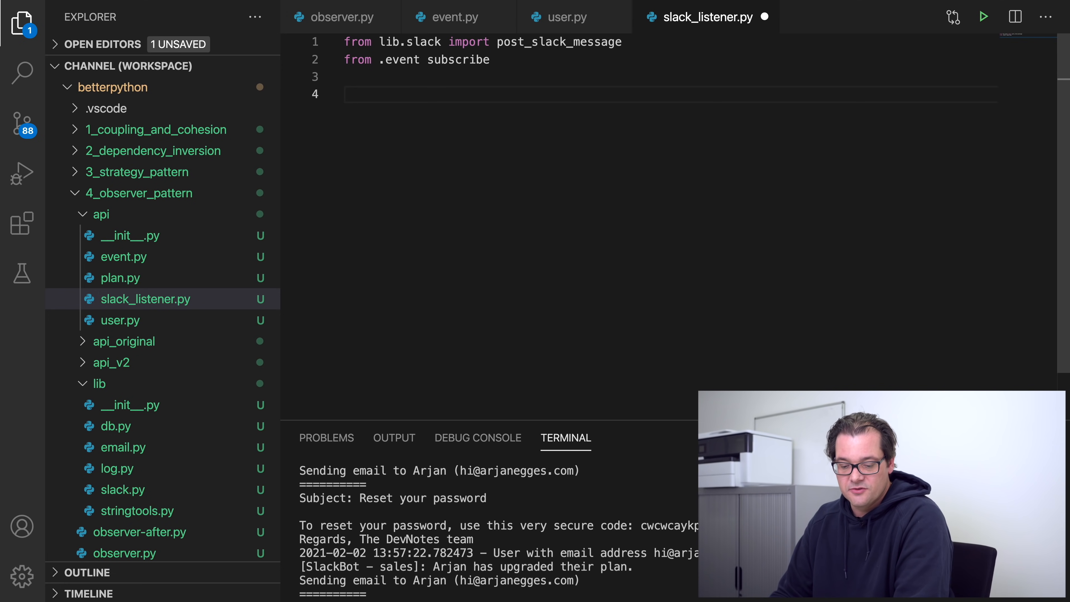
Define handle_user_registered_event(user) posting a sales Slack message with the user's name and email
{"action": "type", "text": "def handle"}
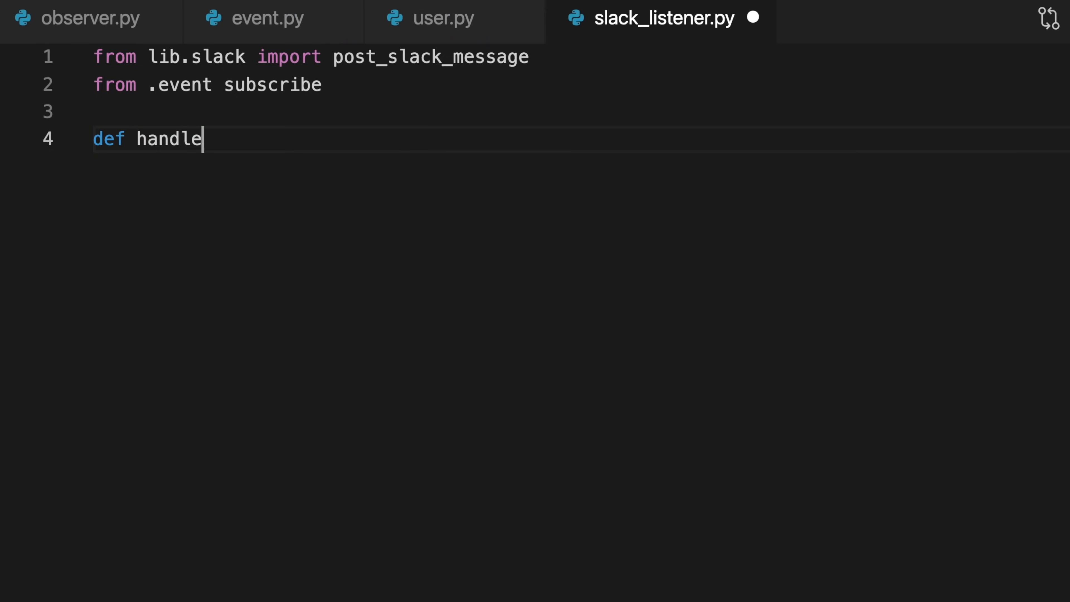
{"action": "type", "text": "_user_registered_event()"}
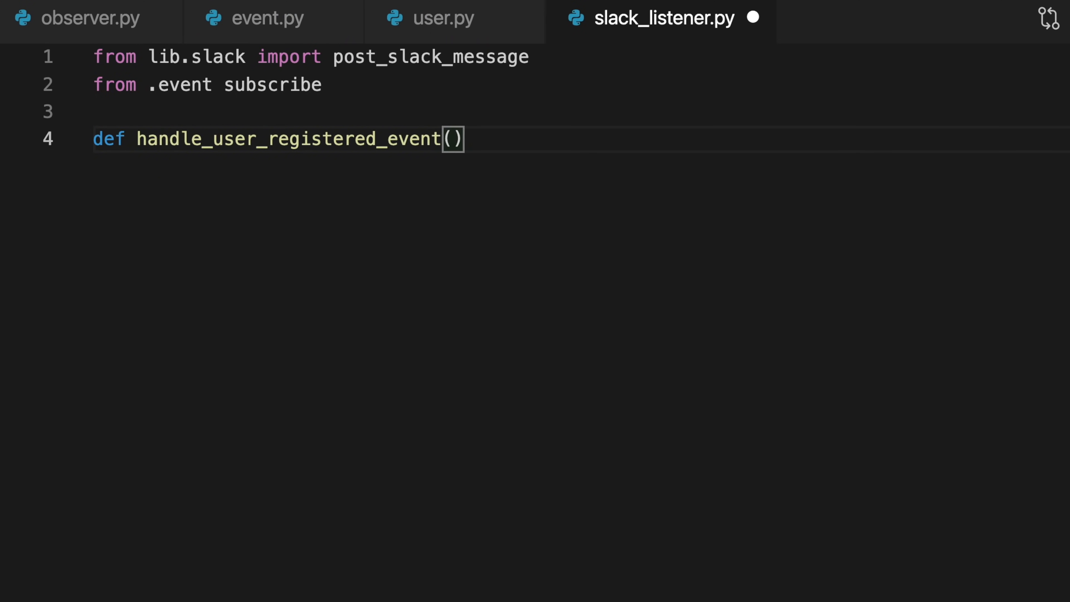
{"action": "type", "text": "user):"}
{"action": "type", "text": "post_slack_message(\"sales"}
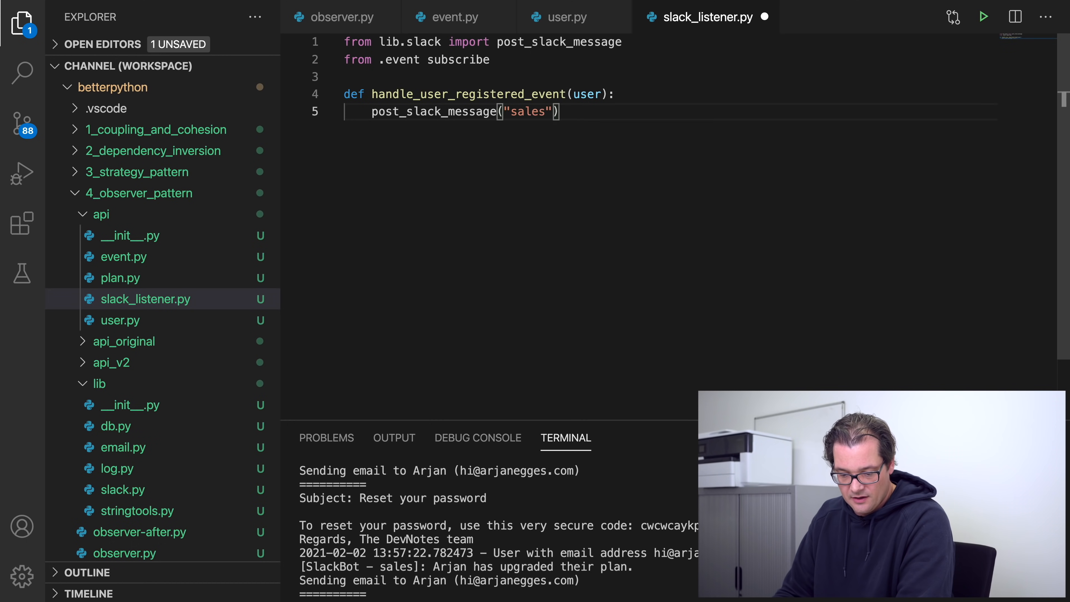
{"action": "type", "text": ", f\"{user.name}\""}
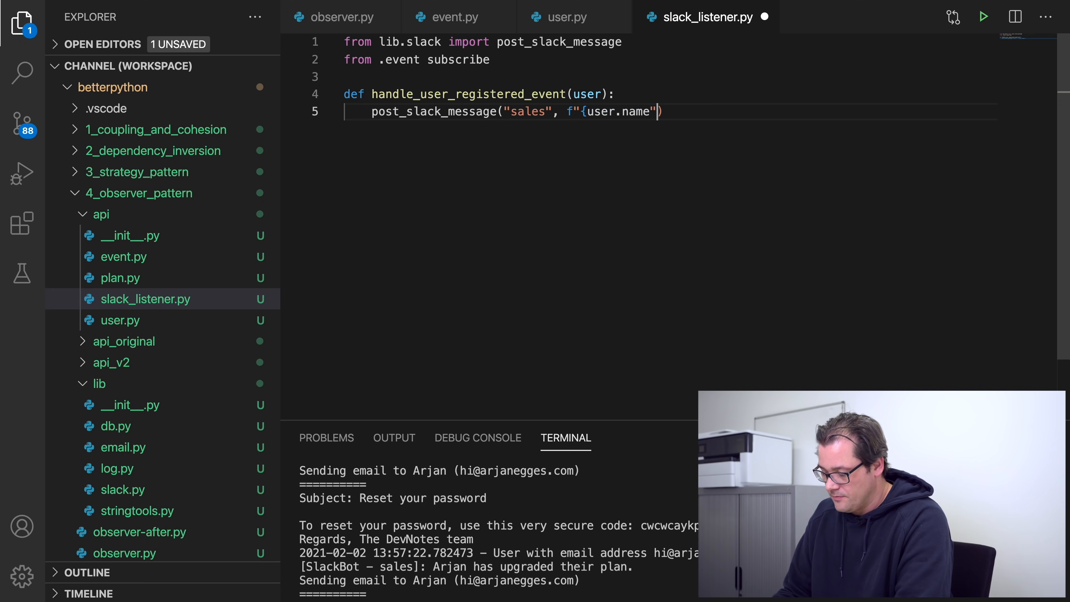
{"action": "type", "text": "has registered with"}
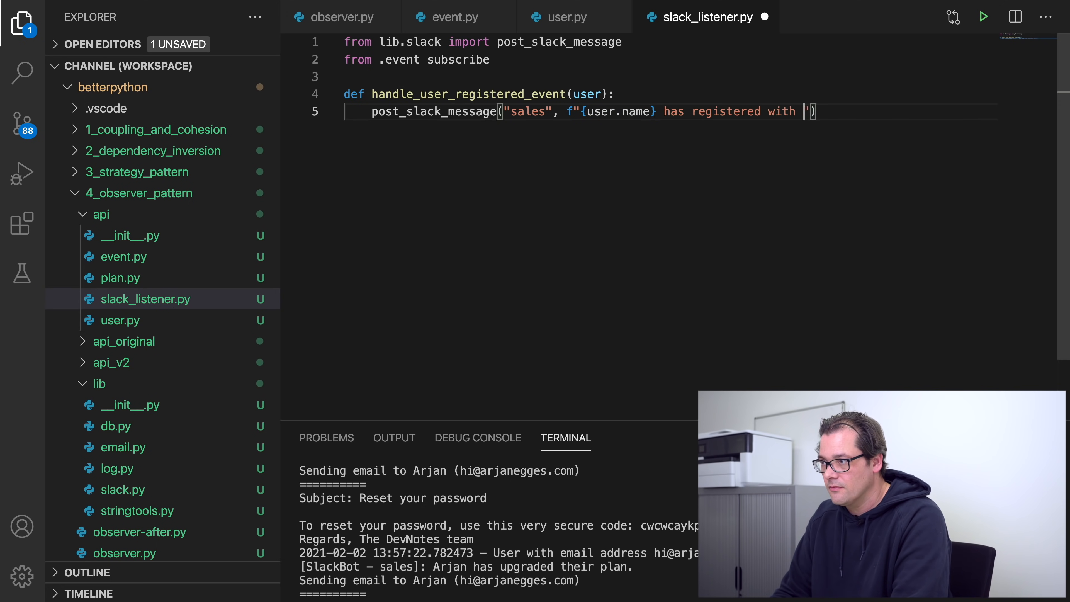
{"action": "type", "text": "email address {user.email}."}
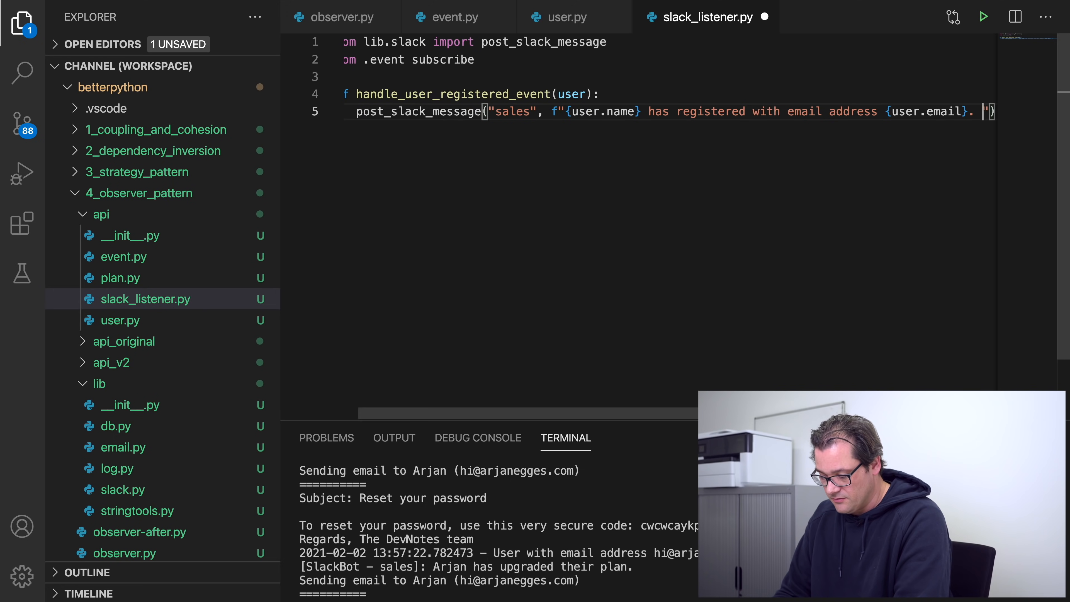
{"action": "type", "text": "Don't forget to spam thi"}
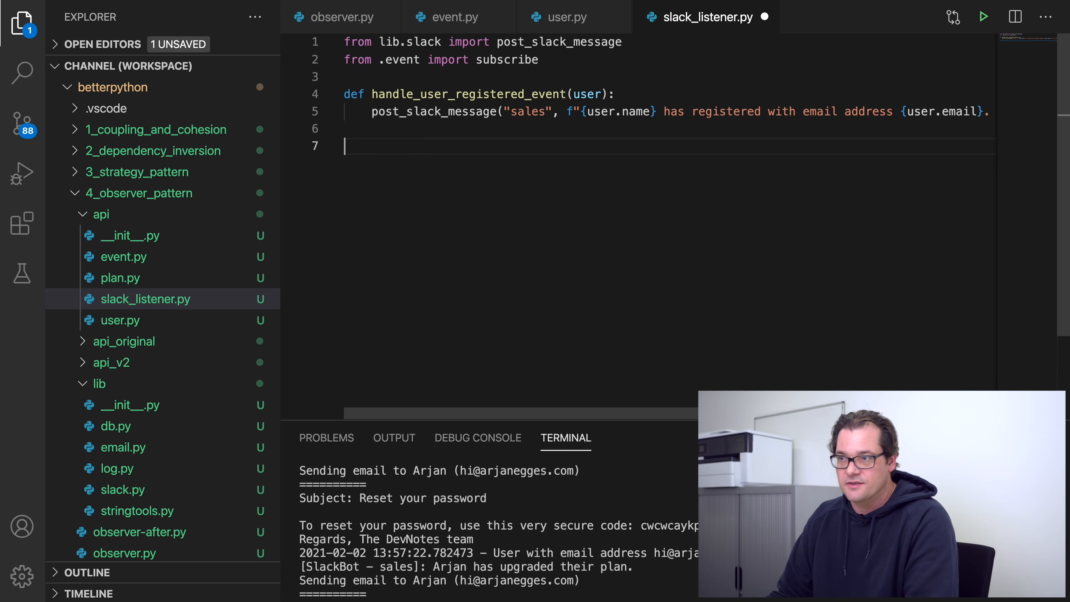
Add setup_slack_event_handlers() subscribing handle_user_registered_event to "user_registered" and save
{"action": "type", "text": "def setup"}
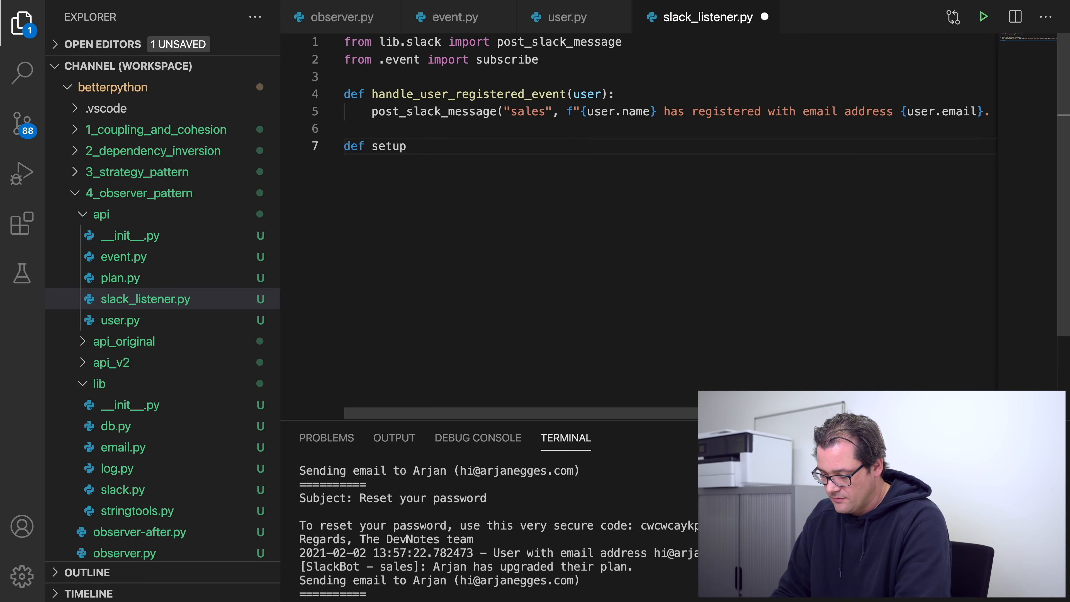
{"action": "type", "text": "_slack_event_handlers():"}
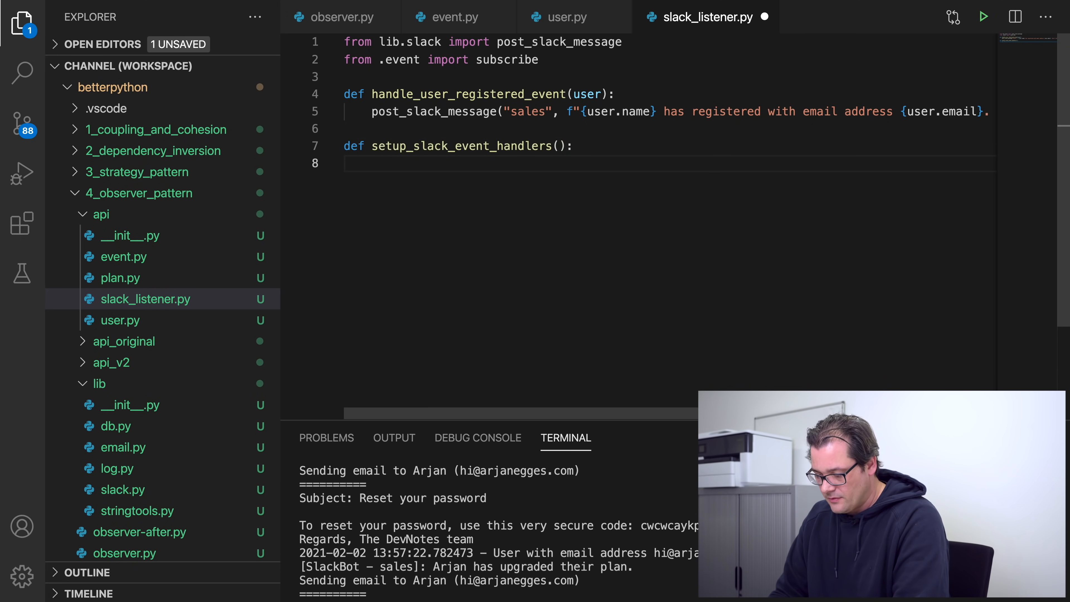
{"action": "type", "text": "subscribe"}
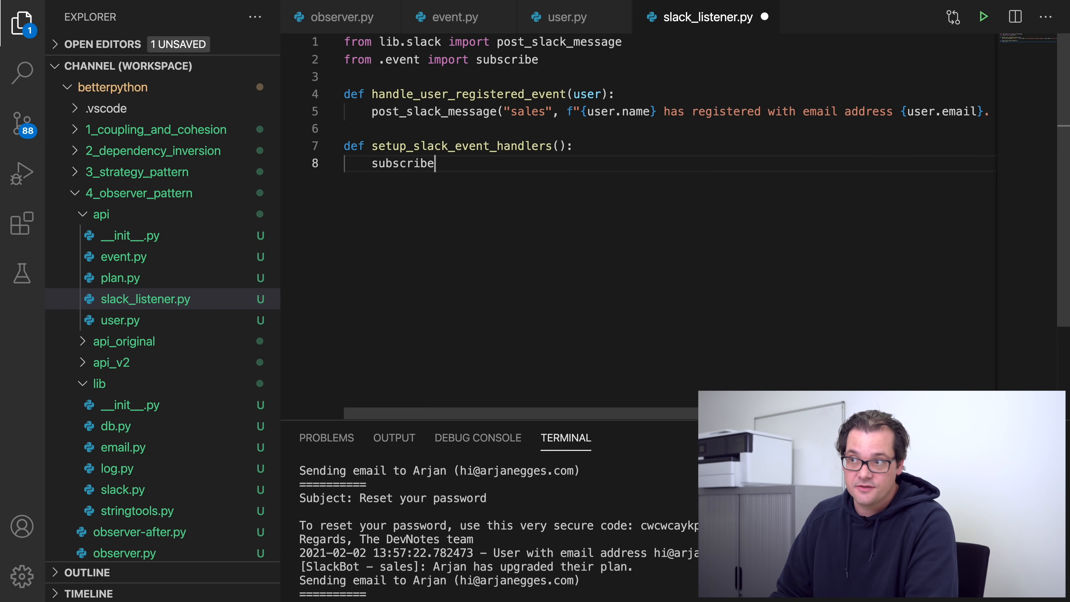
{"action": "type", "text": "(\"\")"}
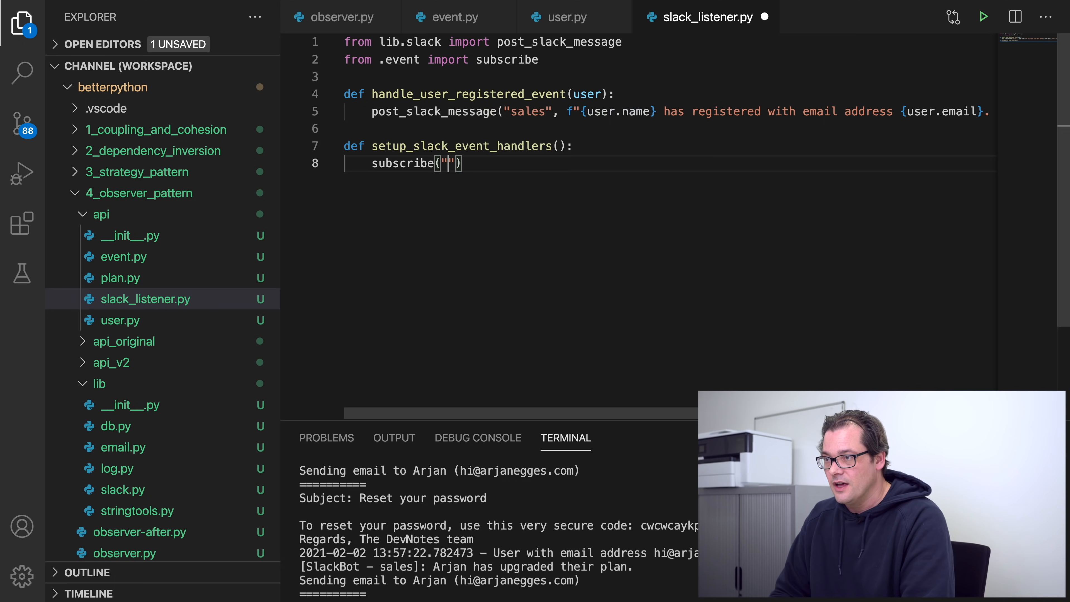
{"action": "type", "text": "user_regist"}
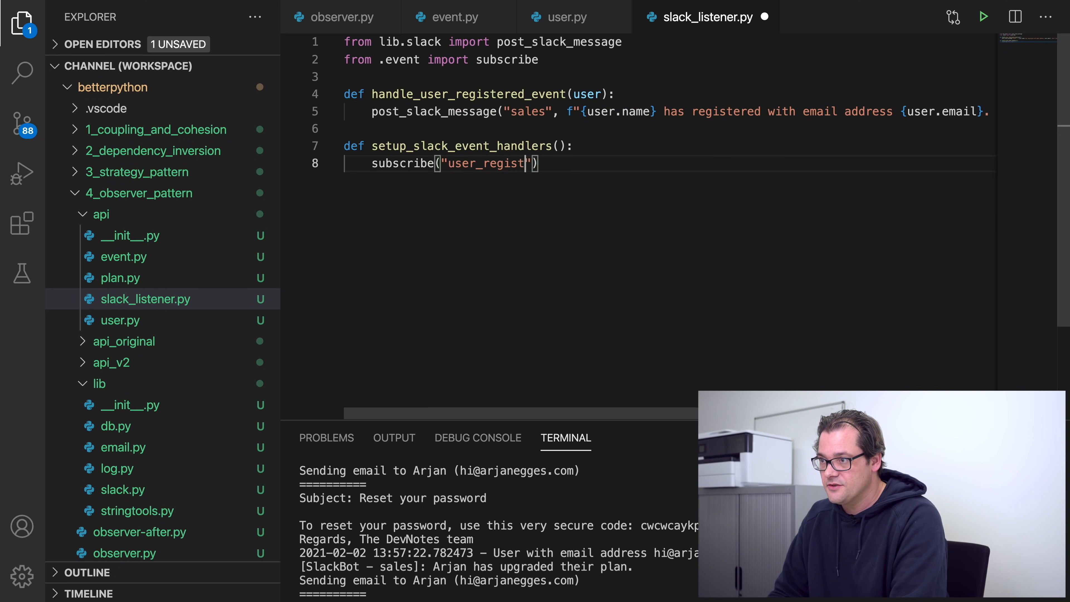
{"action": "type", "text": "ered\","}
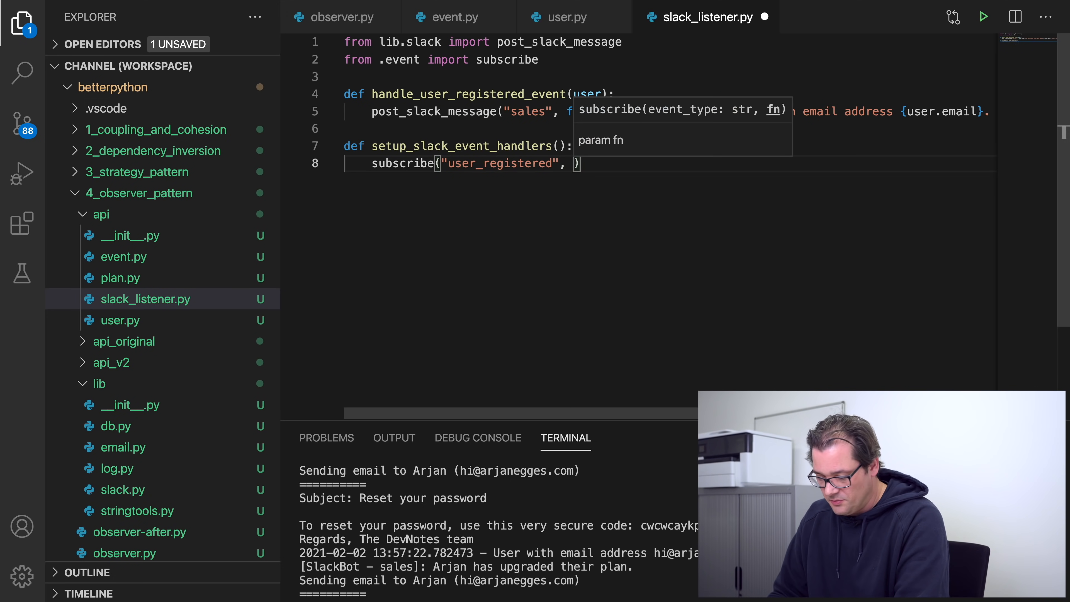
{"action": "type", "text": "handle_user_registered_event"}
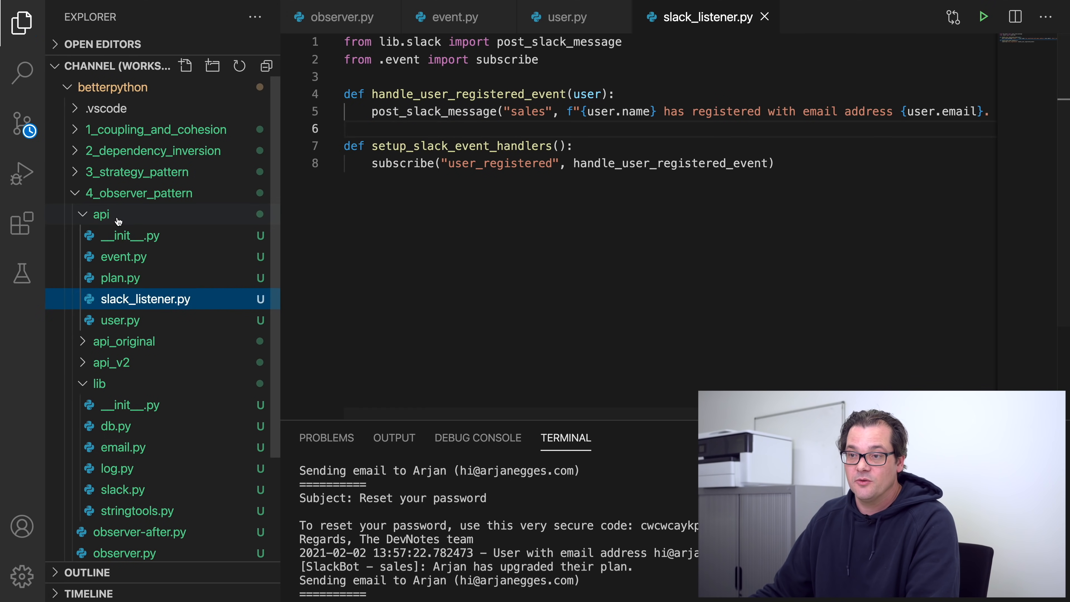
Start a new file, log_listener.py, in the api folder
{"action": "left_click", "coordinate": [101, 213]}
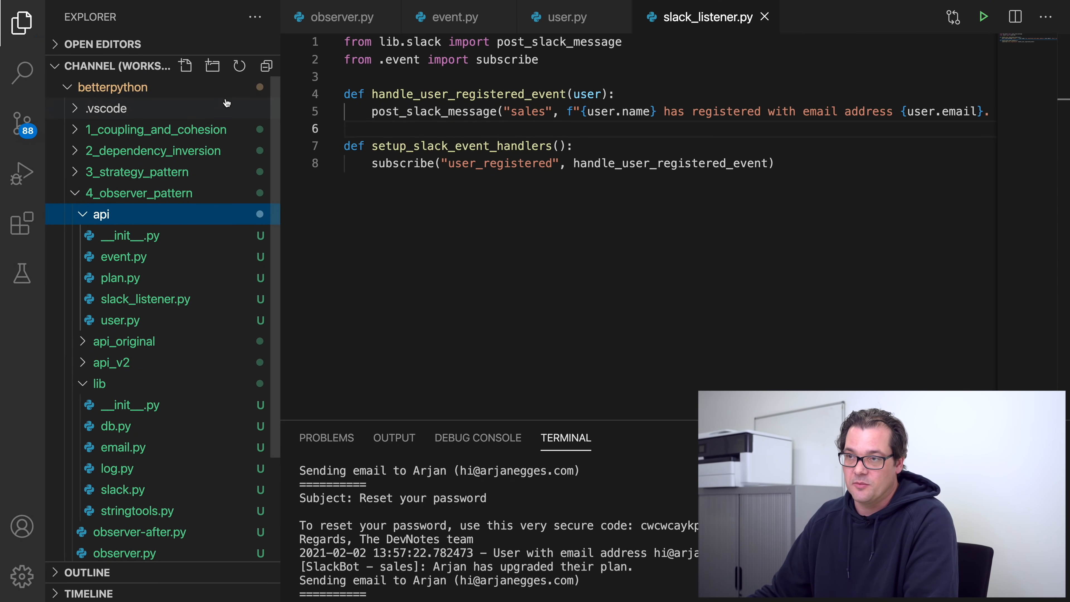
{"action": "left_click", "coordinate": [185, 66]}
{"action": "type", "text": "log_listener.py"}
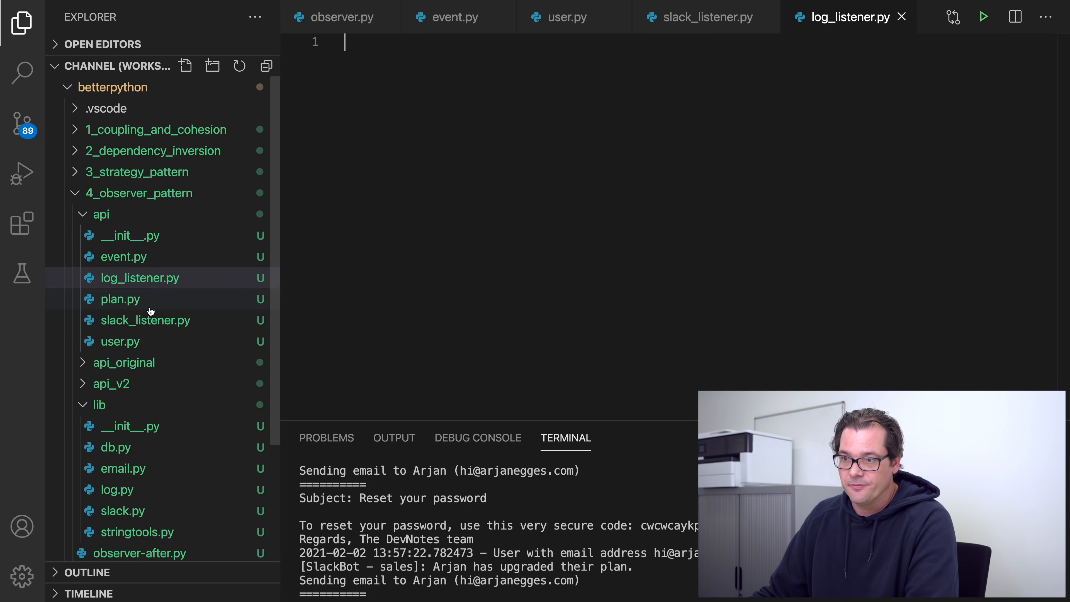
Copy the Slack listener code into log_listener.py and adapt the registration handler to log the user's email
{"action": "left_click", "coordinate": [145, 319]}
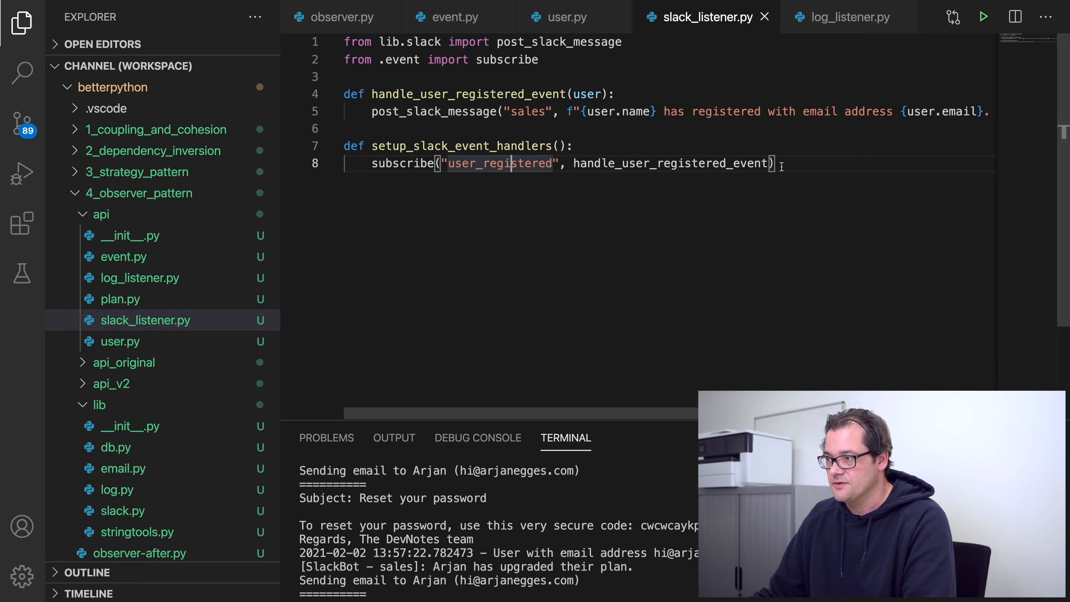
{"action": "key", "text": "ctrl+a"}
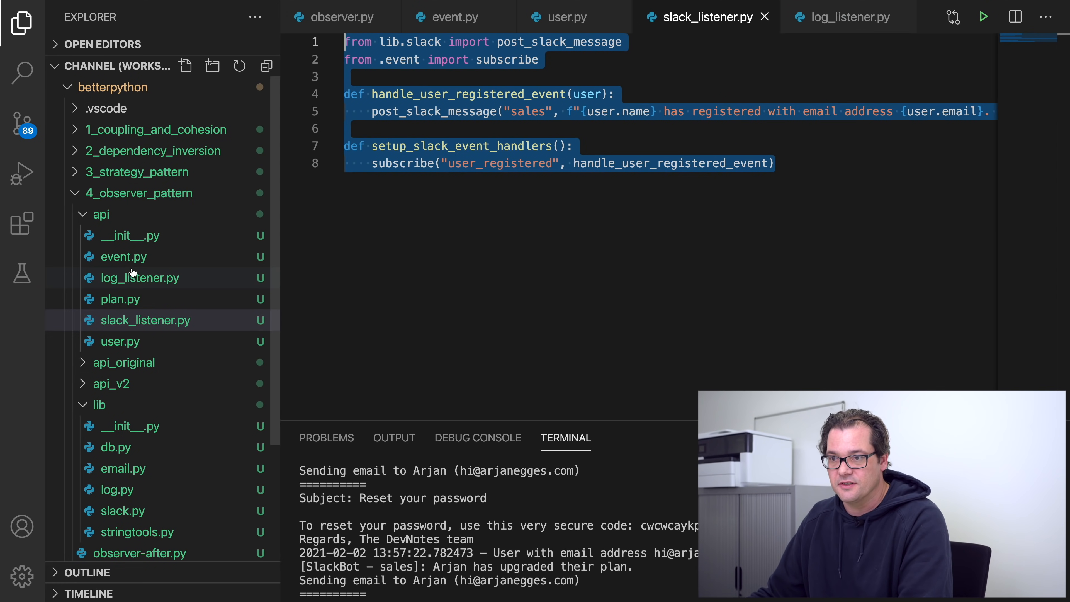
{"action": "left_click", "coordinate": [846, 17]}
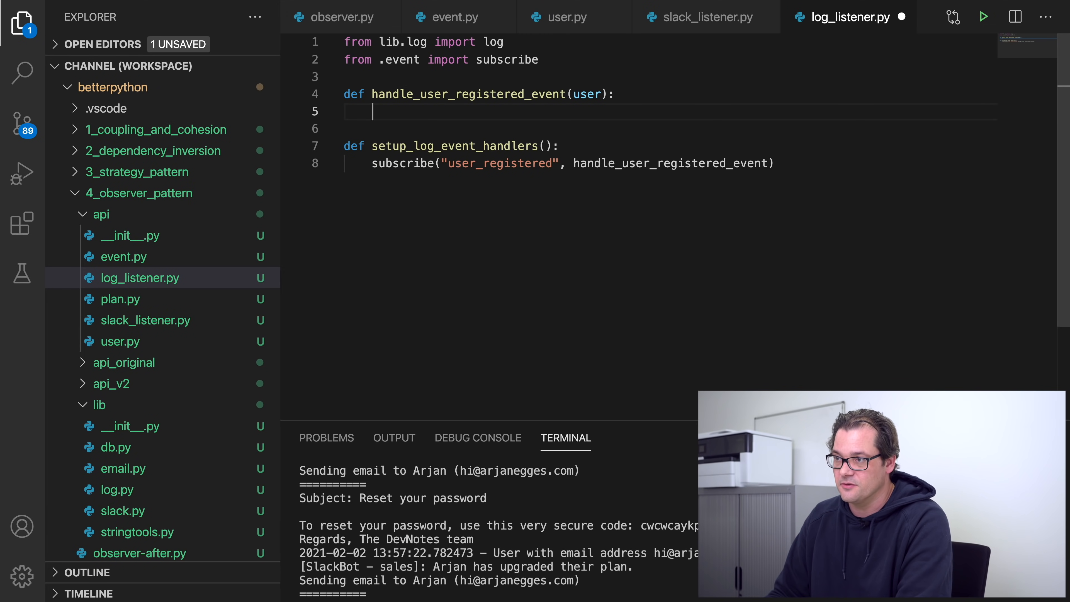
{"action": "type", "text": "log("}
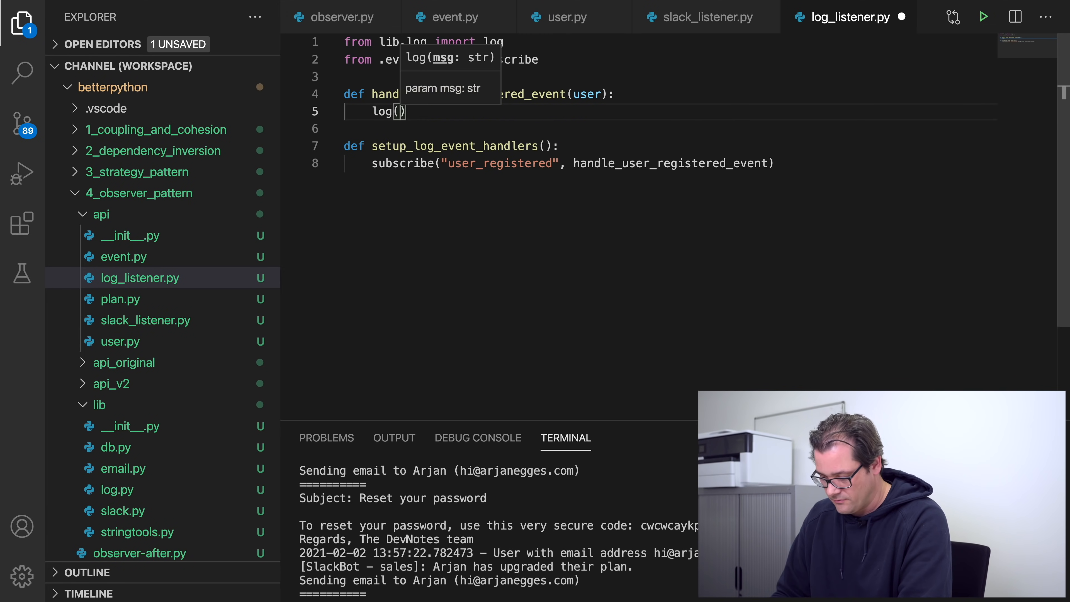
{"action": "type", "text": "f\"User registered\""}
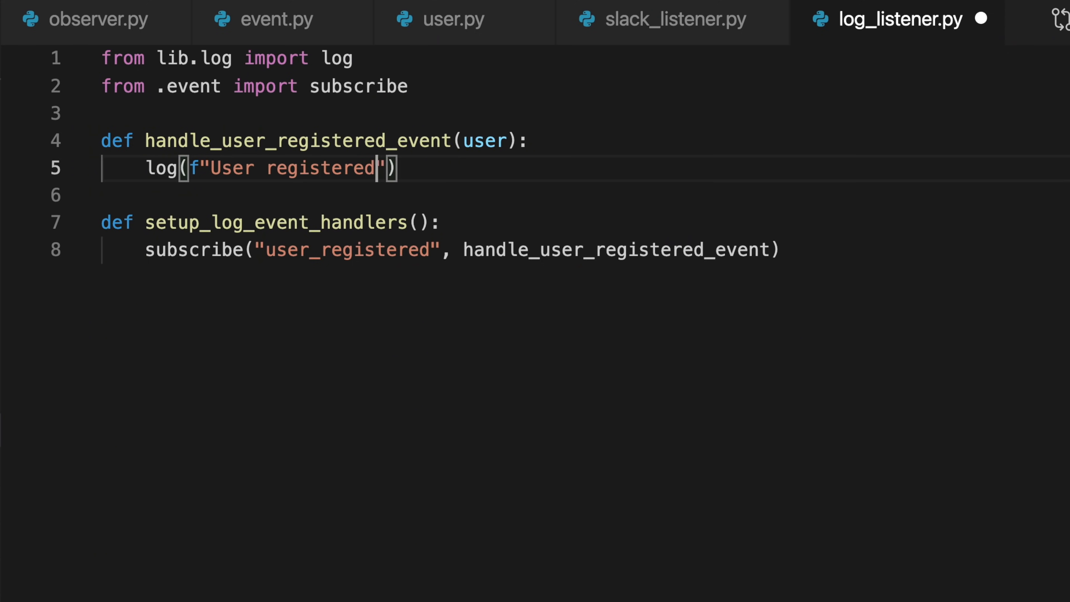
{"action": "type", "text": "with email address {user.email"}
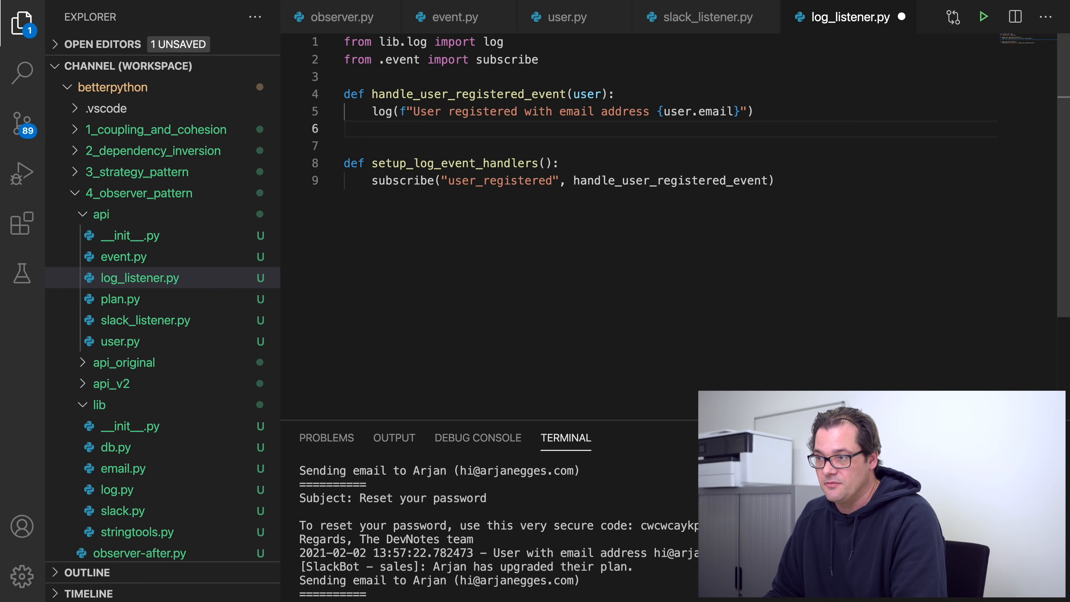
Add a handle_user_password_forgotten log handler and subscribe both handlers in setup_log_event_handlers
{"action": "type", "text": "def"}
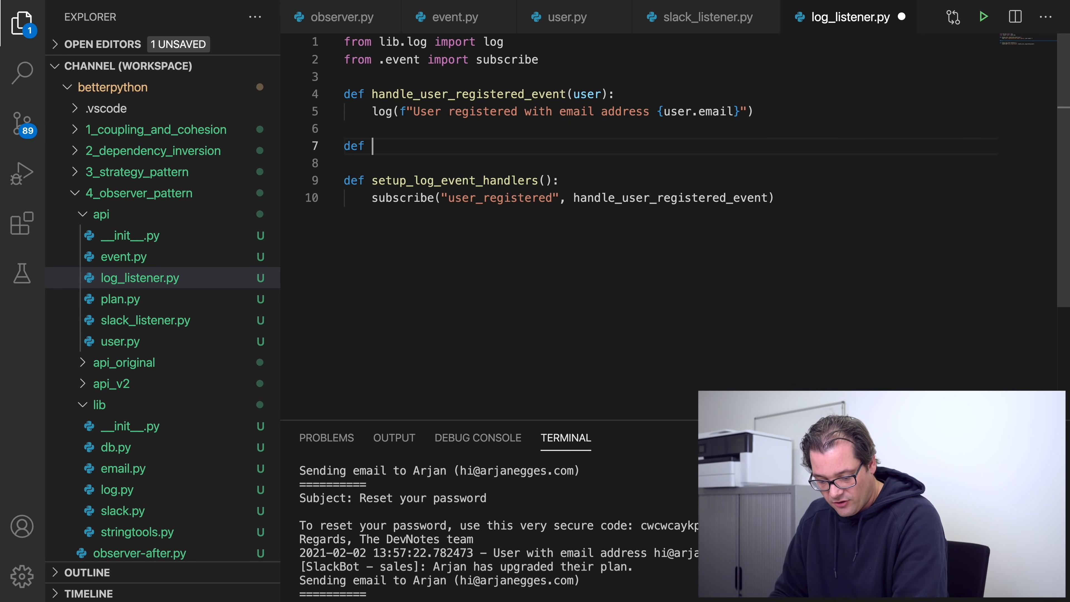
{"action": "type", "text": "handle_user_password_forgotten_event(user):"}
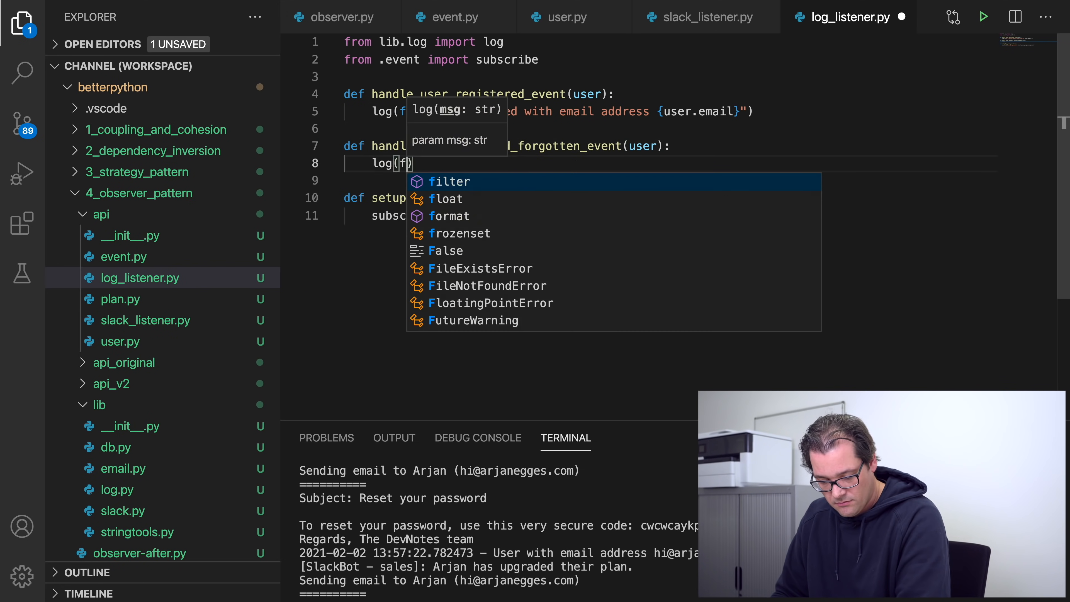
{"action": "type", "text": "f\"User with email address {user.email} requested a password reset."}
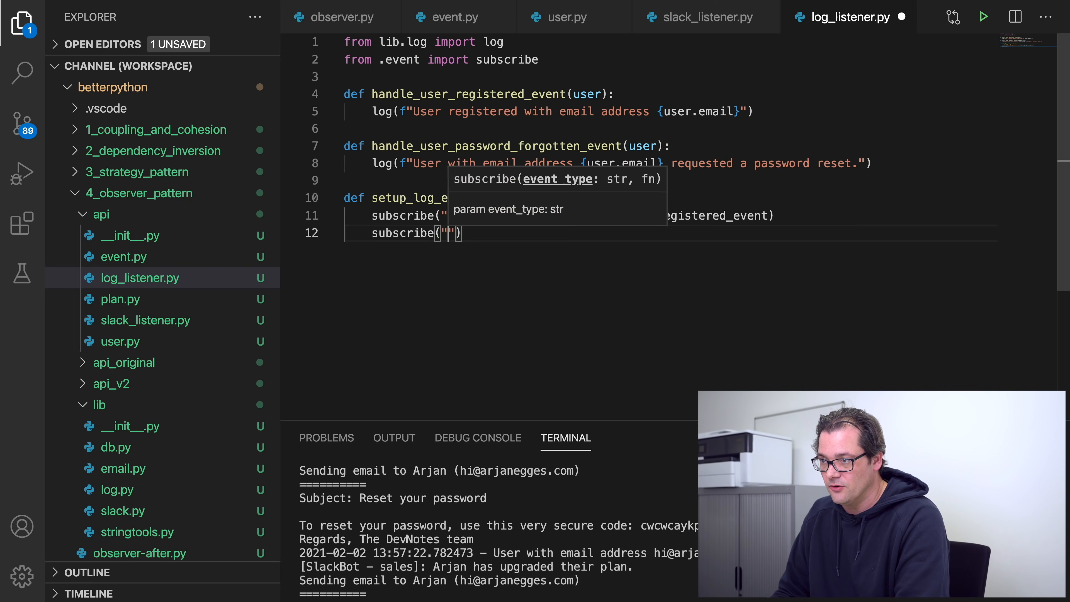
{"action": "type", "text": "user_password_forgotten"}
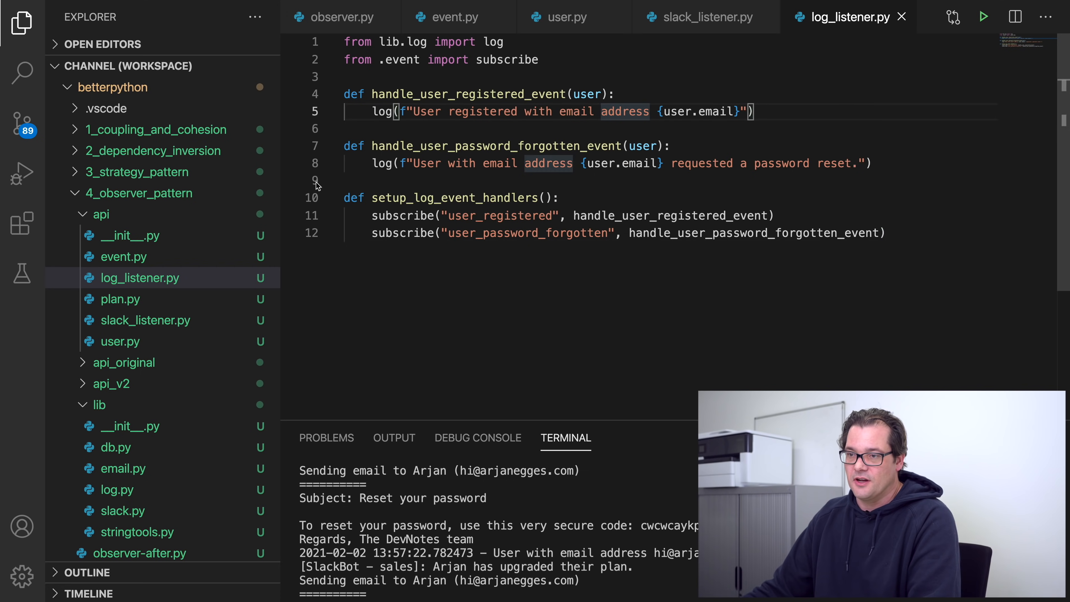
{"action": "mouse_move", "coordinate": [145, 320]}
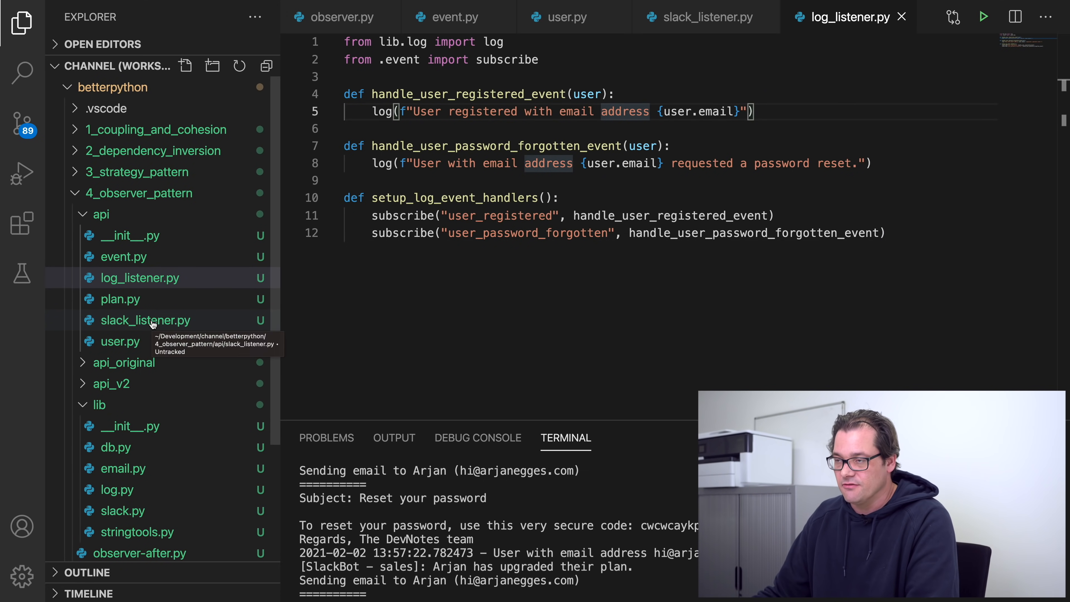
{"action": "mouse_move", "coordinate": [134, 425]}
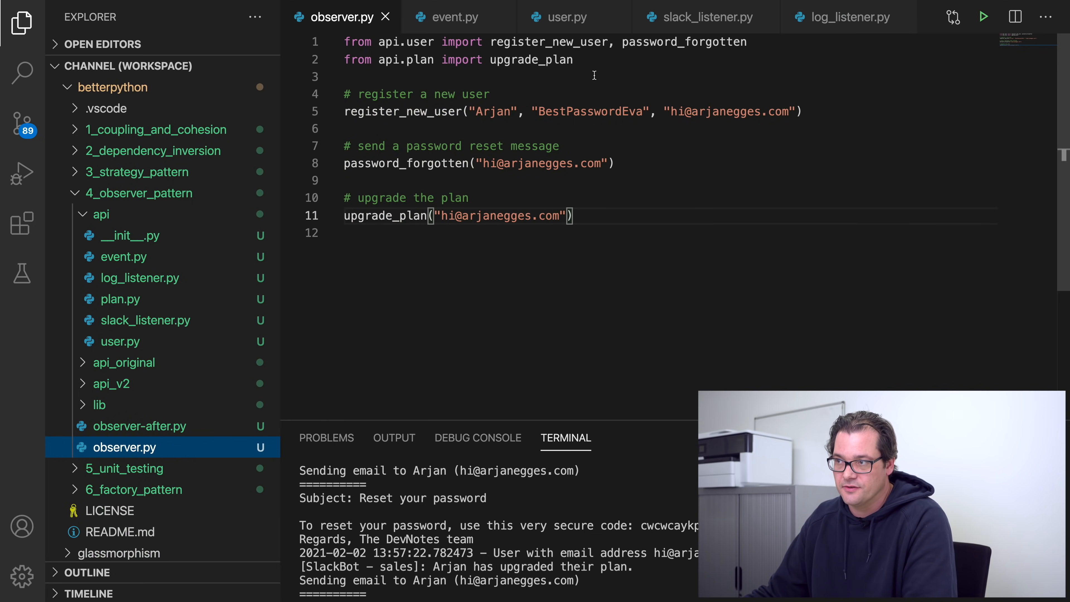
Add the import of the Slack listener setup function in observer.py before closing all tabs
{"action": "type", "text": "from api.slack_listener import set"}
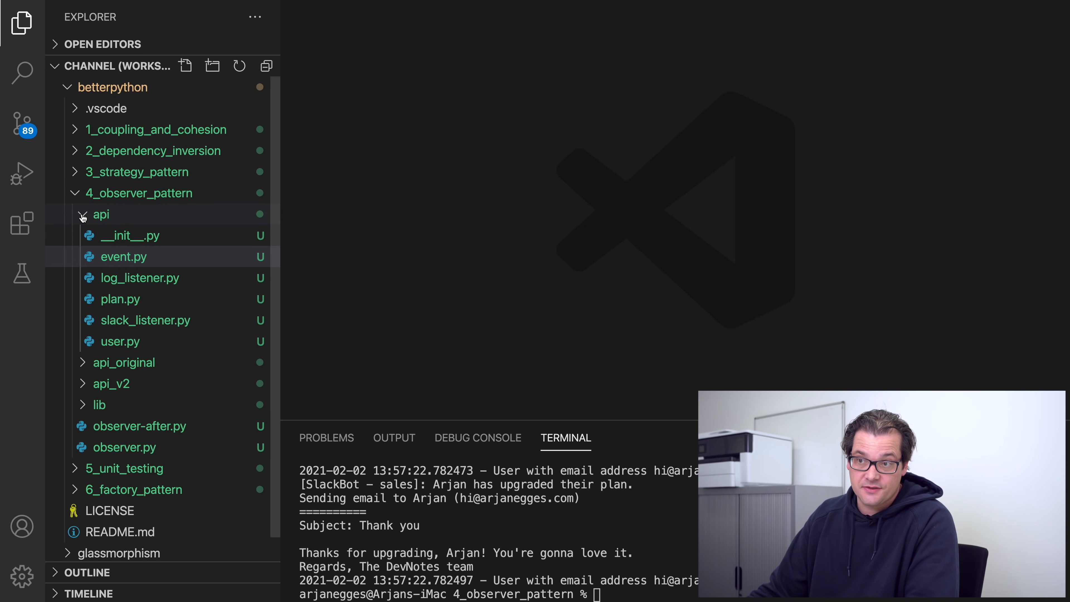
Collapse api, expand api_v2, and review its event.py, log, Slack and email listener files
{"action": "left_click", "coordinate": [100, 214]}
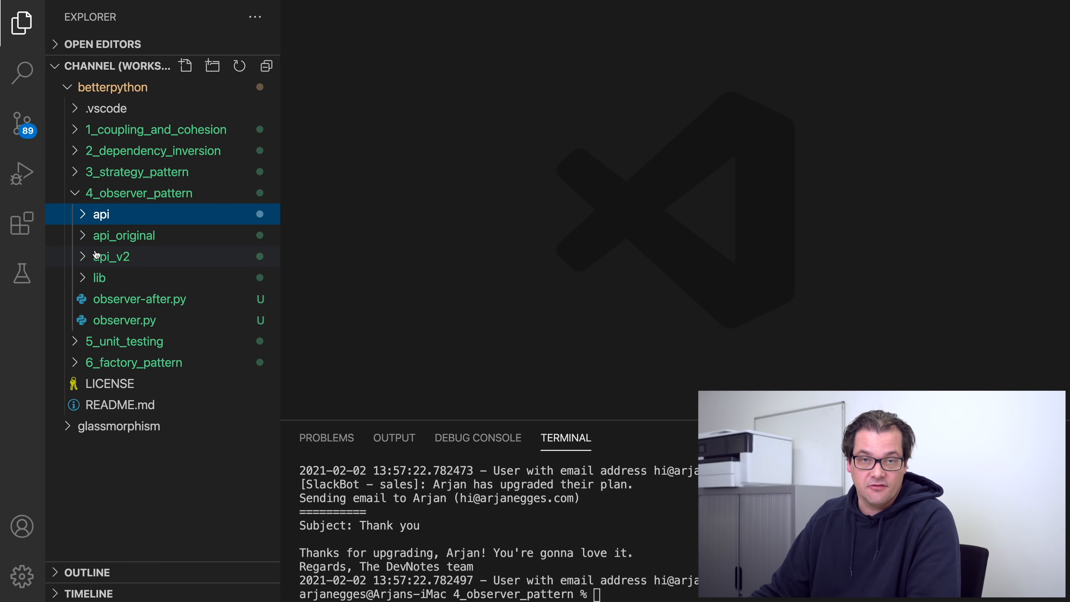
{"action": "left_click", "coordinate": [111, 256]}
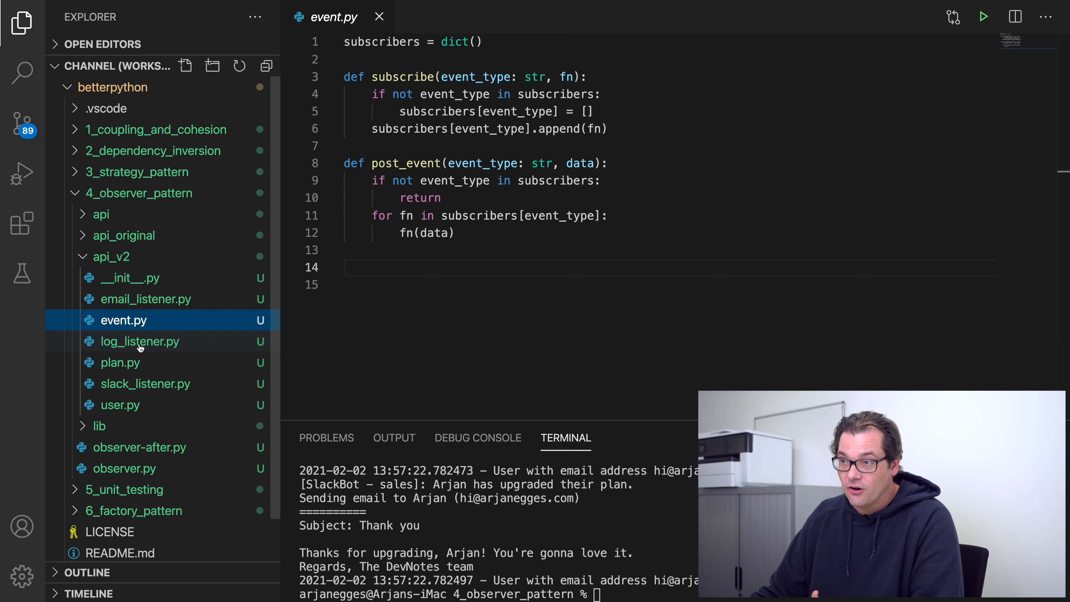
{"action": "left_click", "coordinate": [140, 341]}
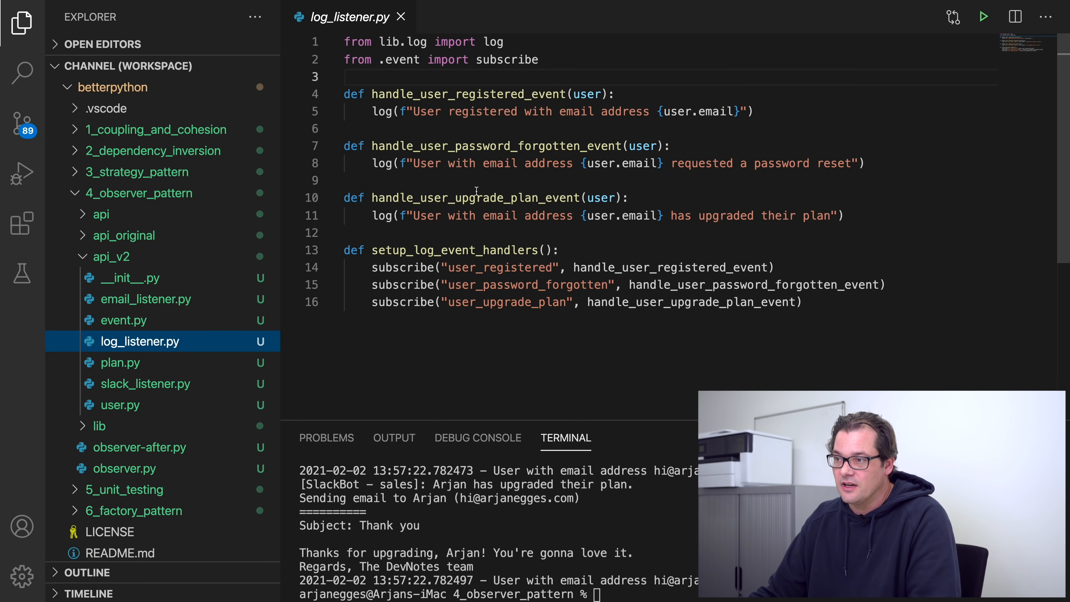
{"action": "left_click", "coordinate": [144, 383]}
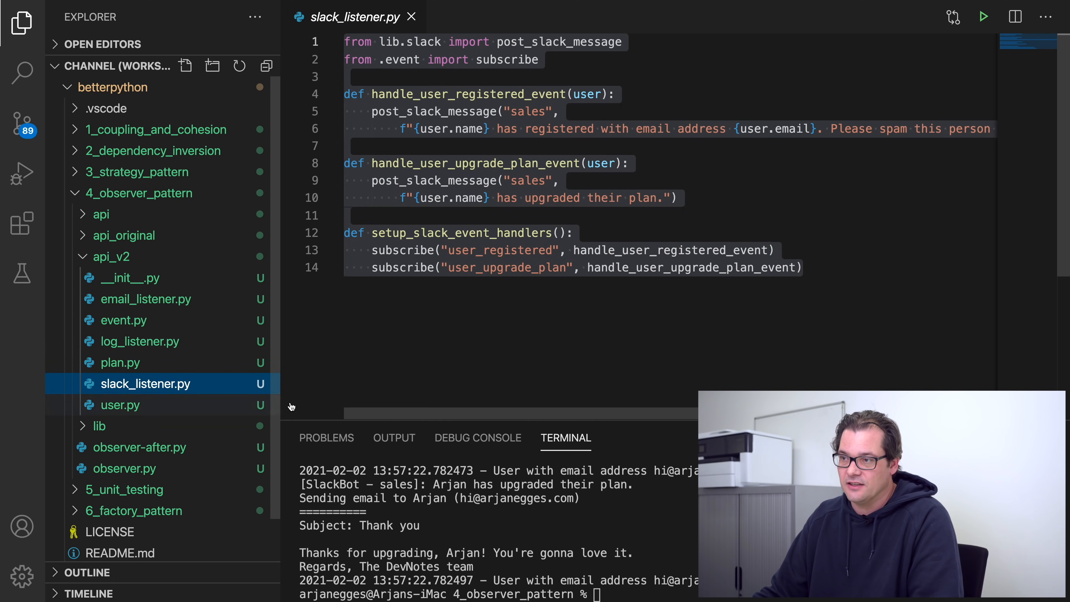
{"action": "left_click", "coordinate": [146, 298]}
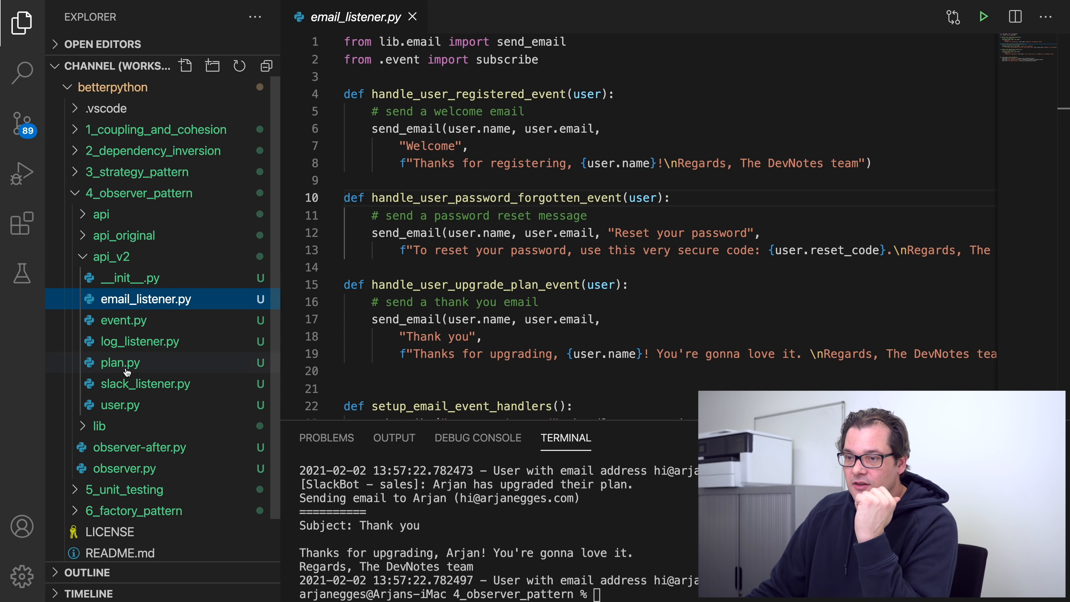
{"action": "left_click", "coordinate": [120, 405]}
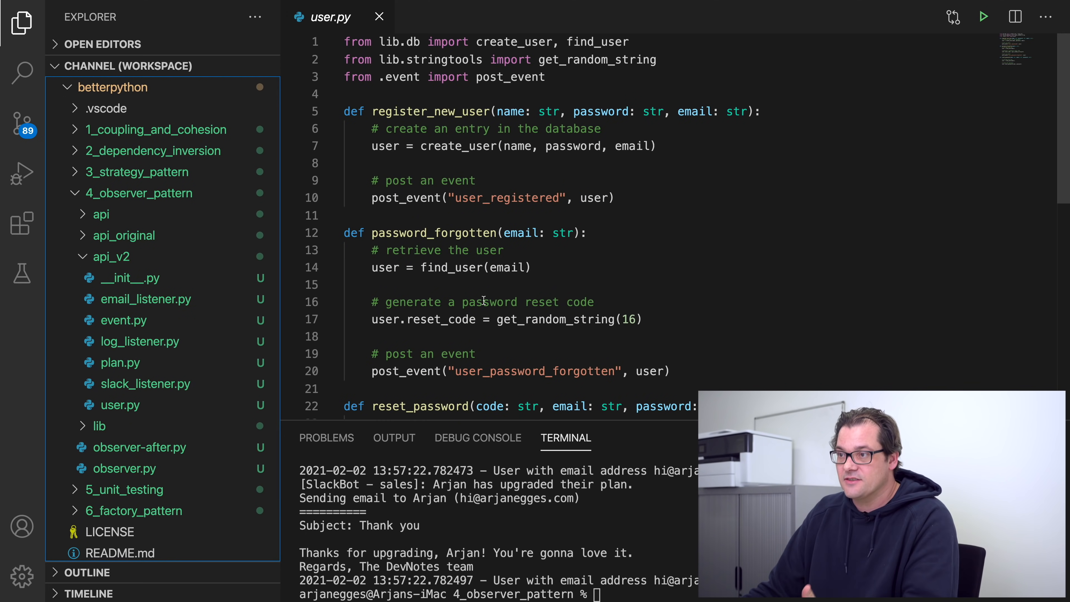
{"action": "mouse_move", "coordinate": [477, 210]}
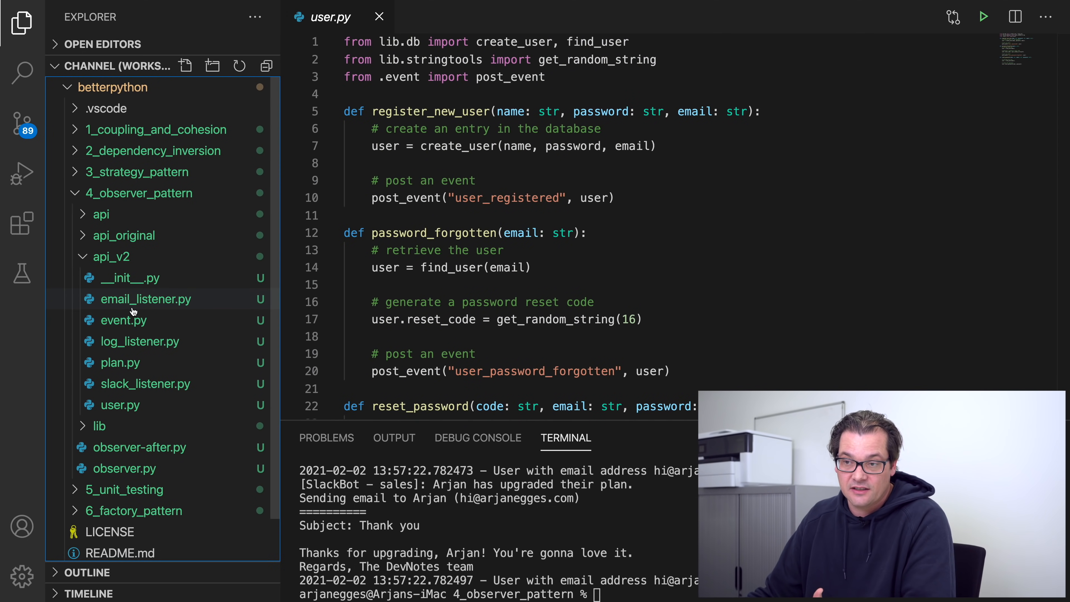
{"action": "mouse_move", "coordinate": [145, 299]}
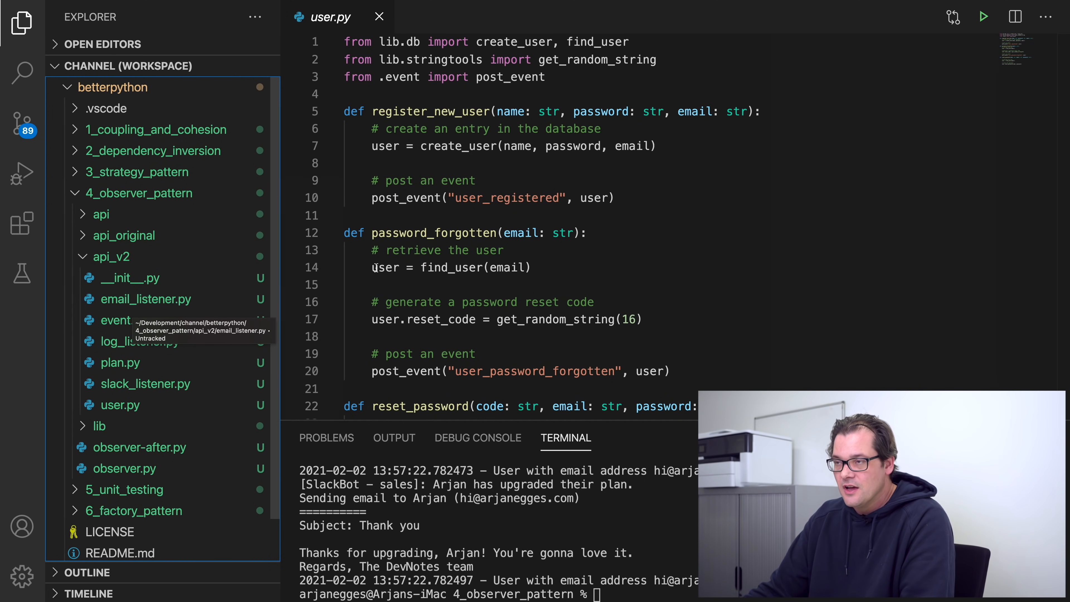
{"action": "mouse_move", "coordinate": [385, 267]}
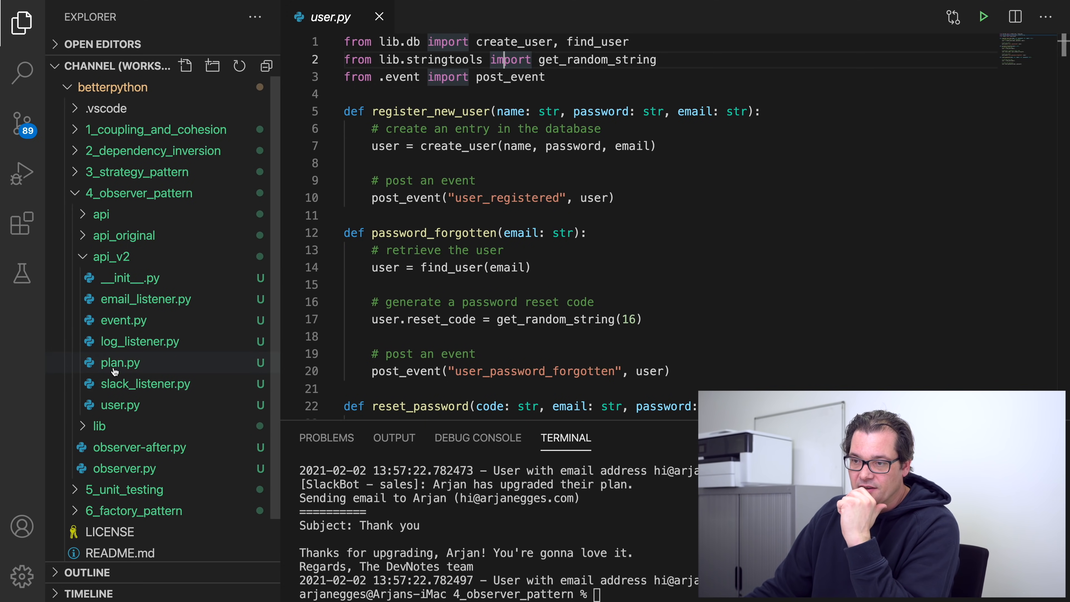
{"action": "left_click", "coordinate": [120, 362]}
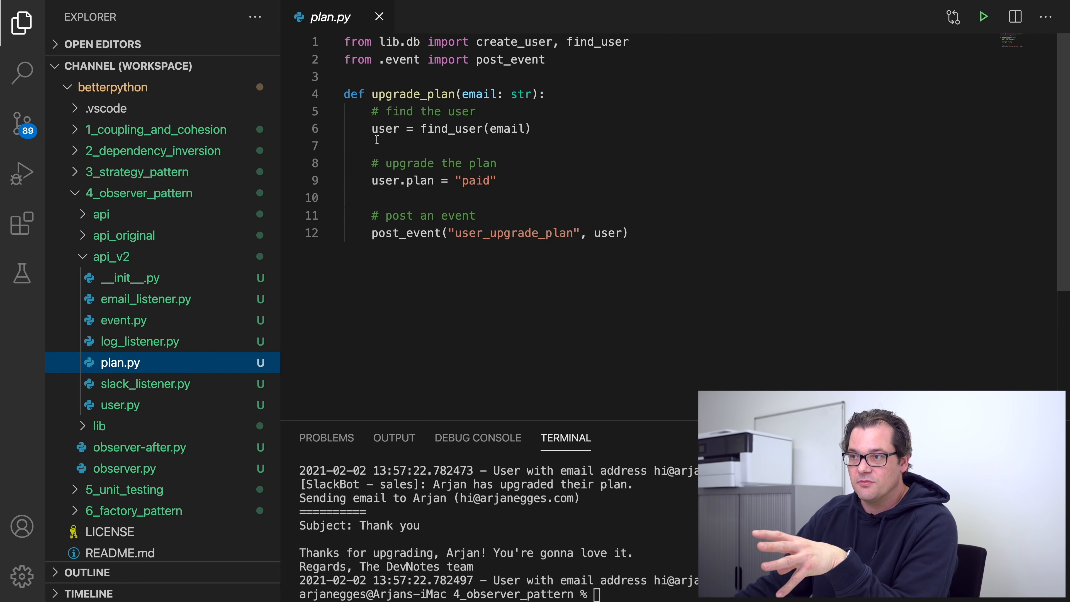
{"action": "left_click_drag", "start_coordinate": [370, 111], "coordinate": [496, 180]}
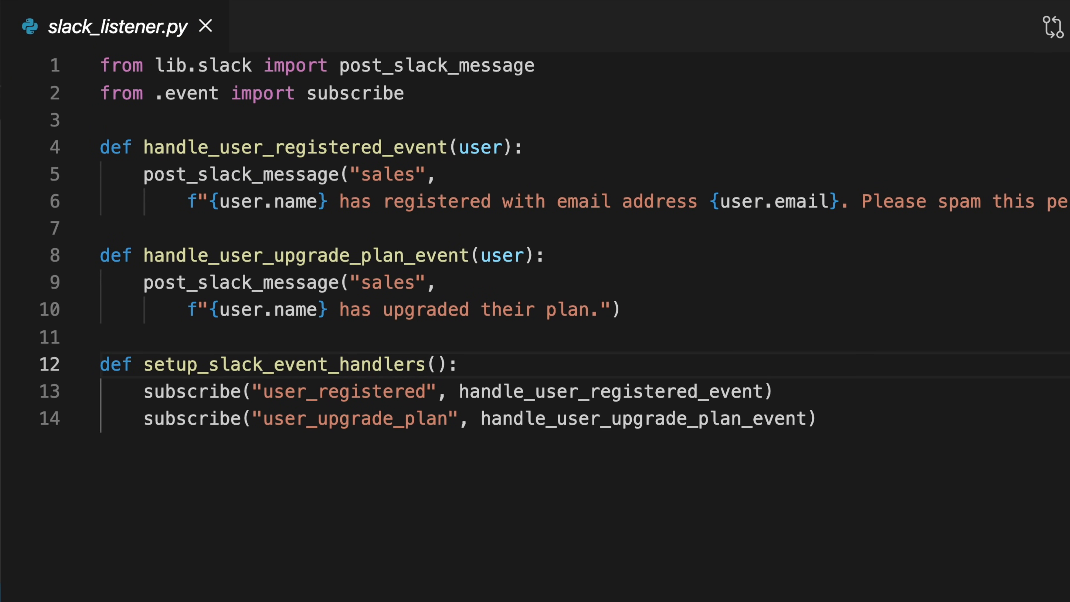
{"action": "mouse_move", "coordinate": [471, 104]}
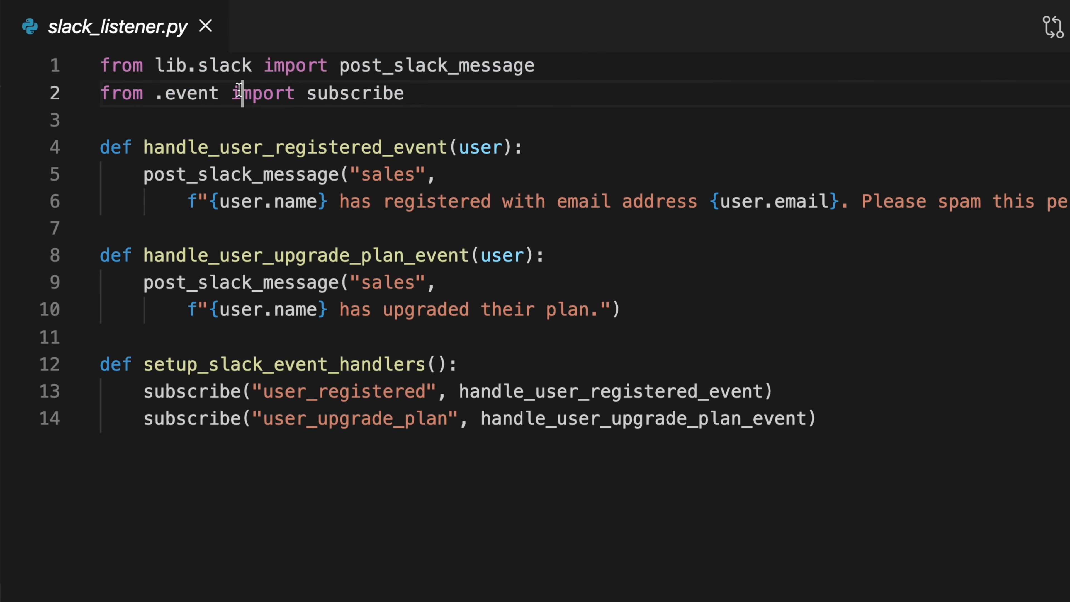
{"action": "mouse_move", "coordinate": [364, 105]}
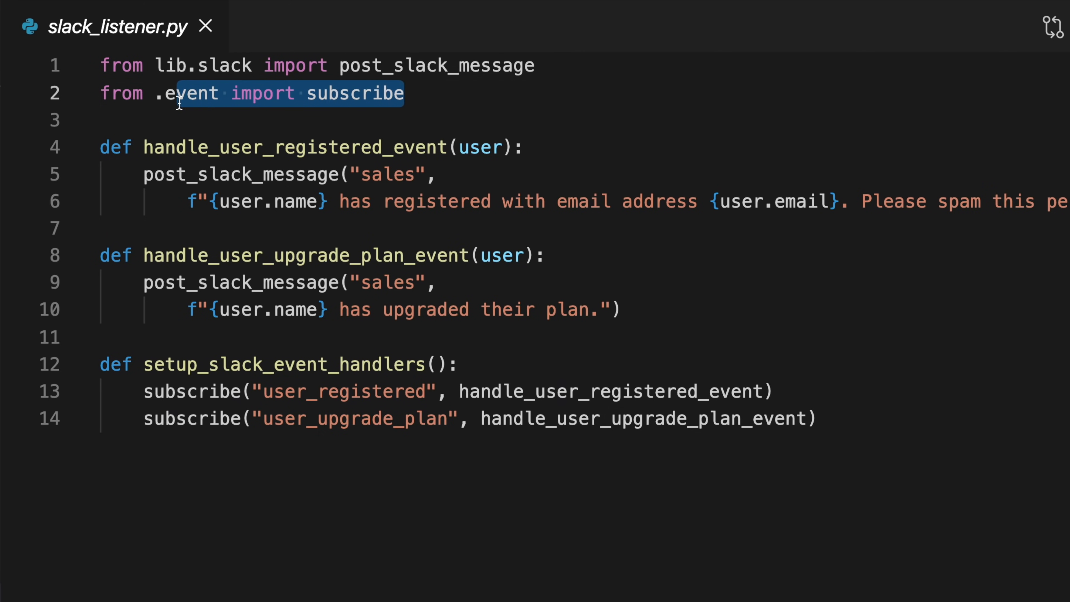
{"action": "left_click", "coordinate": [344, 219]}
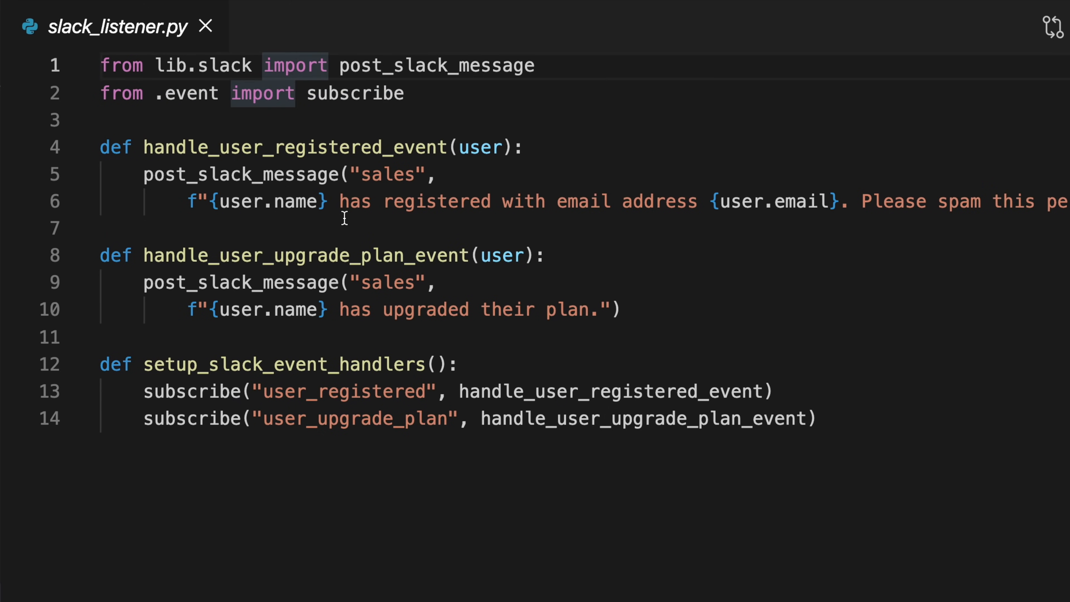
{"action": "left_click", "coordinate": [123, 64]}
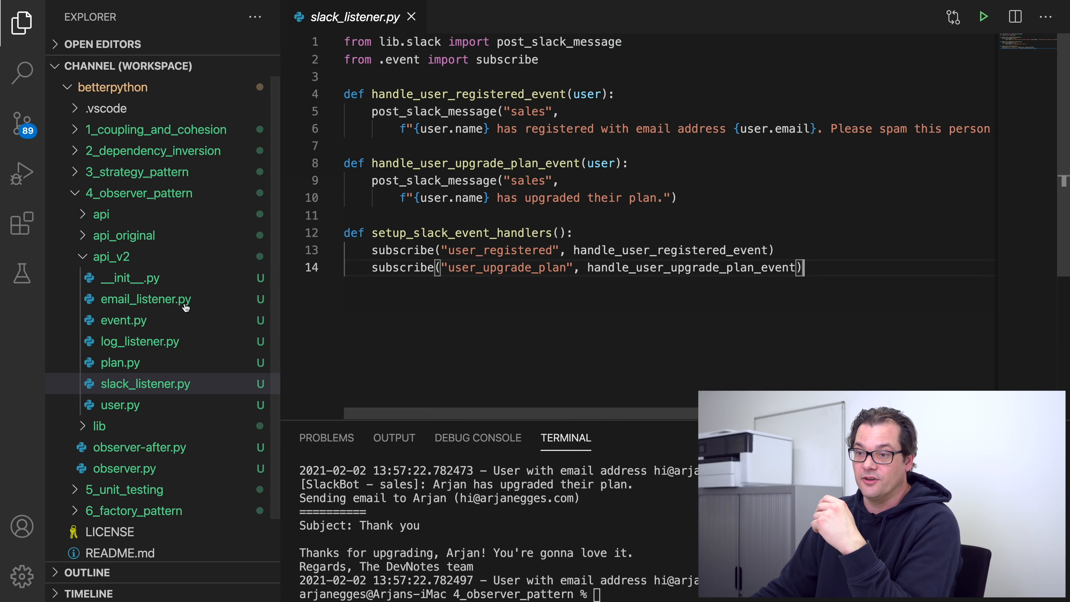
{"action": "left_click", "coordinate": [145, 299]}
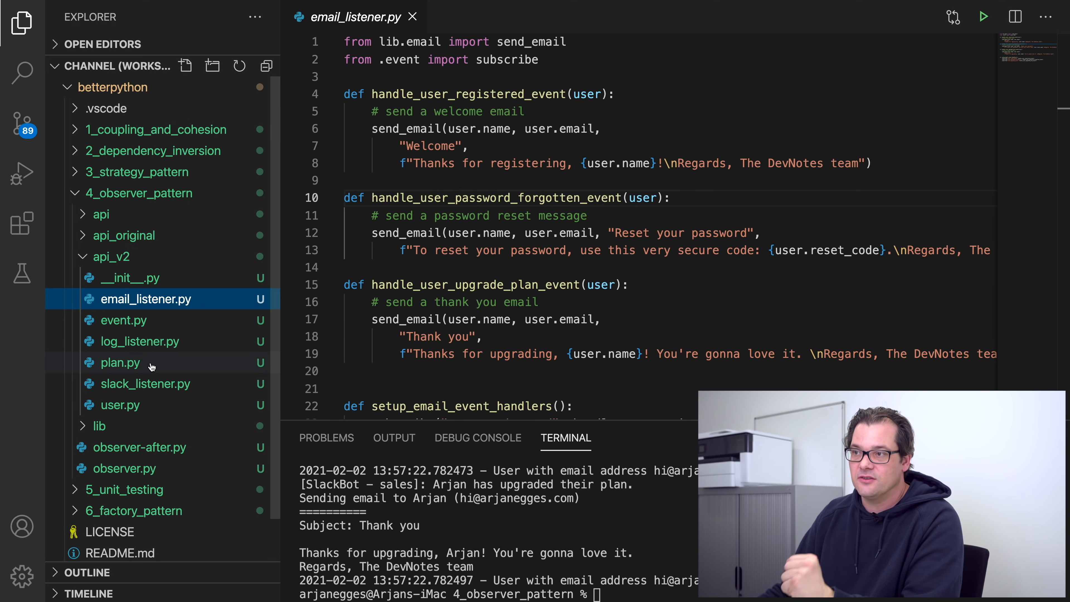
Run observer-after.py so register, reset and upgrade emit log, Slack and email output in the terminal
{"action": "left_click", "coordinate": [139, 447]}
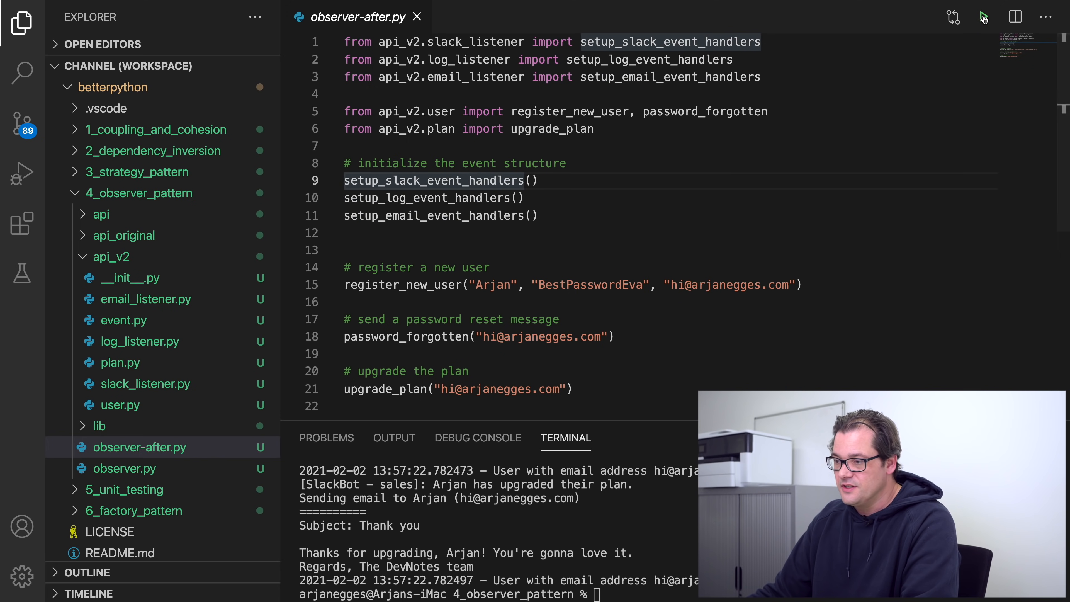
{"action": "left_click", "coordinate": [983, 16]}
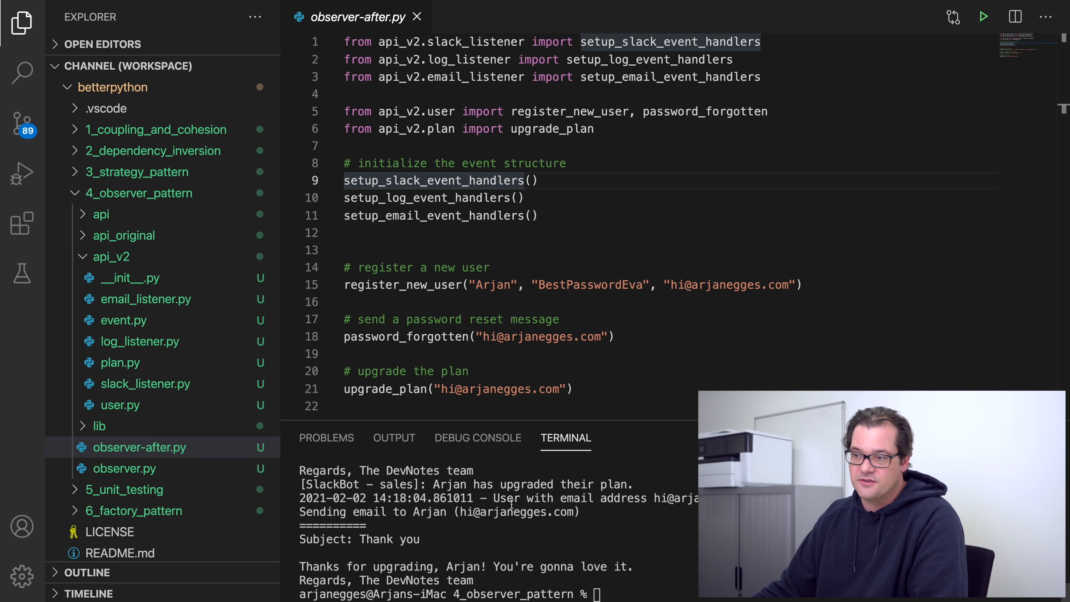
{"action": "left_click", "coordinate": [386, 389]}
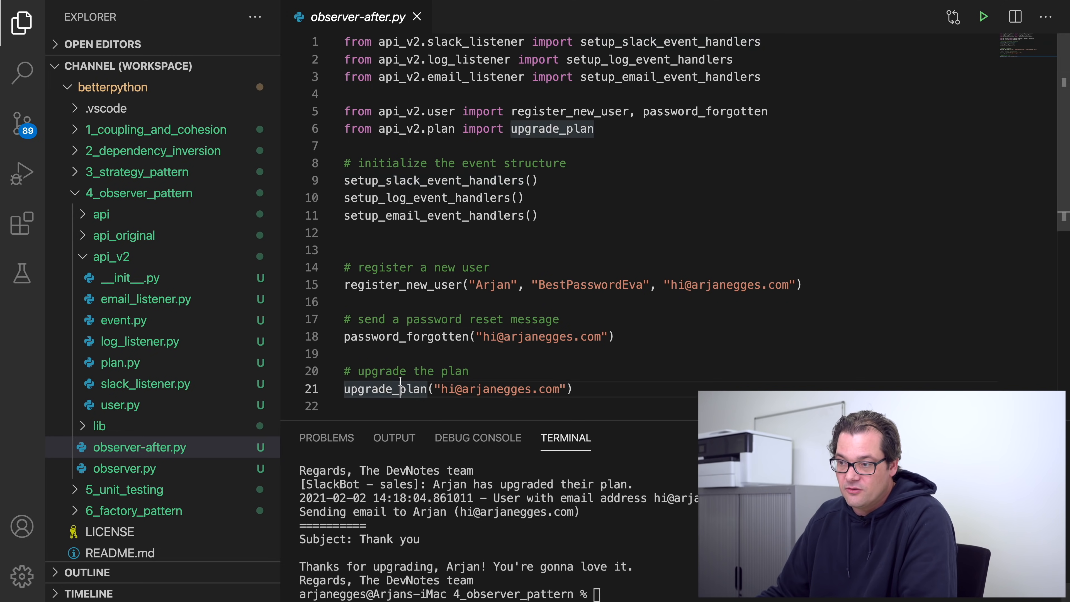
{"action": "left_click", "coordinate": [413, 236]}
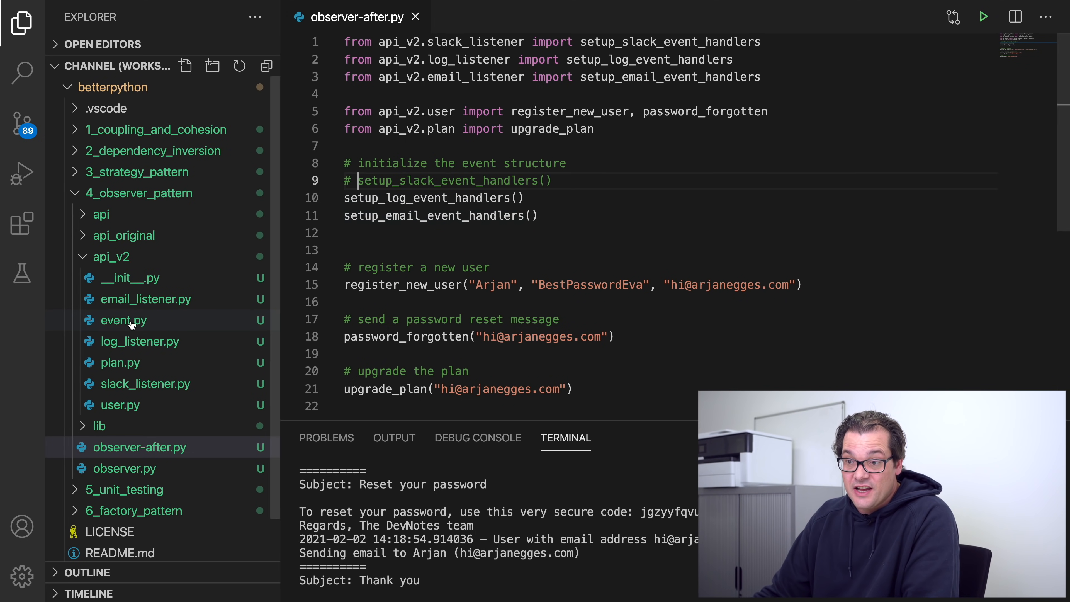
{"action": "mouse_move", "coordinate": [120, 363]}
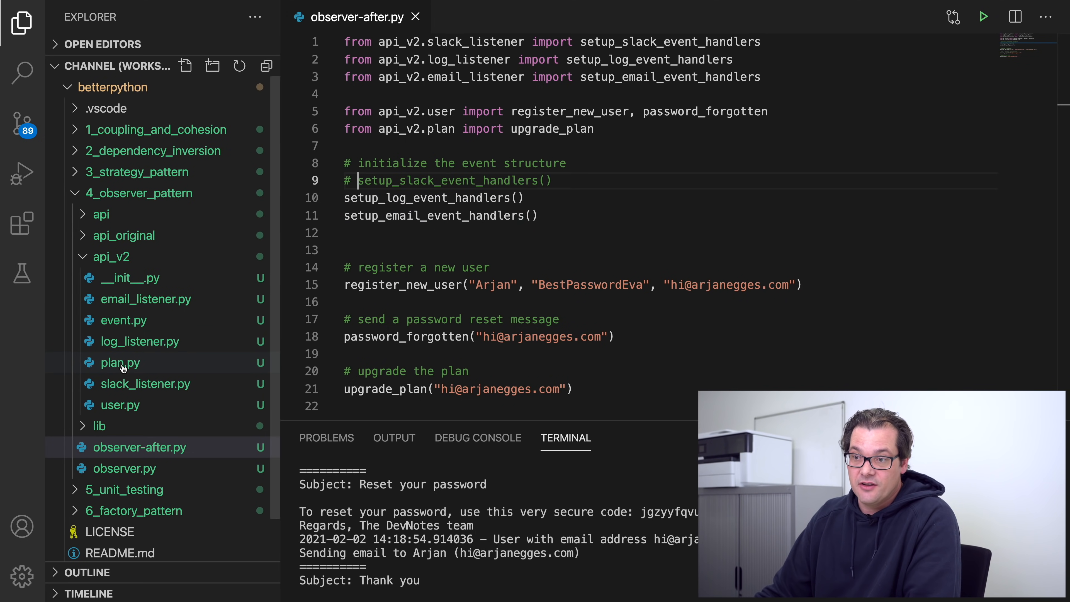
Look at api_v2 plan.py, then comment out setup_slack_event_handlers(), rerun and uncomment it
{"action": "left_click", "coordinate": [119, 362]}
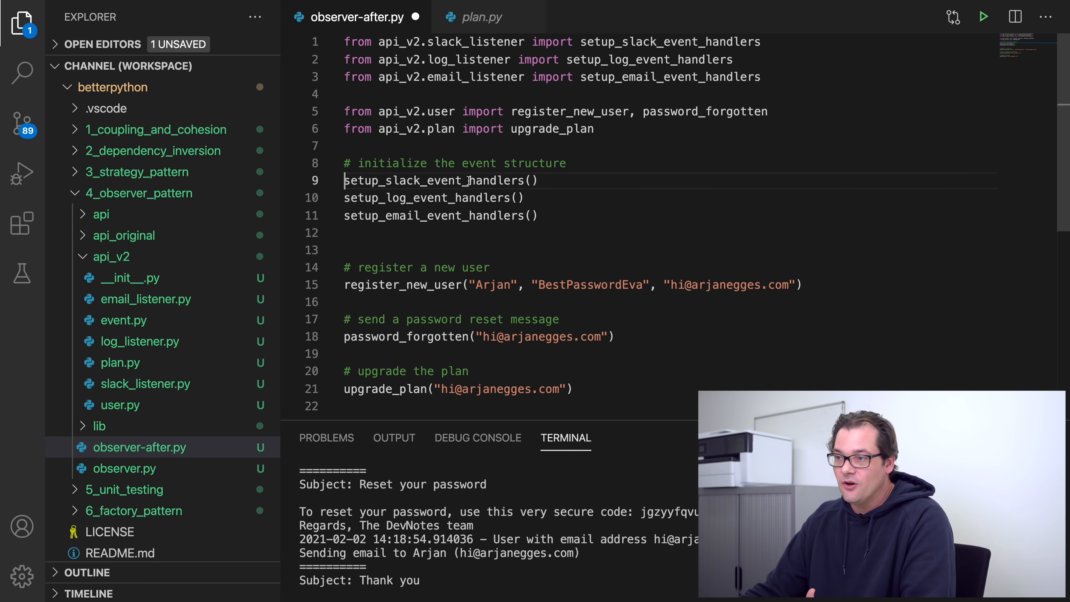
{"action": "left_click", "coordinate": [539, 180]}
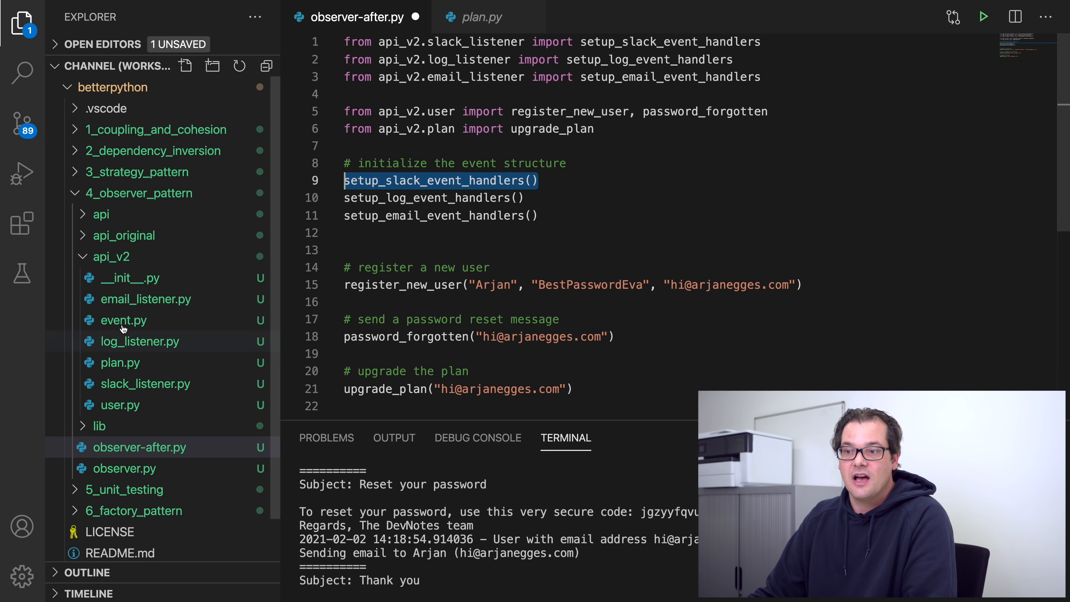
{"action": "mouse_move", "coordinate": [146, 383]}
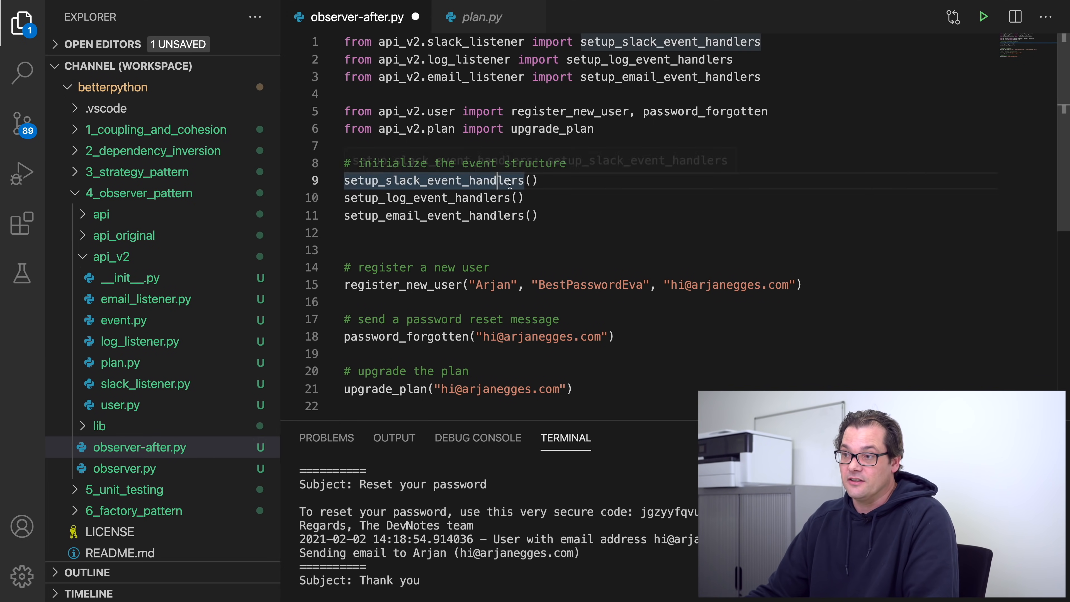
{"action": "mouse_move", "coordinate": [434, 180]}
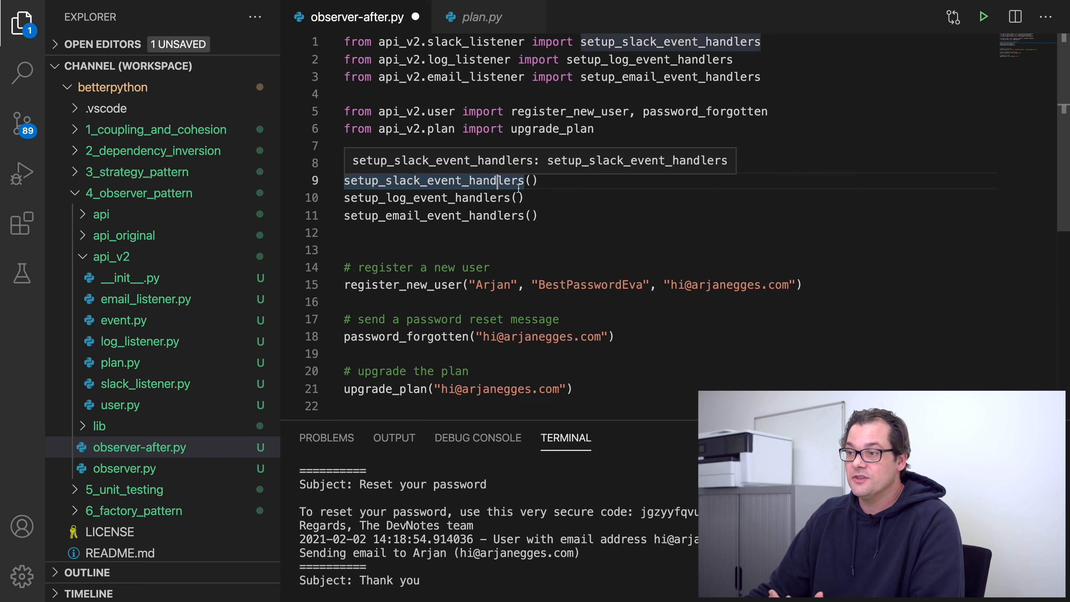